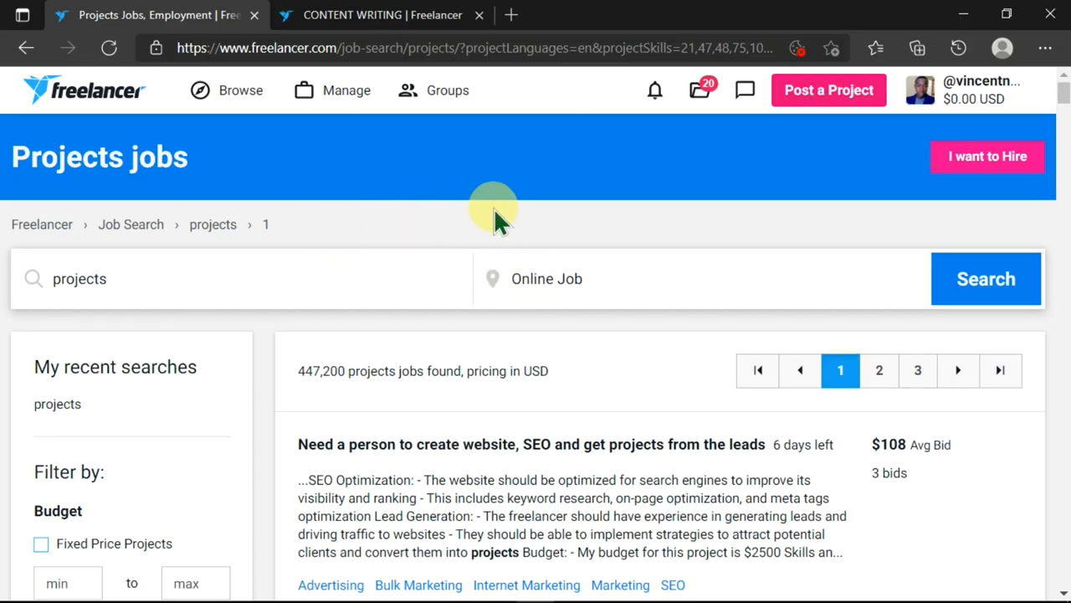
{"action": "mouse_move", "coordinate": [293, 293]}
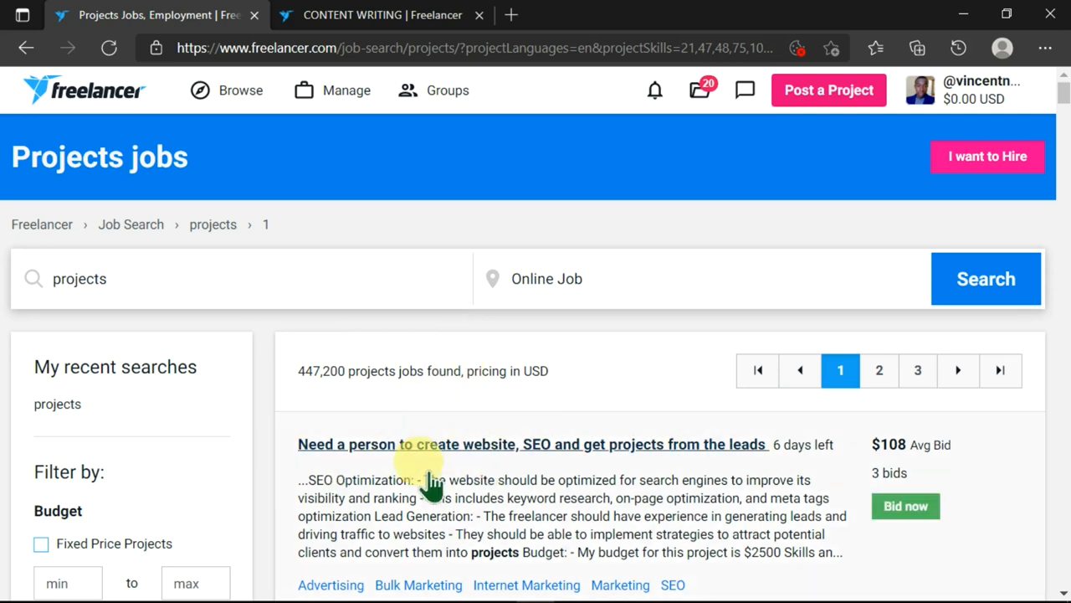
{"action": "mouse_move", "coordinate": [539, 419]}
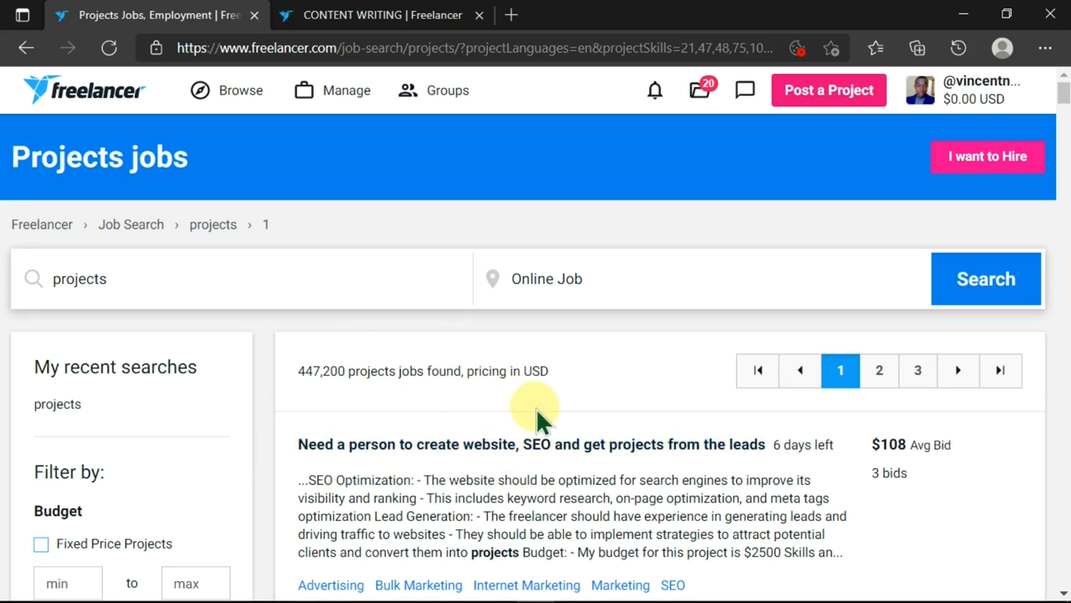
{"action": "mouse_move", "coordinate": [174, 288]}
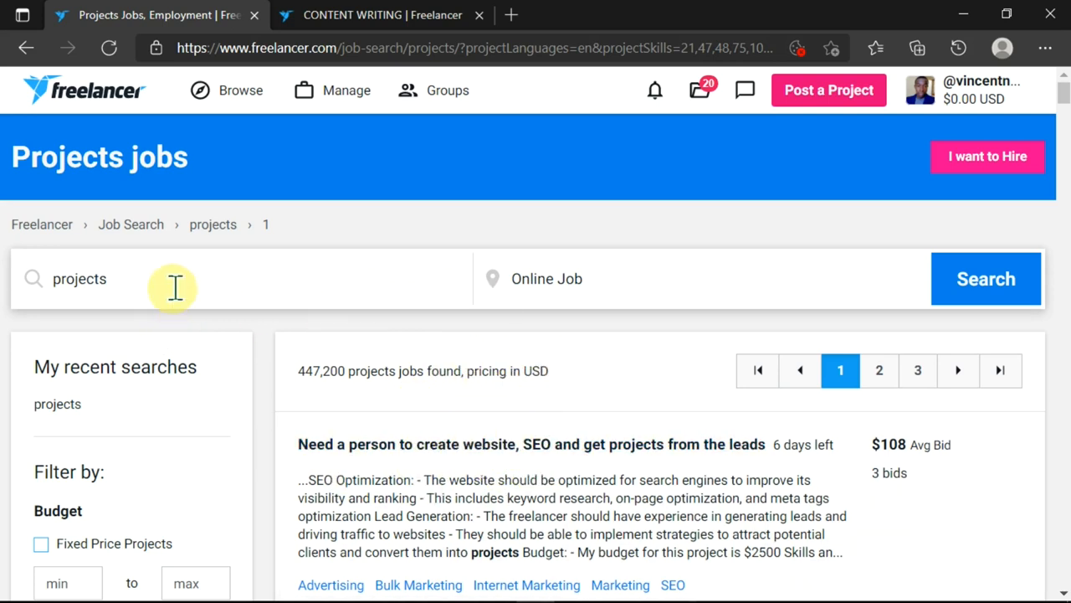
- Search Freelancer.com for CONTENT WRITING jobs and look over the 550,649 results
{"action": "double_click", "coordinate": [80, 278]}
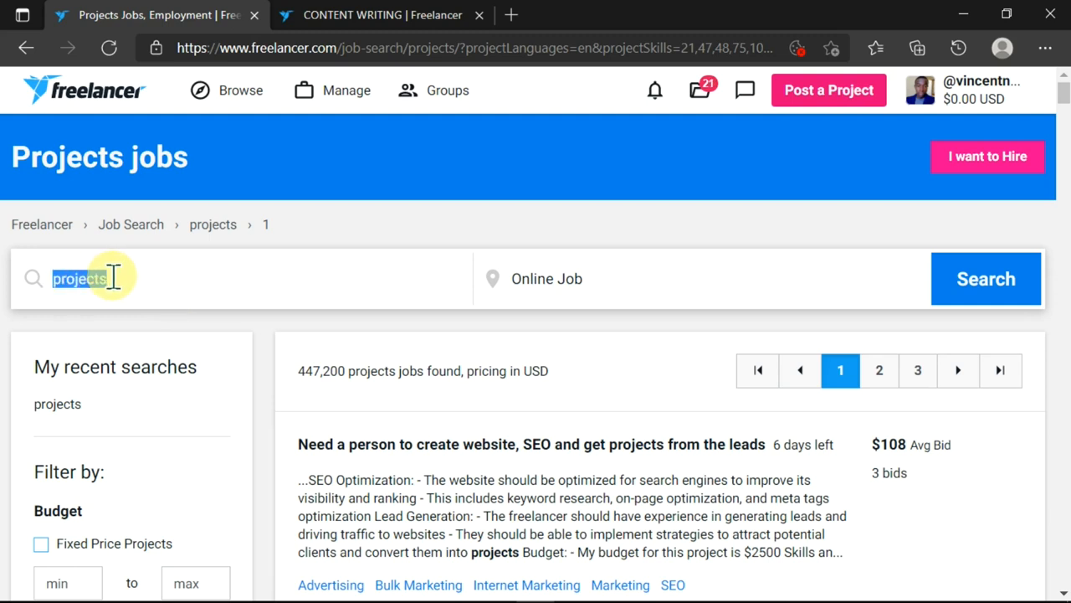
{"action": "type", "text": "CONTENT WRITING"}
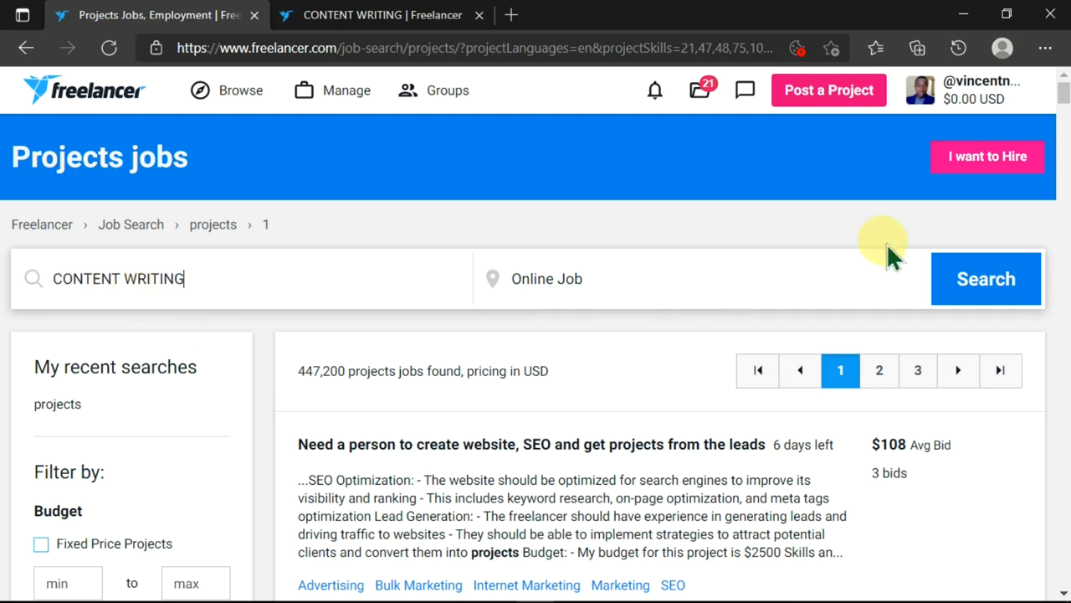
{"action": "left_click", "coordinate": [986, 278]}
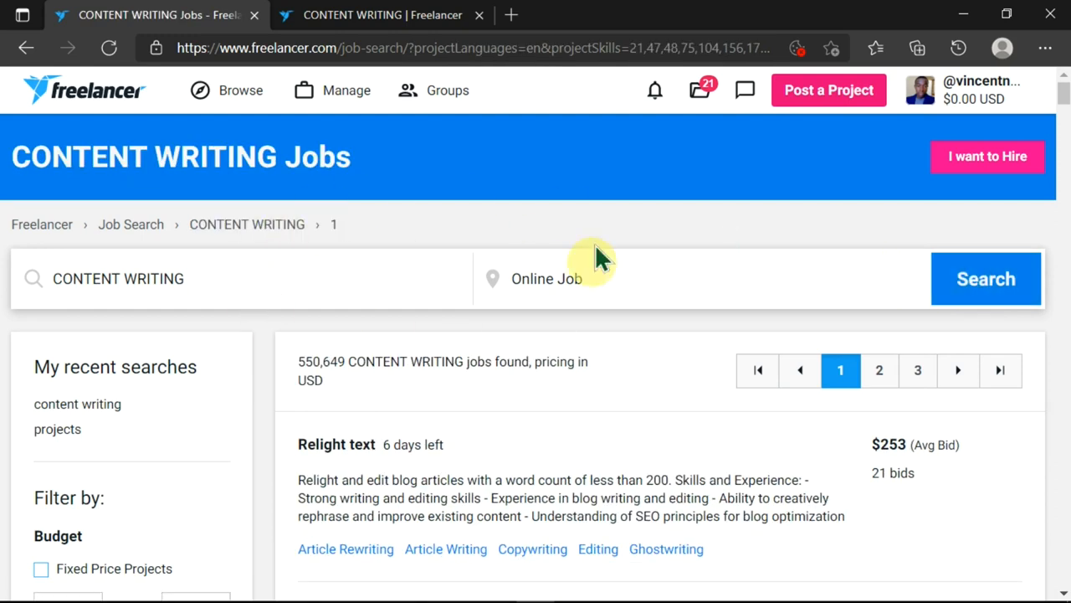
{"action": "mouse_move", "coordinate": [501, 406]}
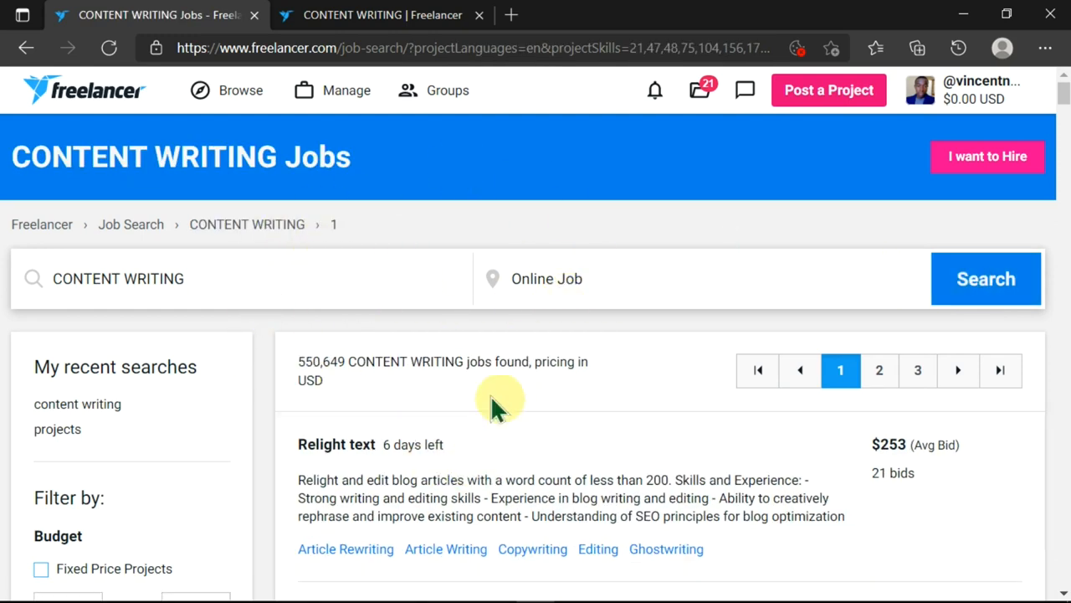
{"action": "mouse_move", "coordinate": [800, 370]}
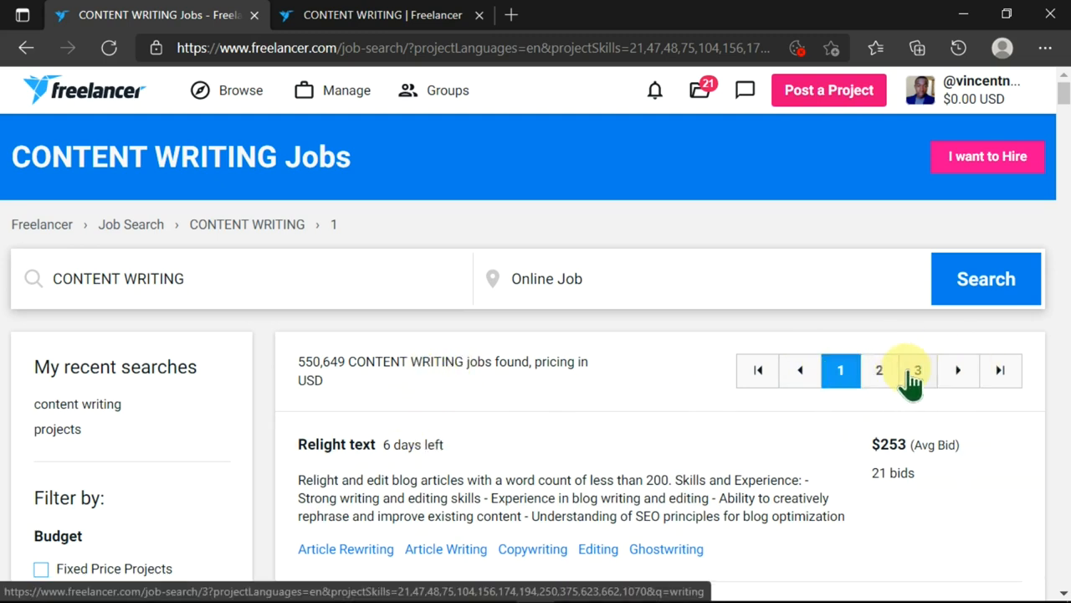
{"action": "mouse_move", "coordinate": [760, 404]}
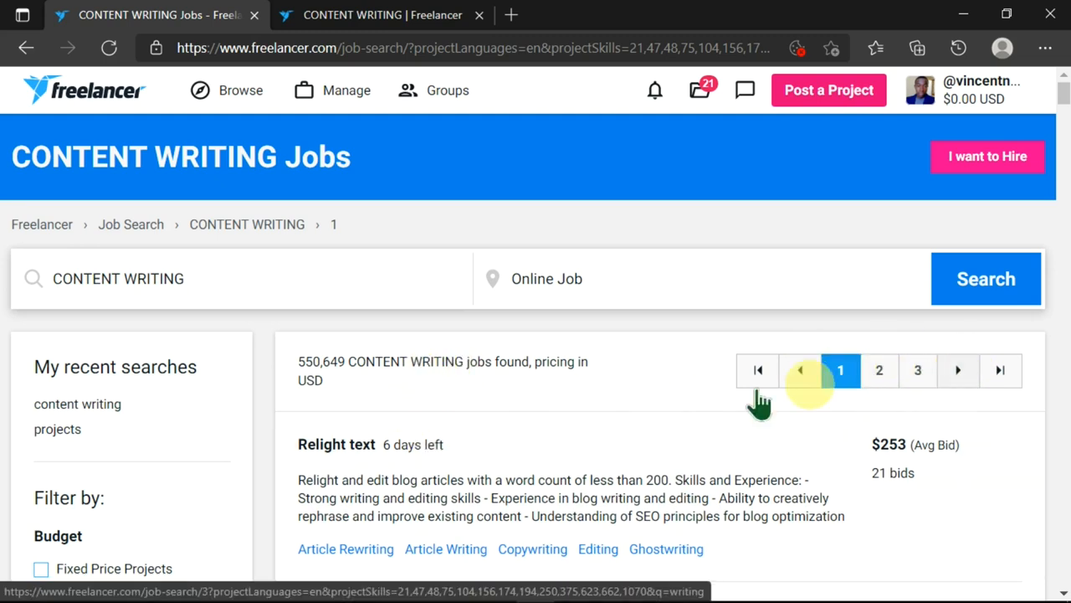
{"action": "scroll", "scroll_direction": "down", "scroll_amount": 3}
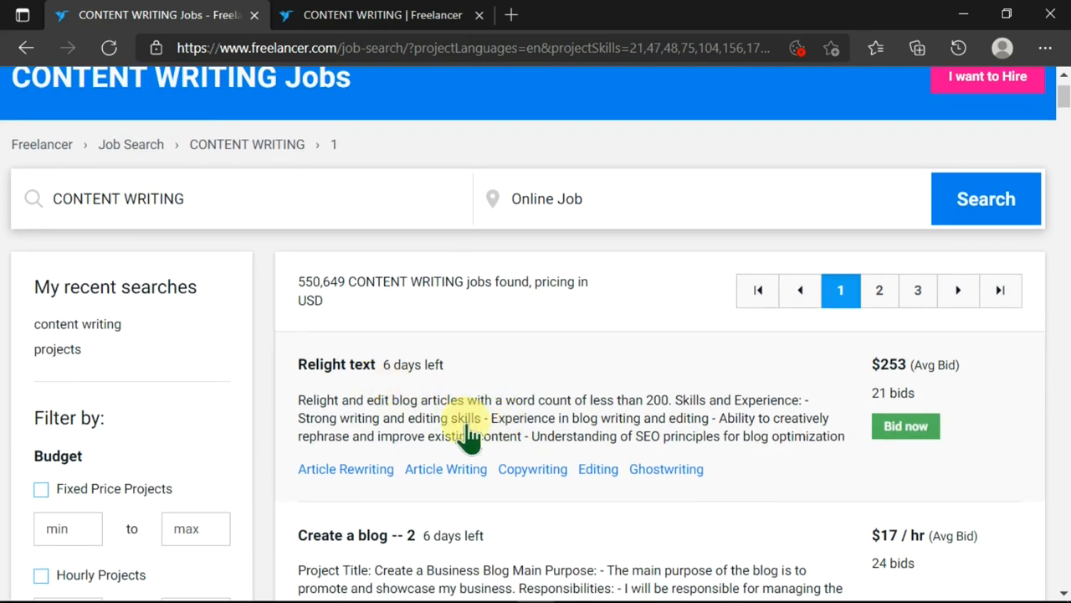
{"action": "scroll", "scroll_direction": "down", "scroll_amount": 3}
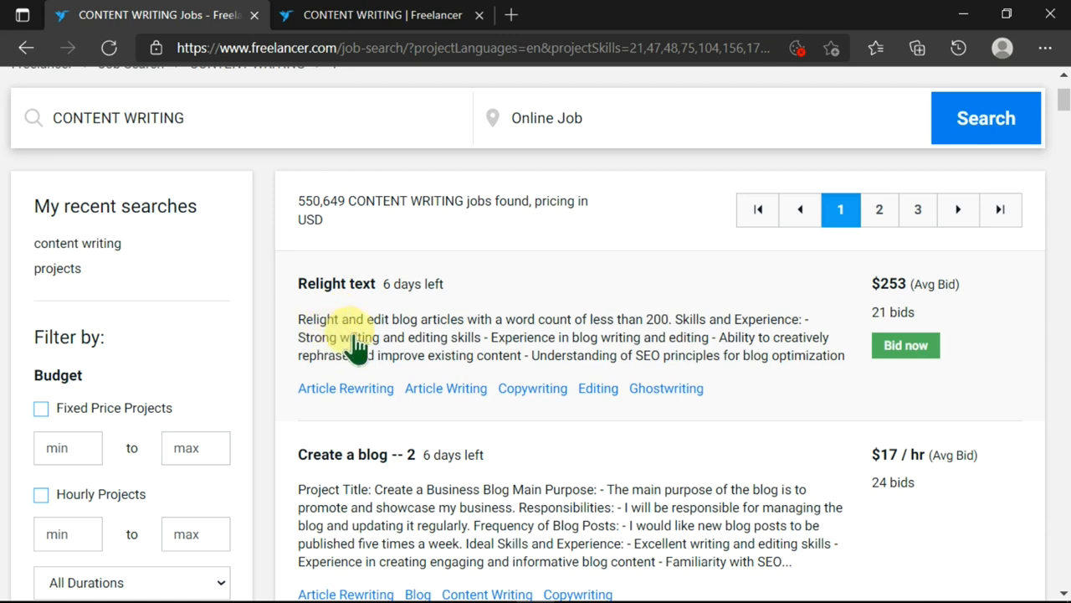
{"action": "mouse_move", "coordinate": [494, 338]}
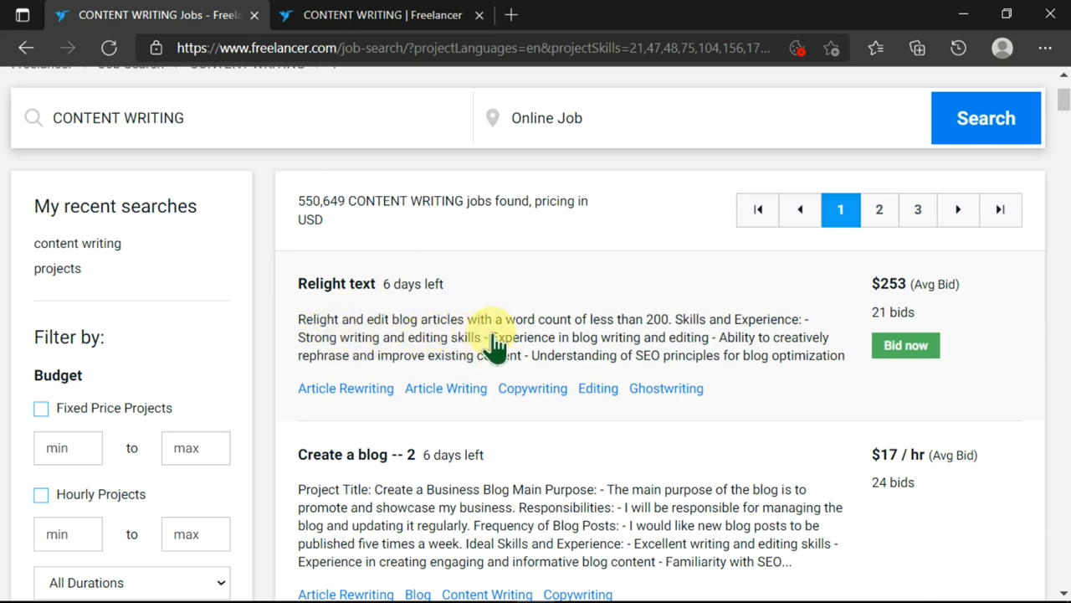
{"action": "mouse_move", "coordinate": [723, 368]}
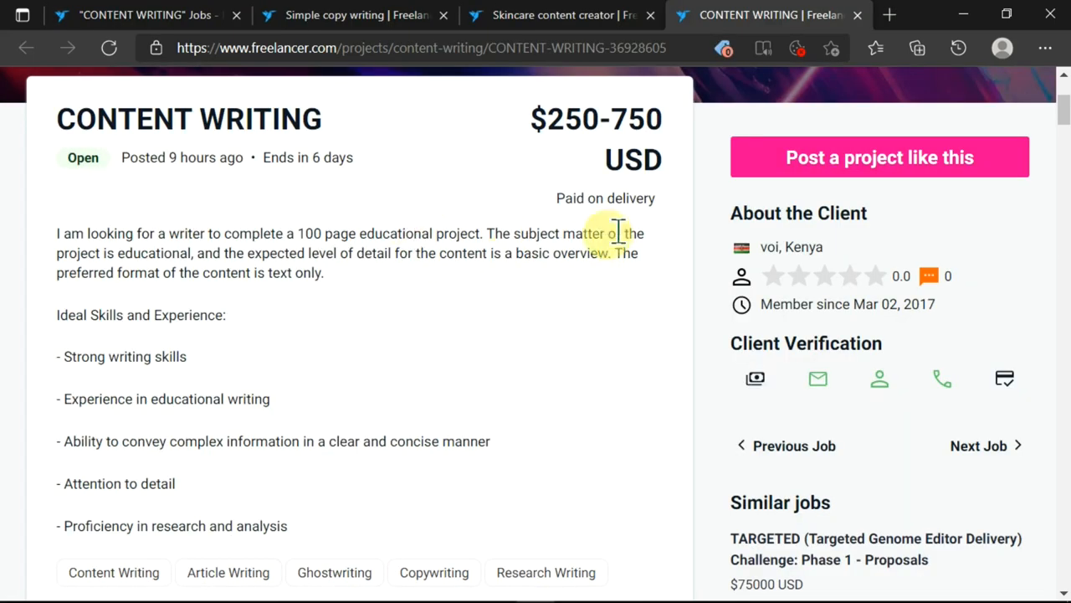
{"action": "mouse_move", "coordinate": [343, 187]}
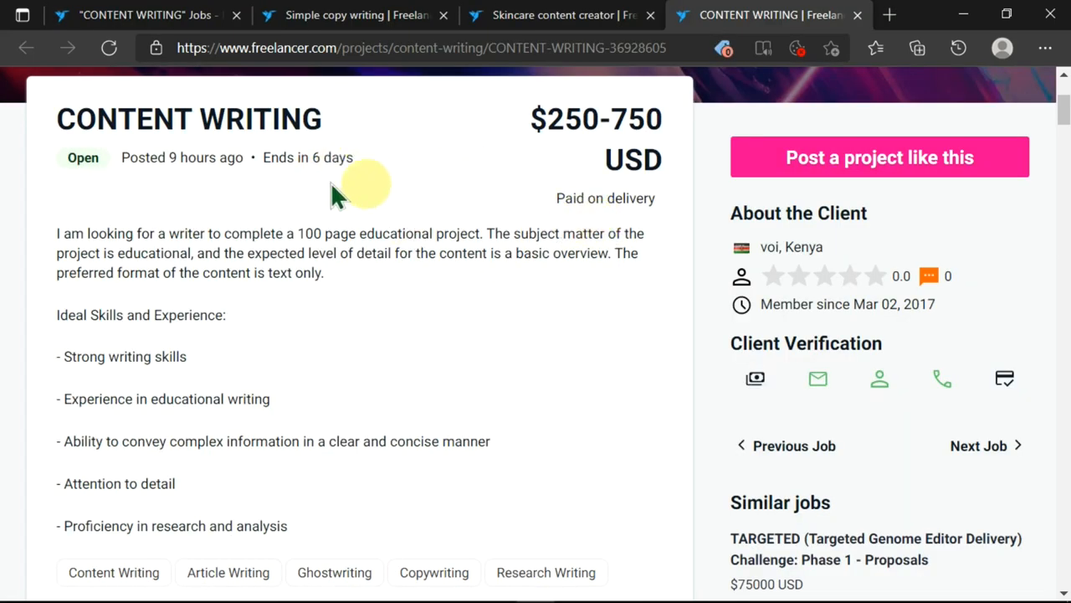
{"action": "mouse_move", "coordinate": [259, 137]}
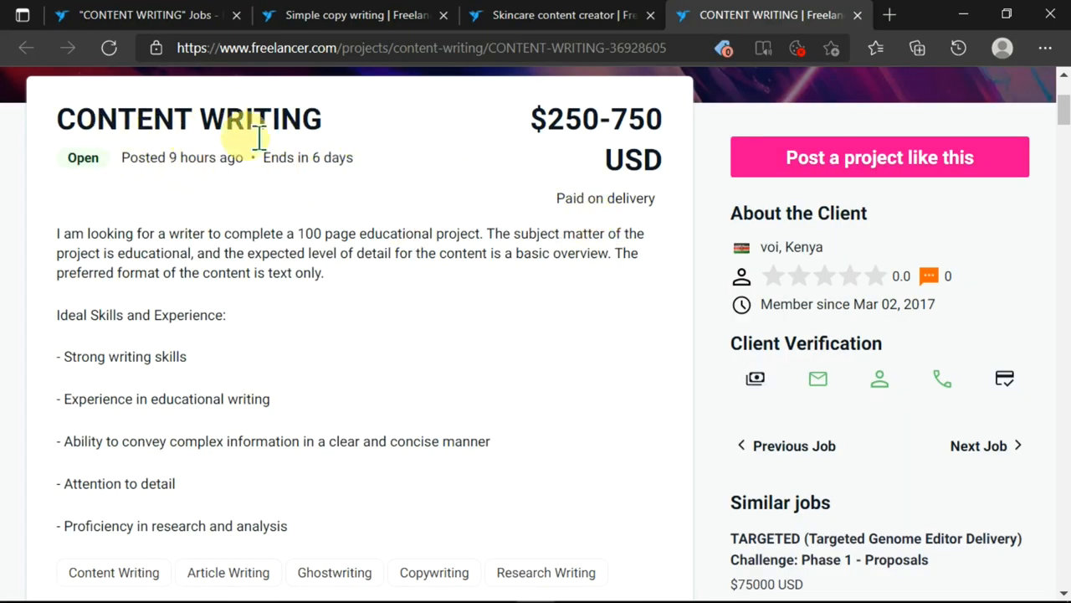
{"action": "mouse_move", "coordinate": [532, 126]}
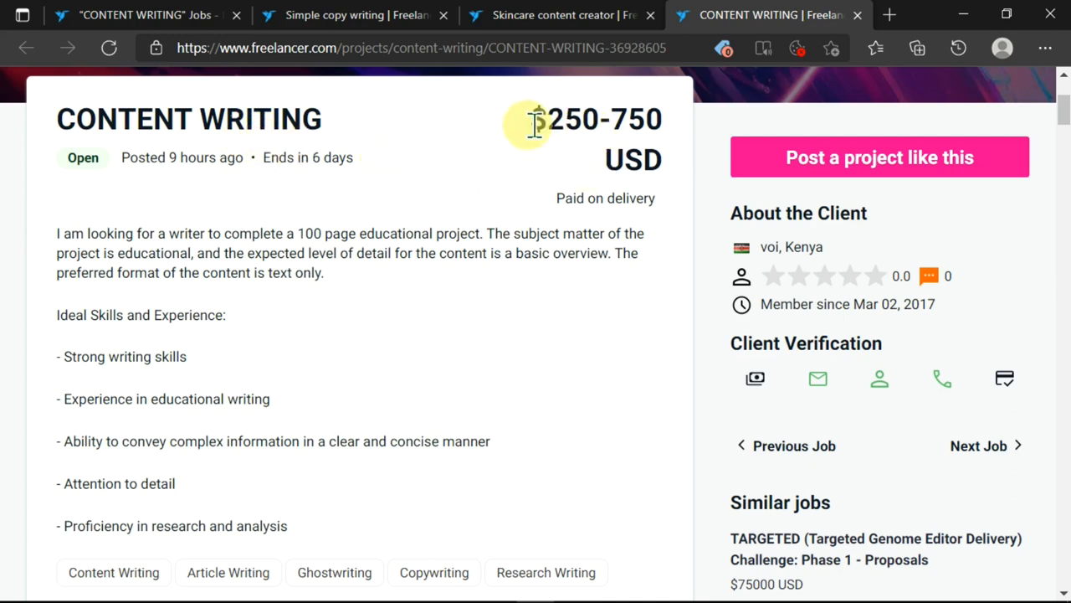
{"action": "mouse_move", "coordinate": [640, 201]}
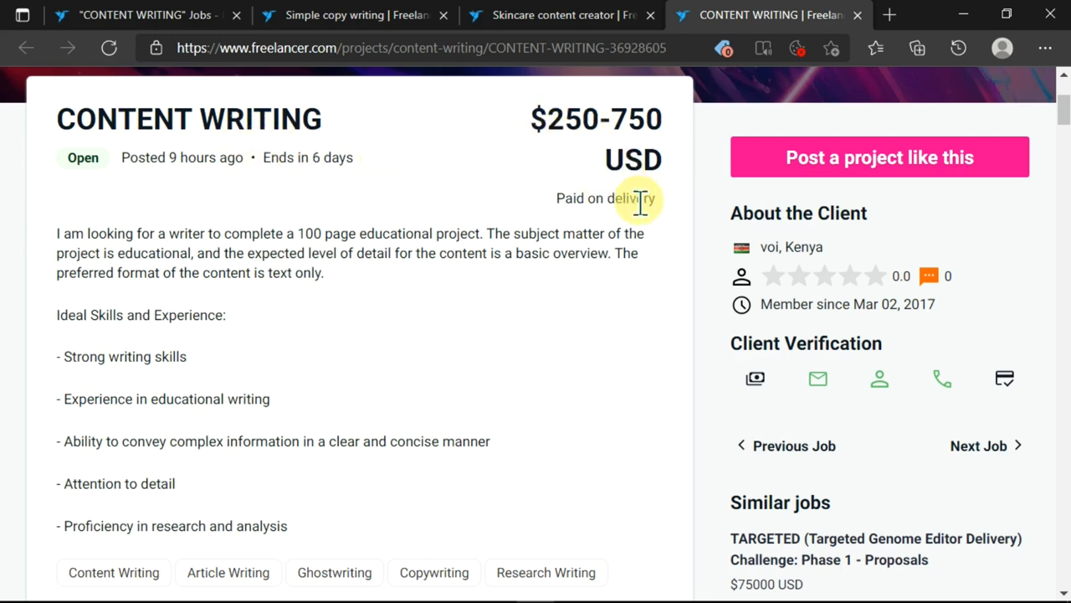
- Open the CONTENT WRITING project ($250-750 USD, 100-page educational writing job)
{"action": "double_click", "coordinate": [604, 198]}
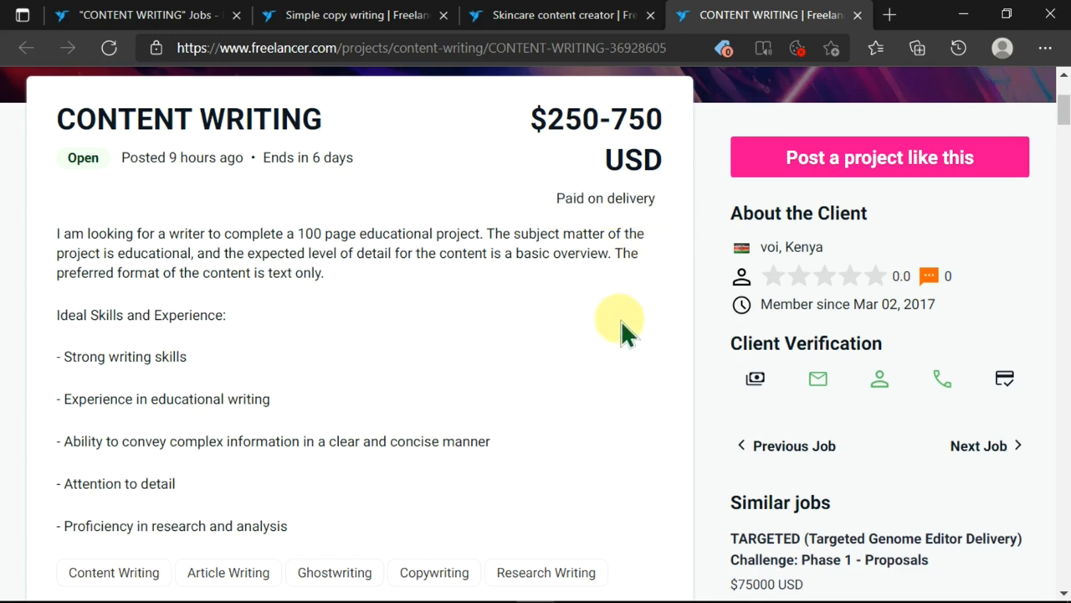
{"action": "double_click", "coordinate": [178, 157]}
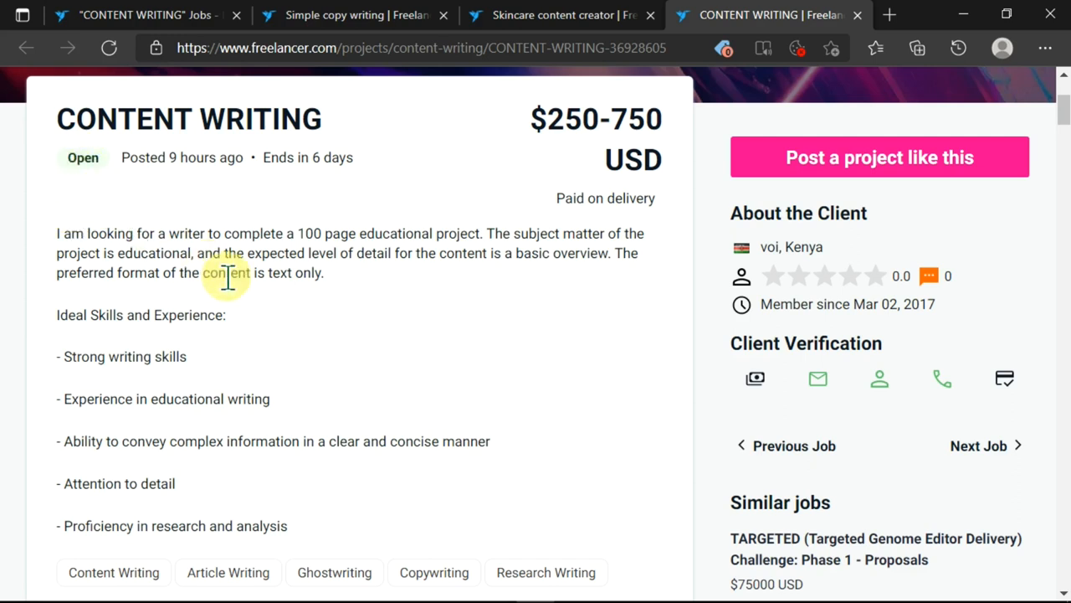
{"action": "mouse_move", "coordinate": [355, 237]}
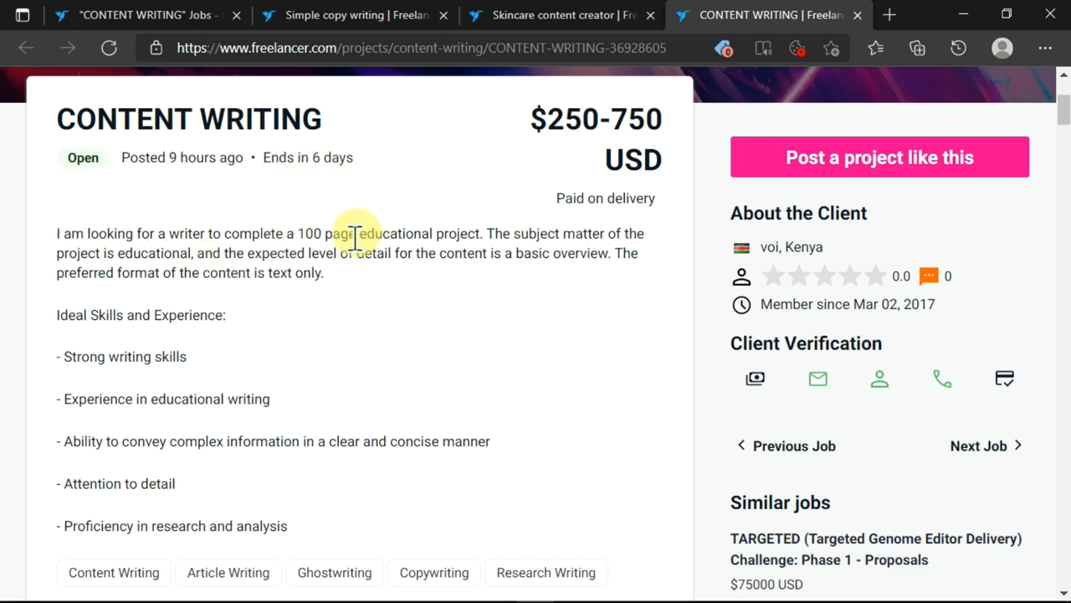
{"action": "mouse_move", "coordinate": [234, 197]}
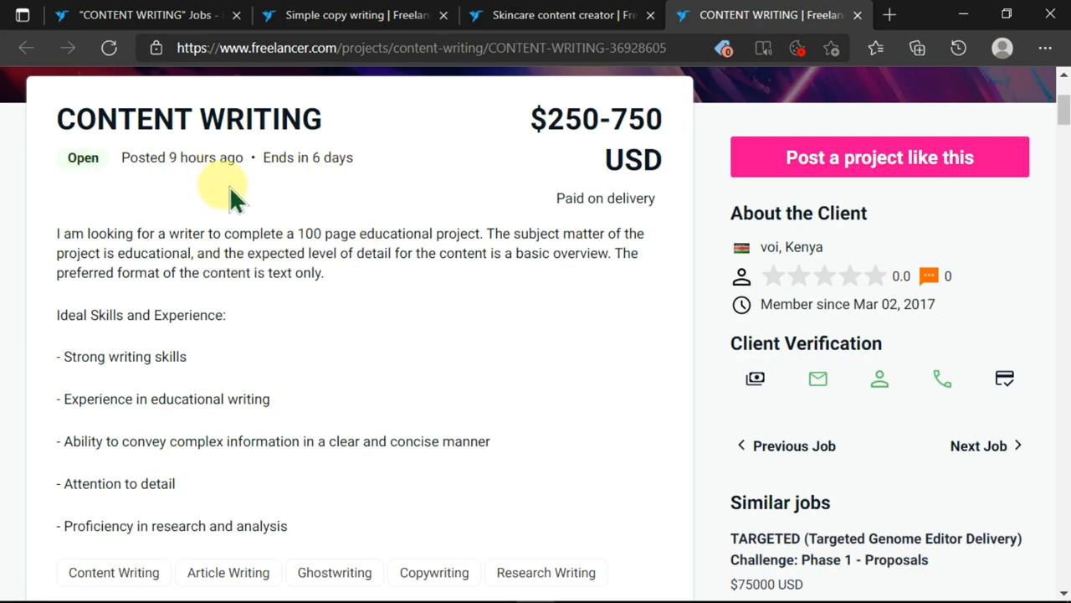
{"action": "mouse_move", "coordinate": [204, 215]}
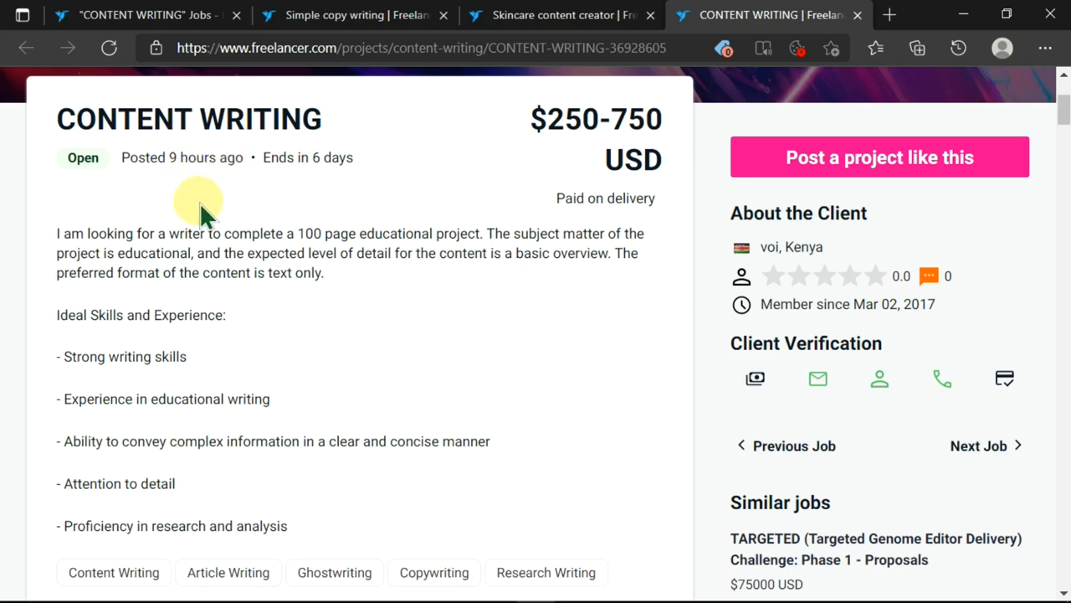
{"action": "scroll", "scroll_direction": "down", "scroll_amount": 3}
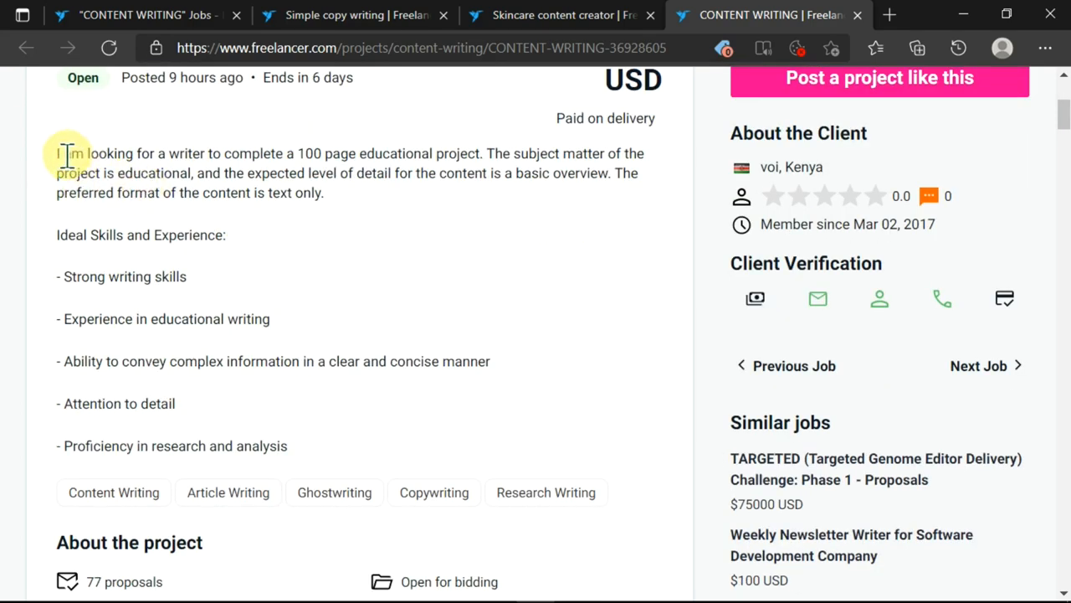
{"action": "mouse_move", "coordinate": [338, 265]}
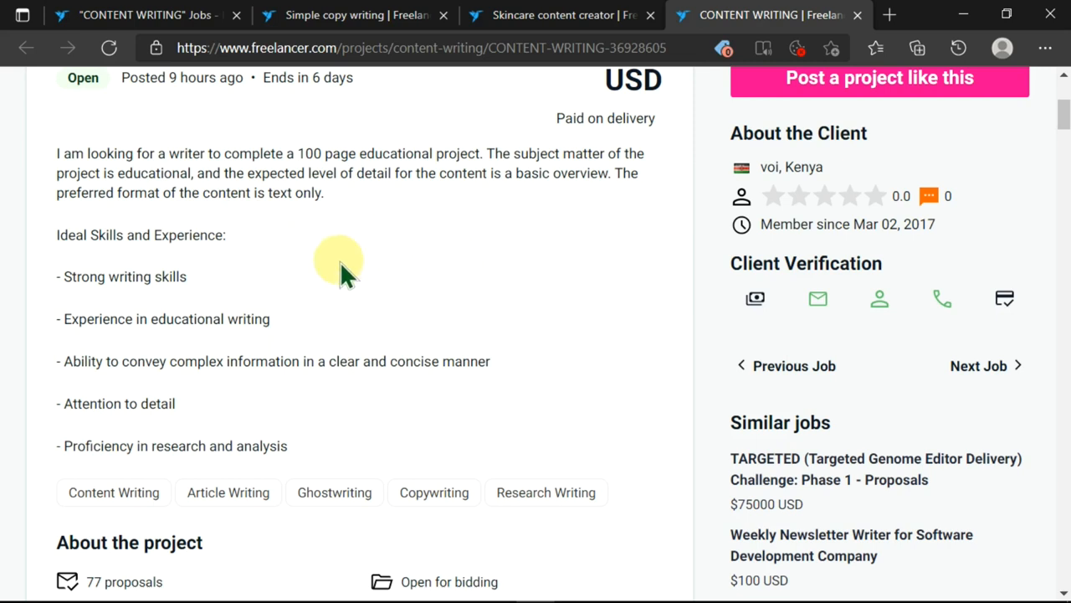
{"action": "mouse_move", "coordinate": [444, 281]}
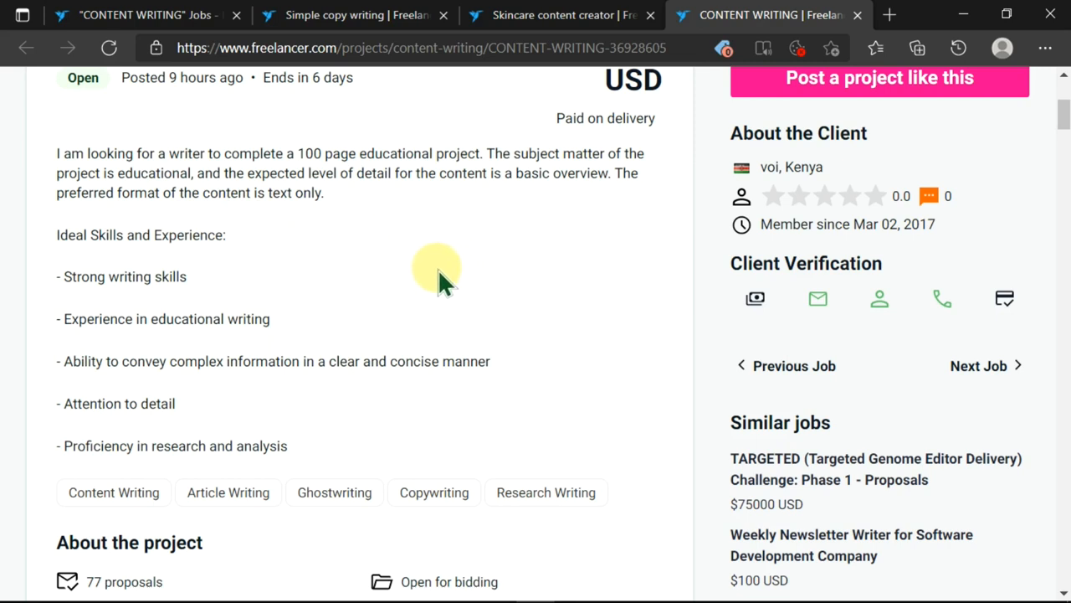
{"action": "mouse_move", "coordinate": [208, 260]}
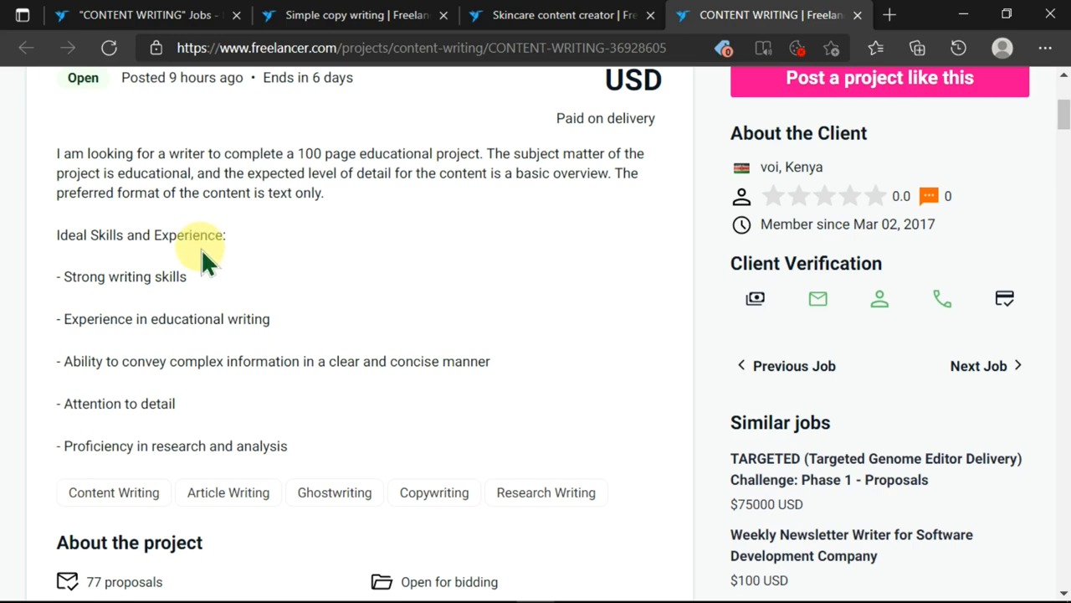
{"action": "mouse_move", "coordinate": [281, 226]}
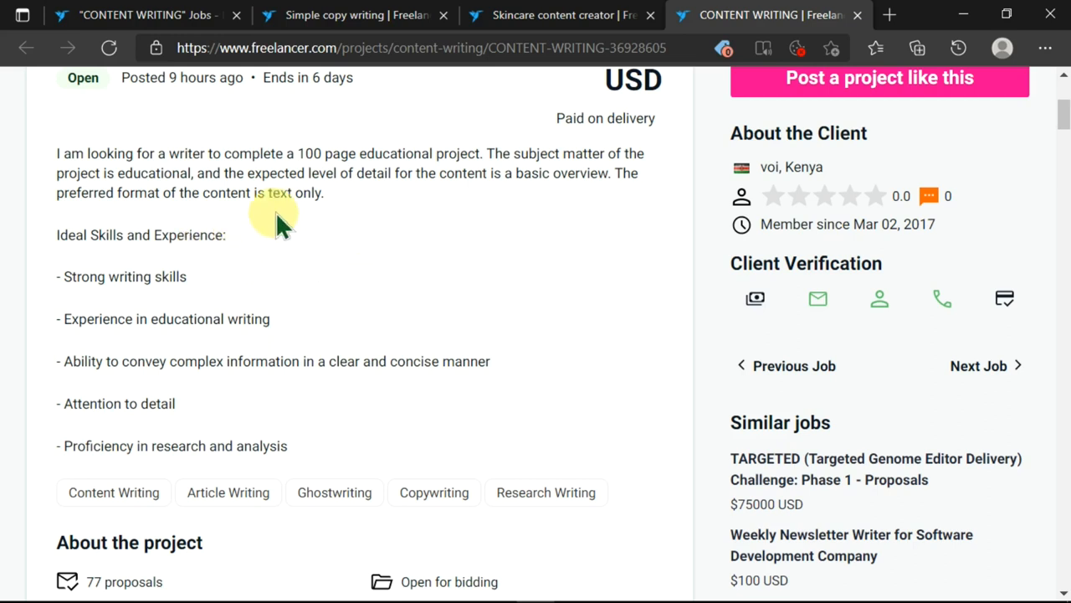
{"action": "mouse_move", "coordinate": [377, 238]}
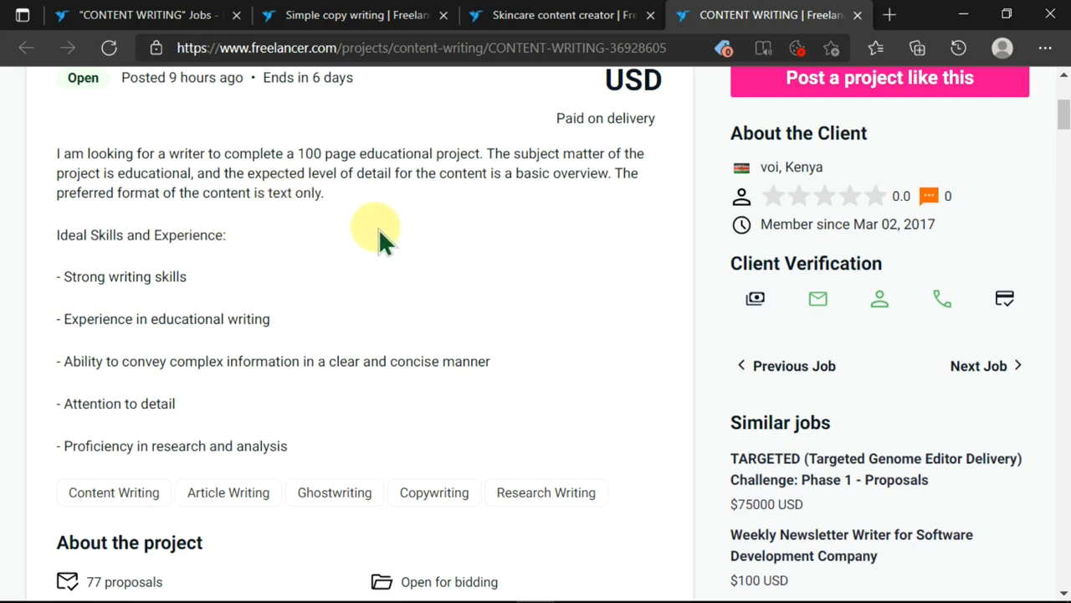
{"action": "mouse_move", "coordinate": [544, 217]}
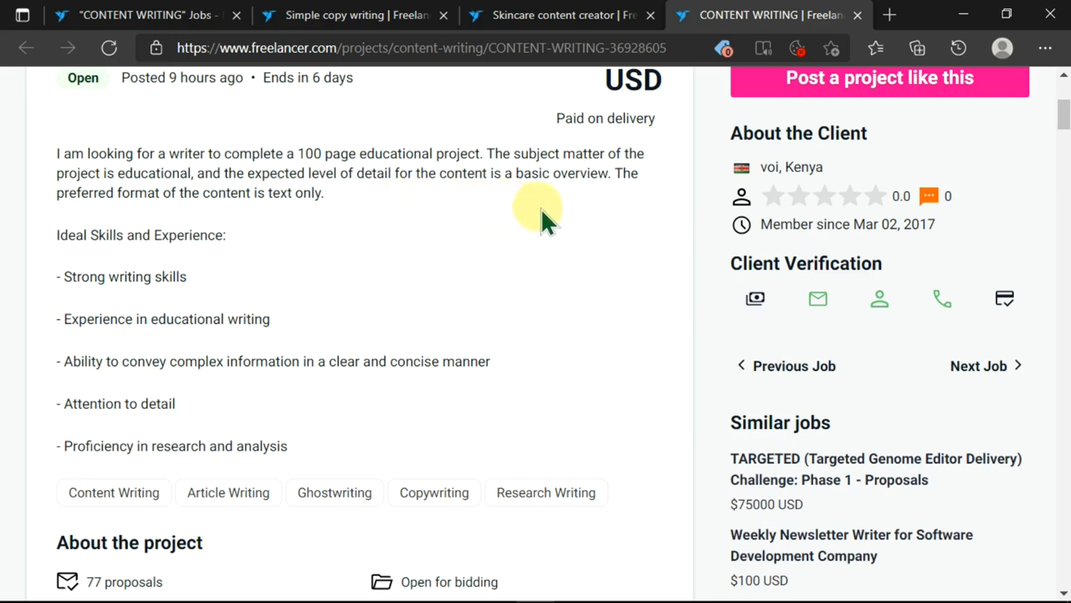
{"action": "mouse_move", "coordinate": [181, 226]}
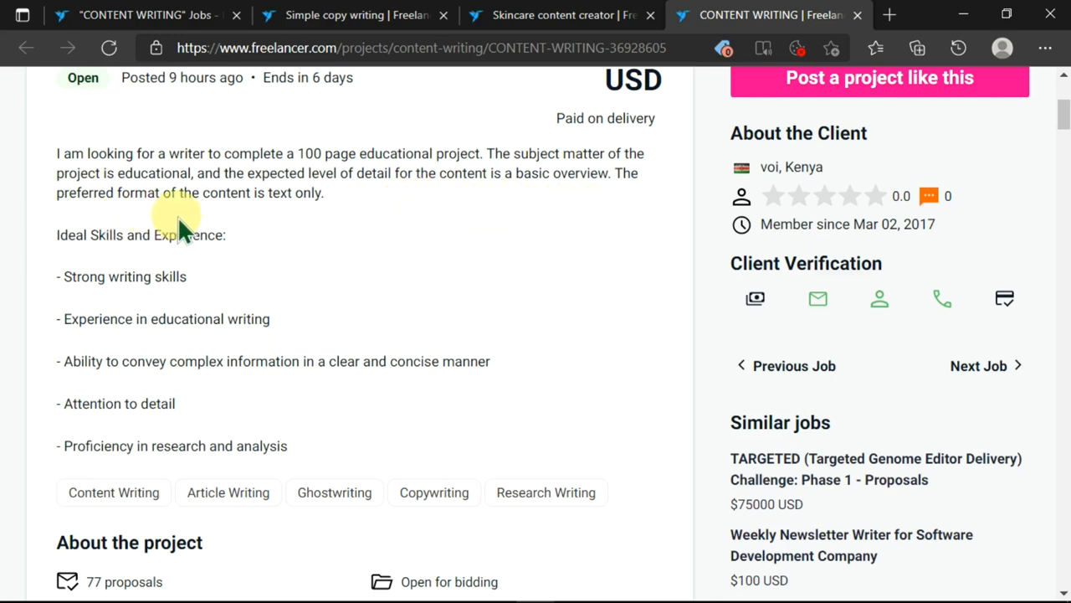
{"action": "mouse_move", "coordinate": [328, 234]}
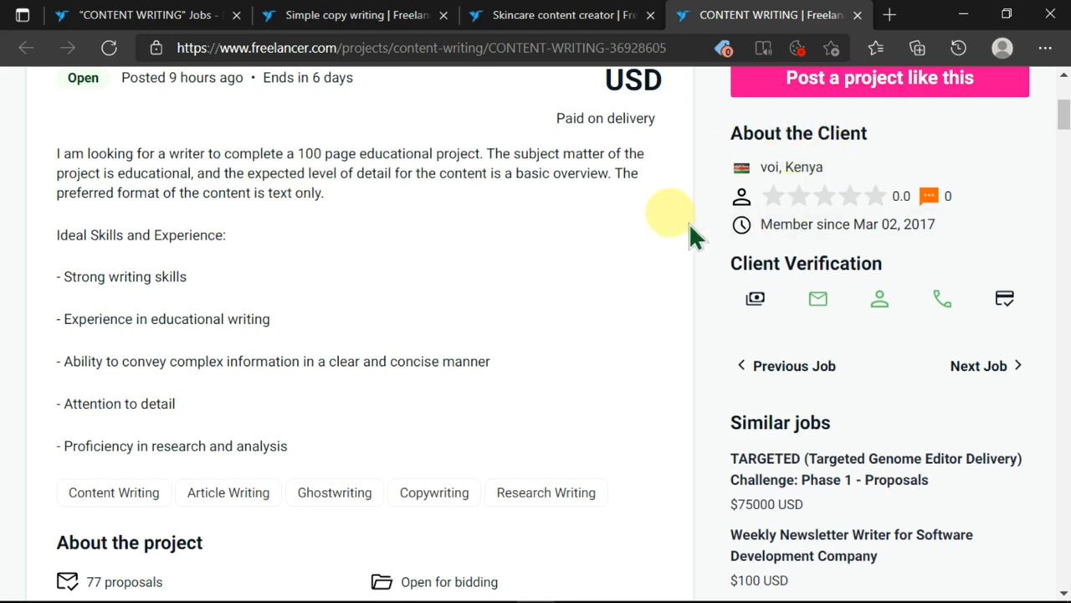
{"action": "mouse_move", "coordinate": [142, 193]}
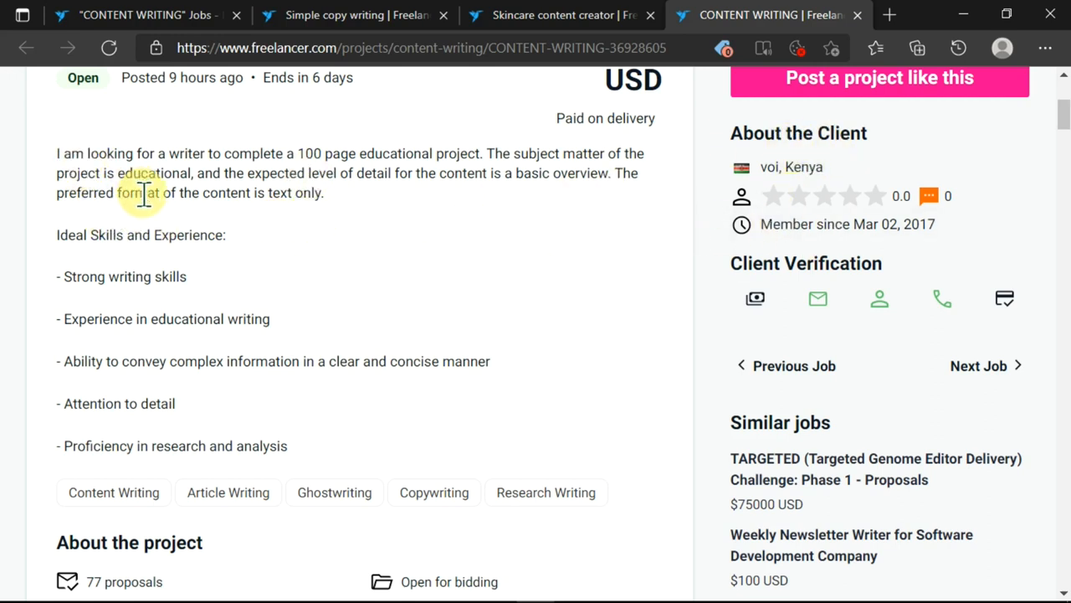
{"action": "mouse_move", "coordinate": [75, 243]}
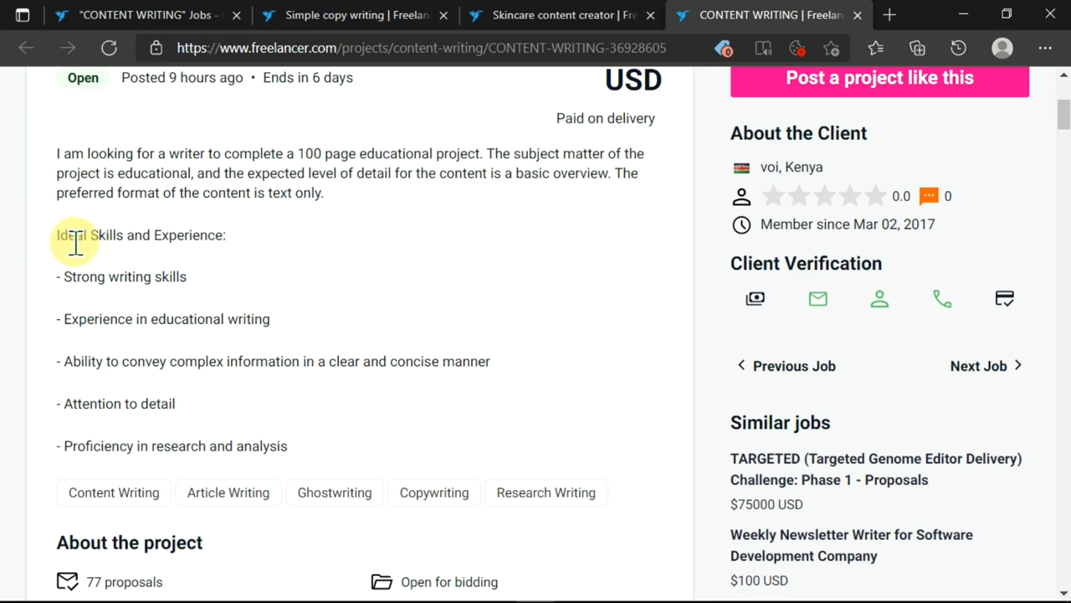
{"action": "mouse_move", "coordinate": [331, 254]}
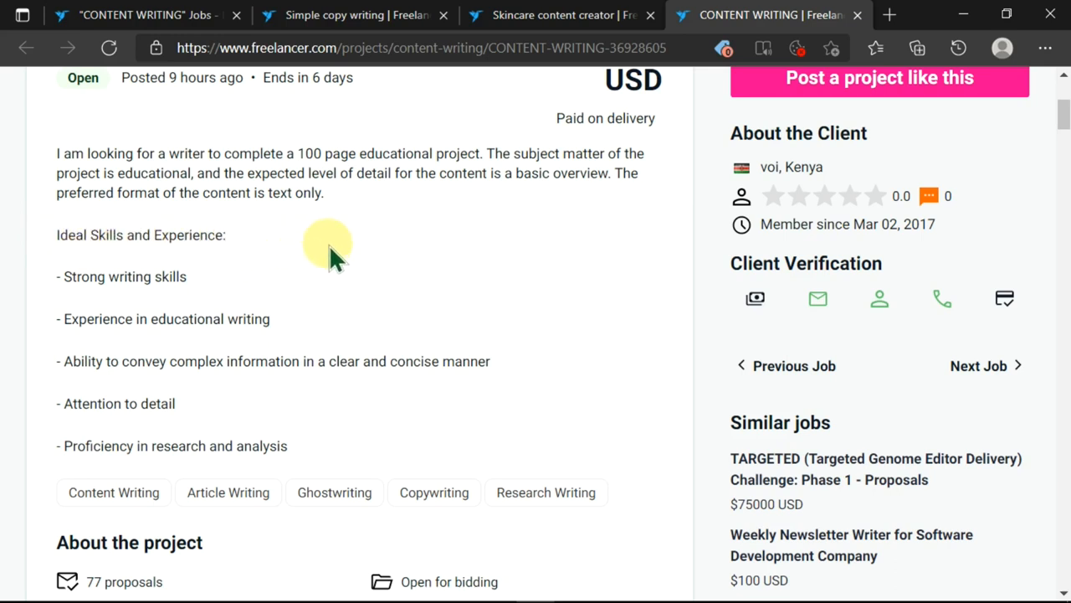
{"action": "mouse_move", "coordinate": [439, 264]}
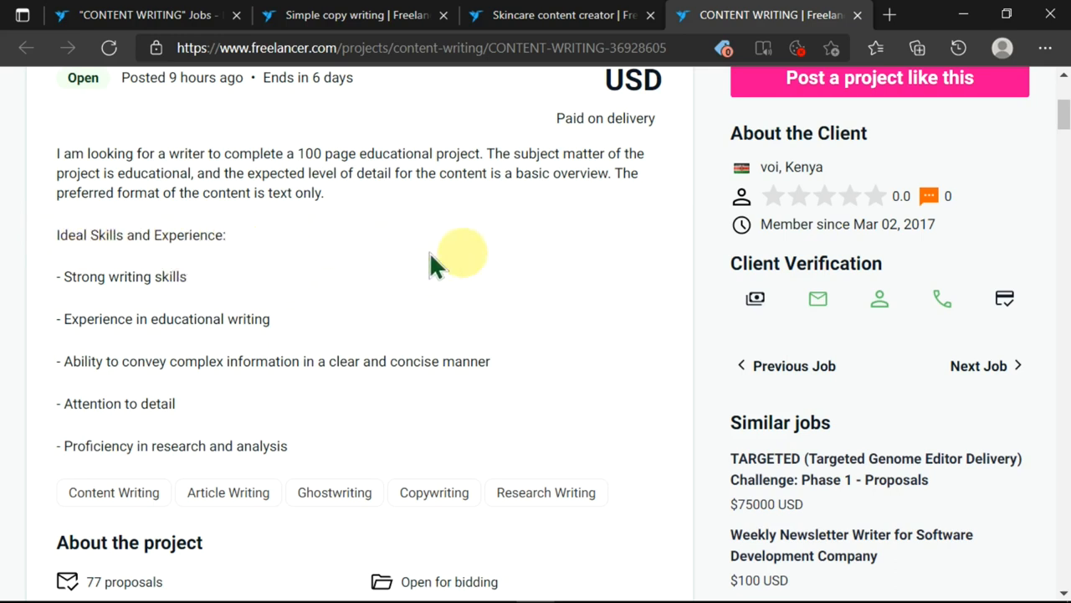
- Scroll the project page down to the skill tags and the Place your bid form
{"action": "scroll", "scroll_direction": "down", "scroll_amount": 3}
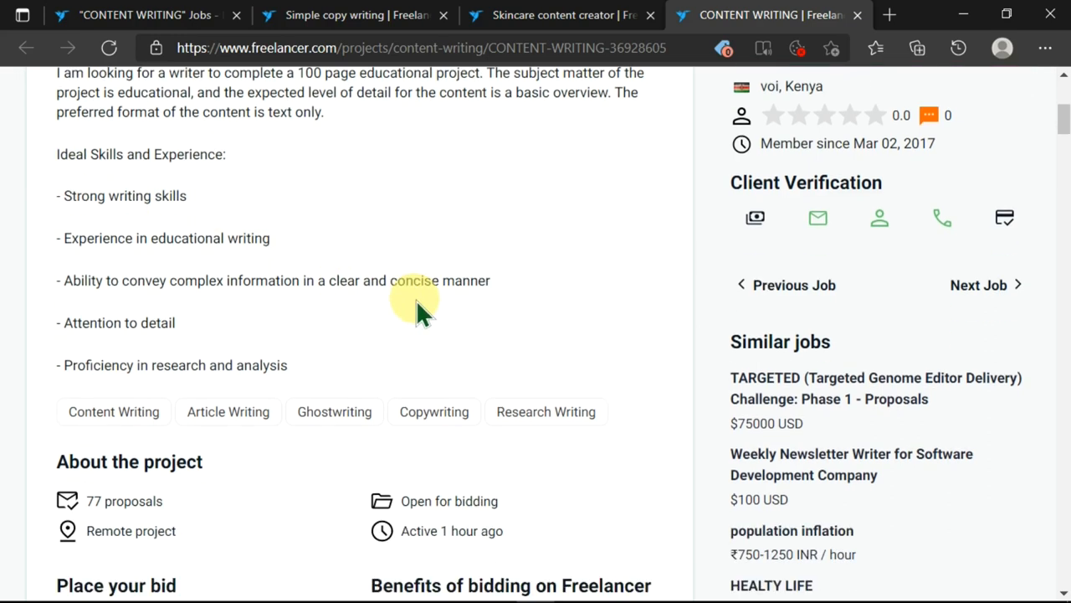
{"action": "mouse_move", "coordinate": [314, 258]}
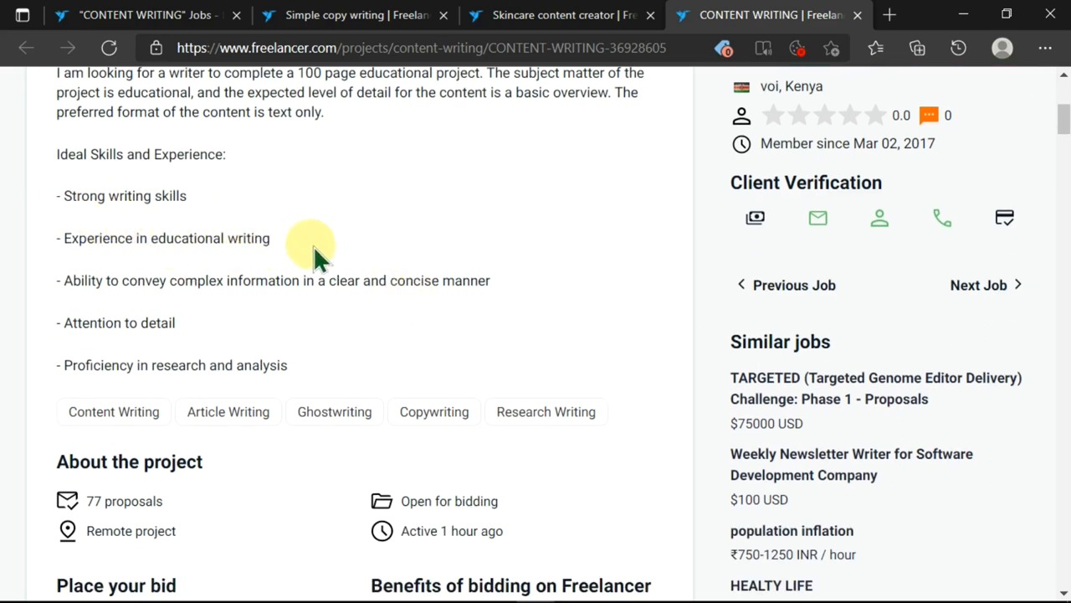
{"action": "scroll", "scroll_direction": "down", "scroll_amount": 3}
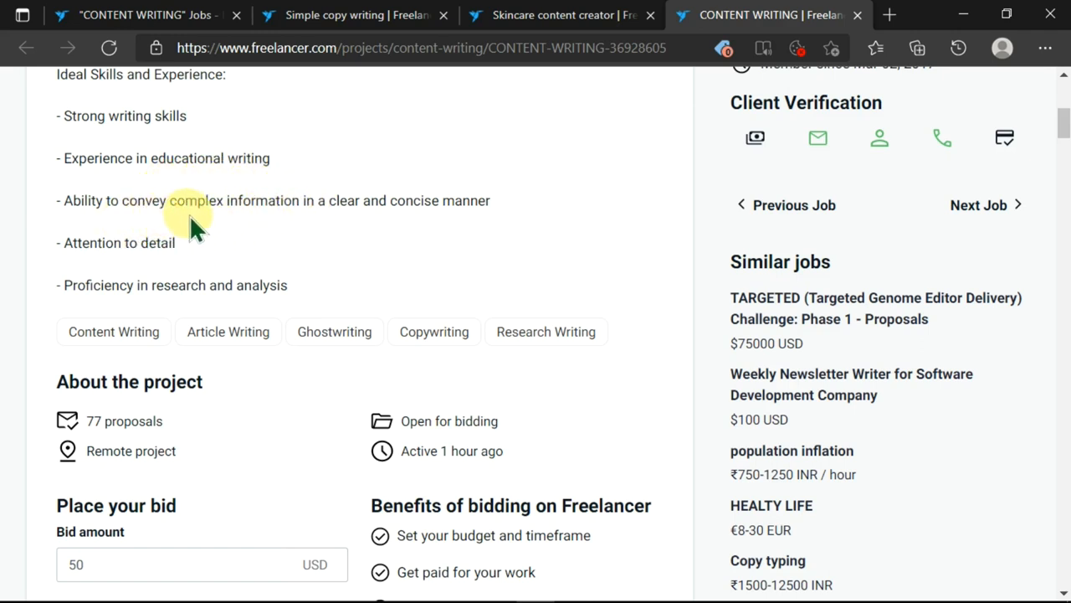
{"action": "mouse_move", "coordinate": [326, 238]}
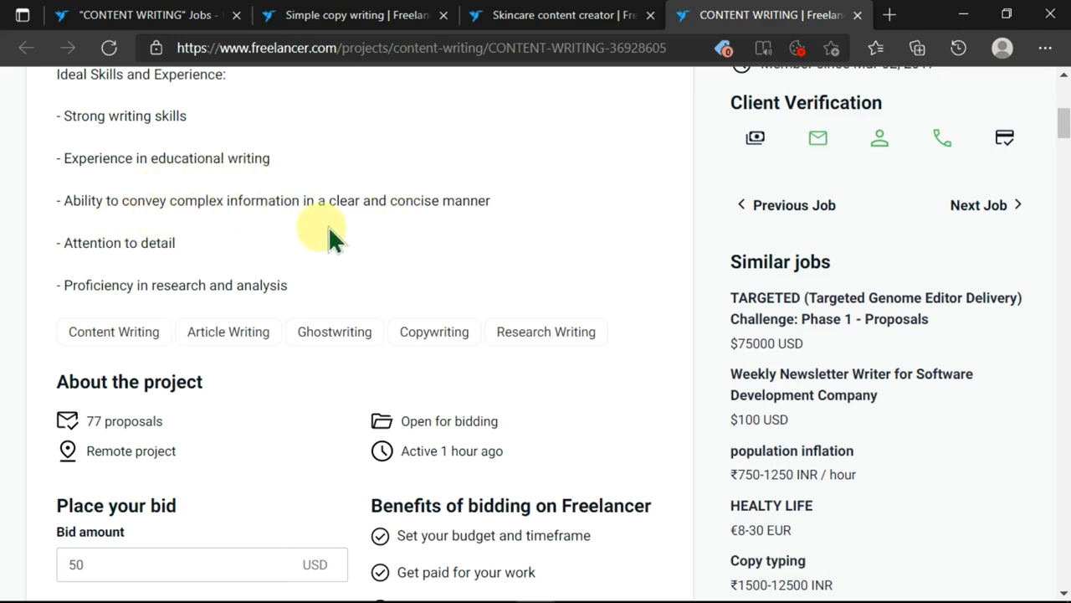
{"action": "mouse_move", "coordinate": [159, 266]}
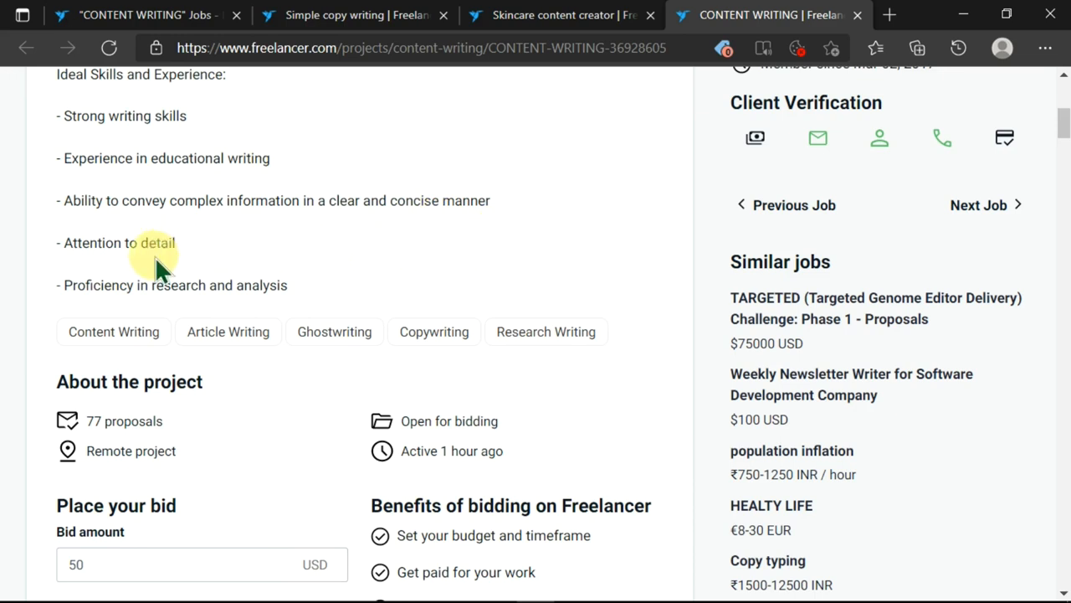
{"action": "mouse_move", "coordinate": [136, 288]}
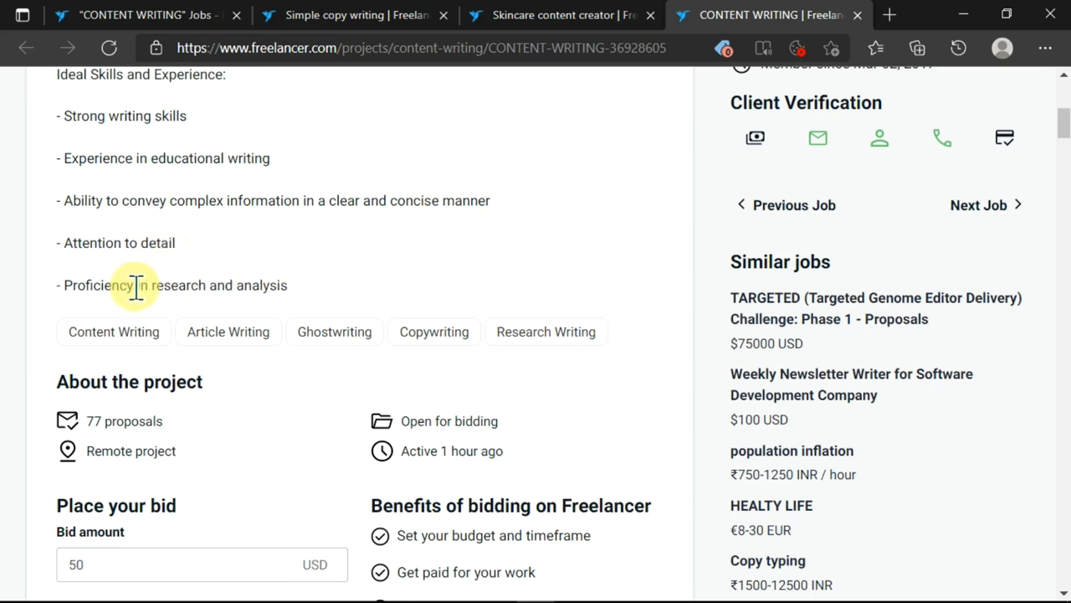
{"action": "scroll", "scroll_direction": "down", "scroll_amount": 3}
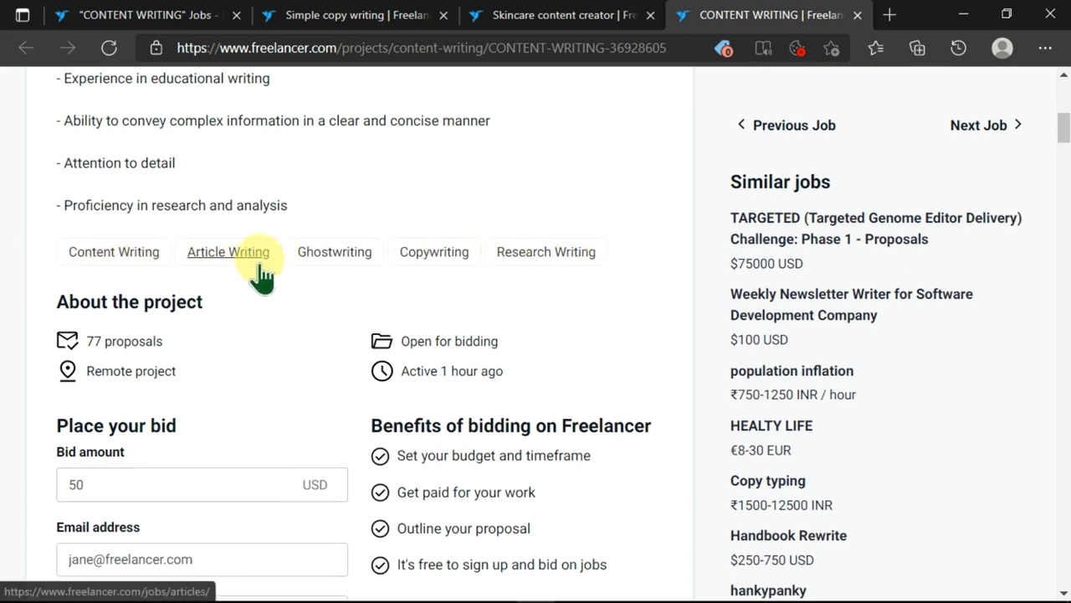
{"action": "mouse_move", "coordinate": [546, 251]}
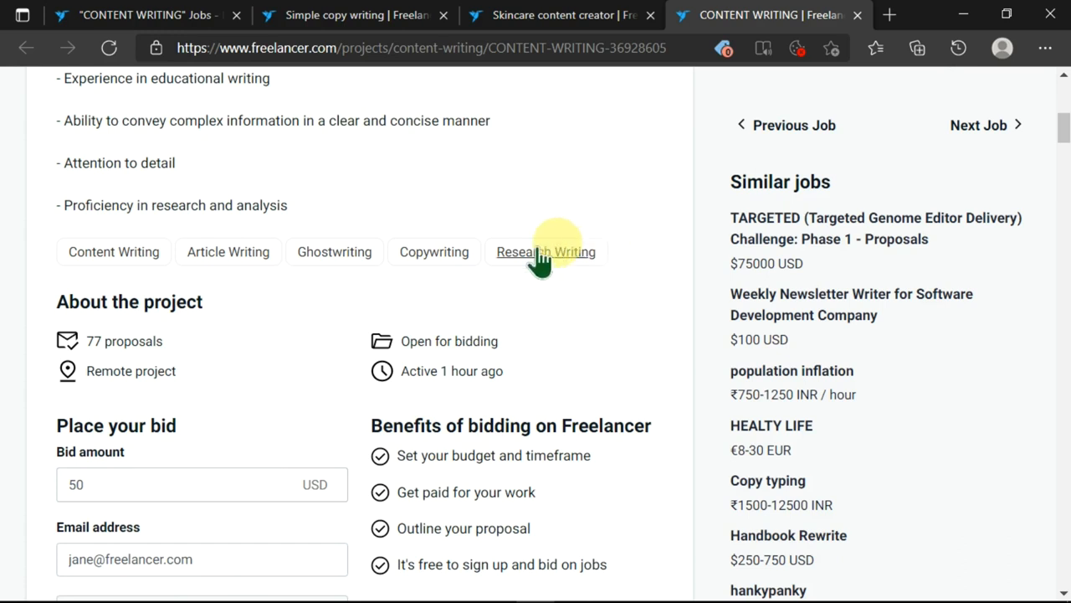
- Scroll down to the full bid form and the '77 freelancers are bidding' list
{"action": "scroll", "scroll_direction": "down", "scroll_amount": 3}
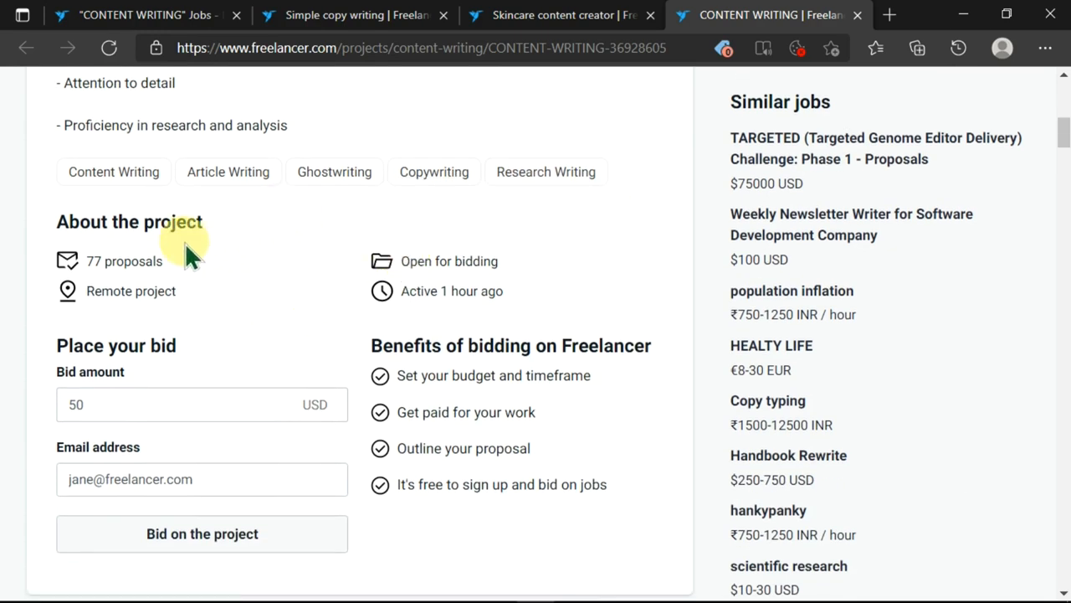
{"action": "mouse_move", "coordinate": [254, 298]}
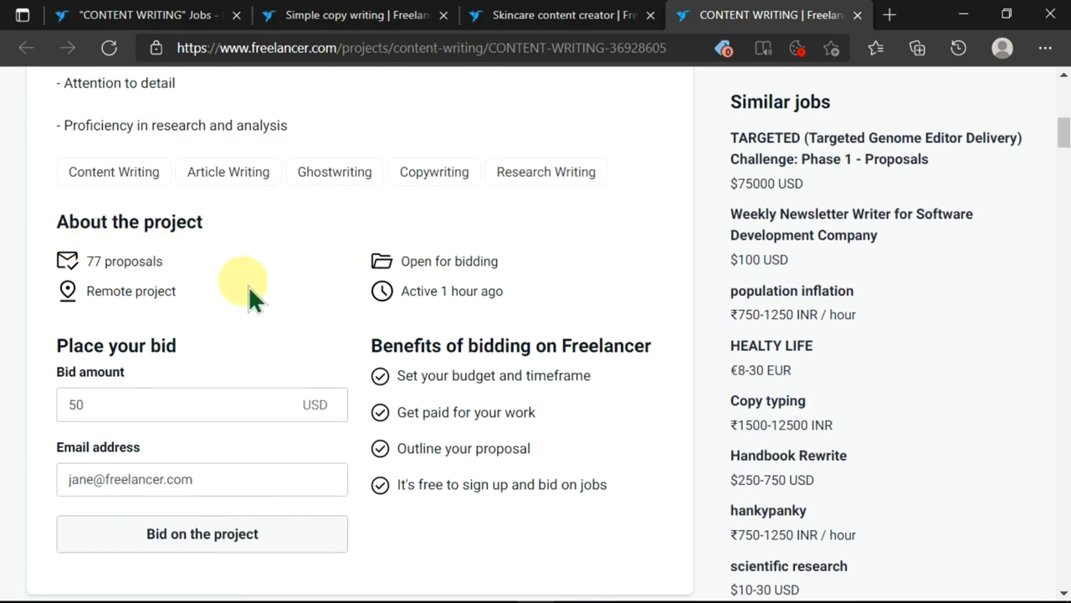
{"action": "mouse_move", "coordinate": [117, 318]}
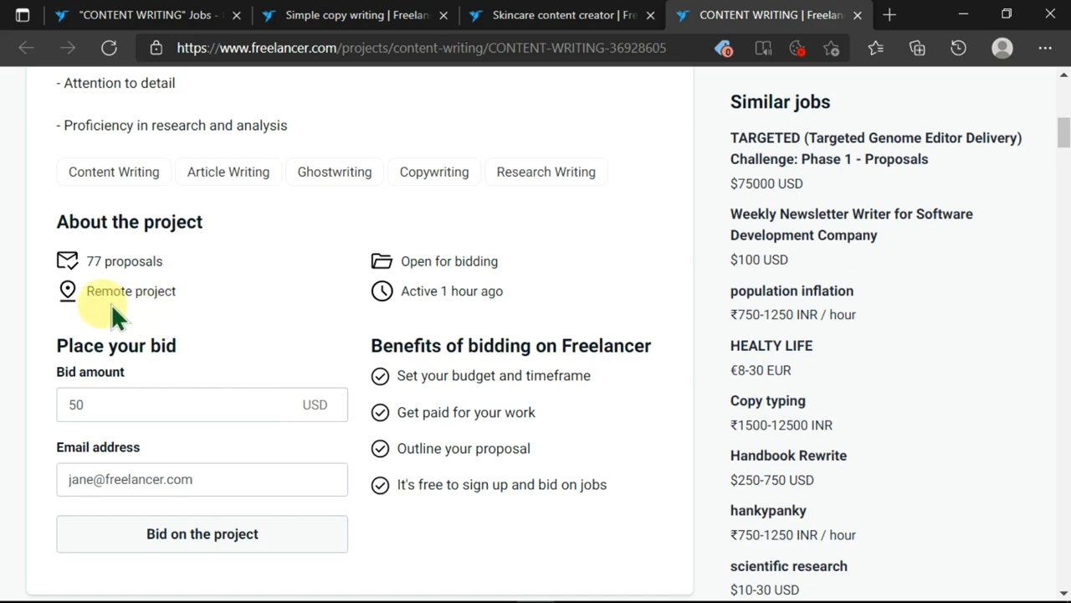
{"action": "mouse_move", "coordinate": [599, 277]}
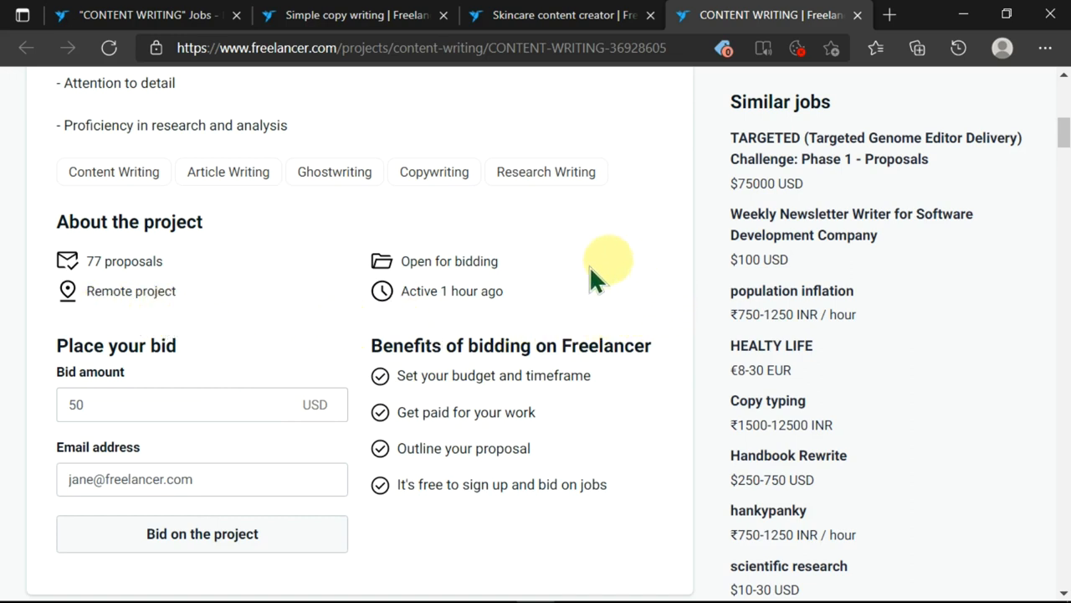
{"action": "mouse_move", "coordinate": [628, 277]}
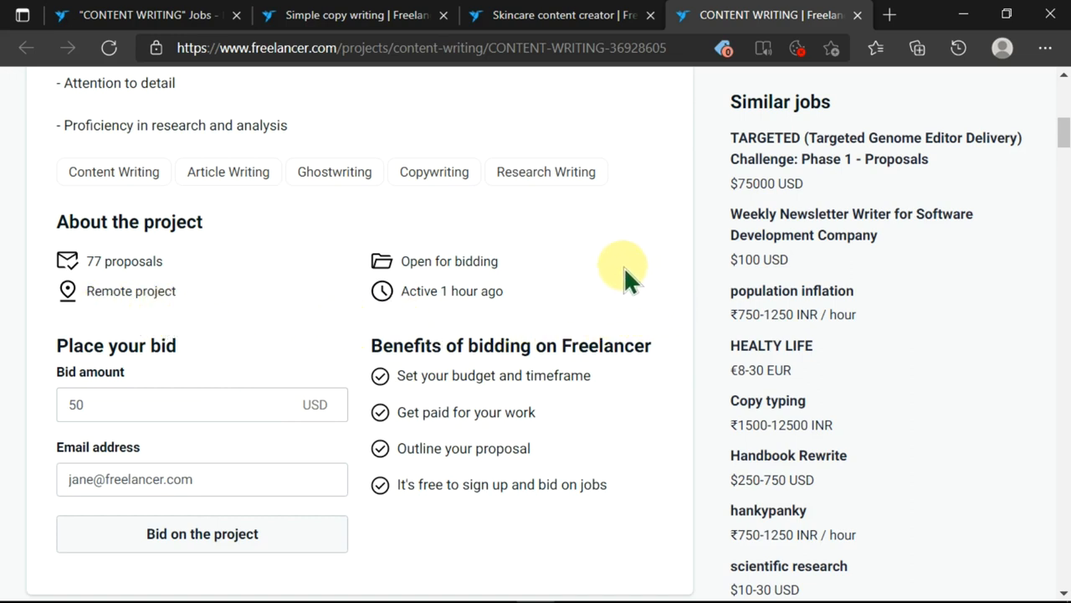
{"action": "mouse_move", "coordinate": [401, 284]}
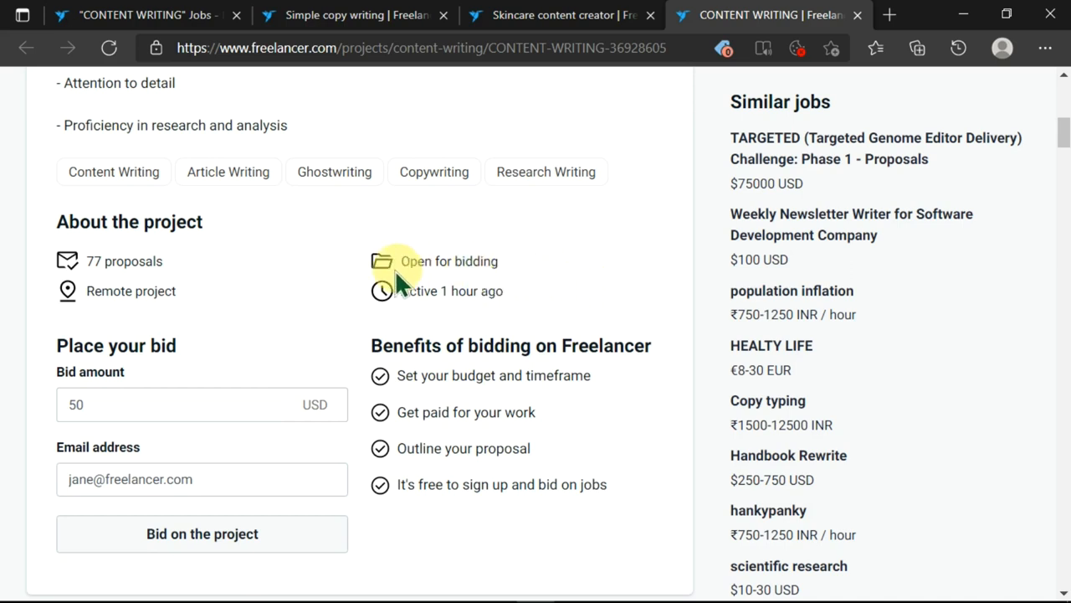
{"action": "mouse_move", "coordinate": [352, 301]}
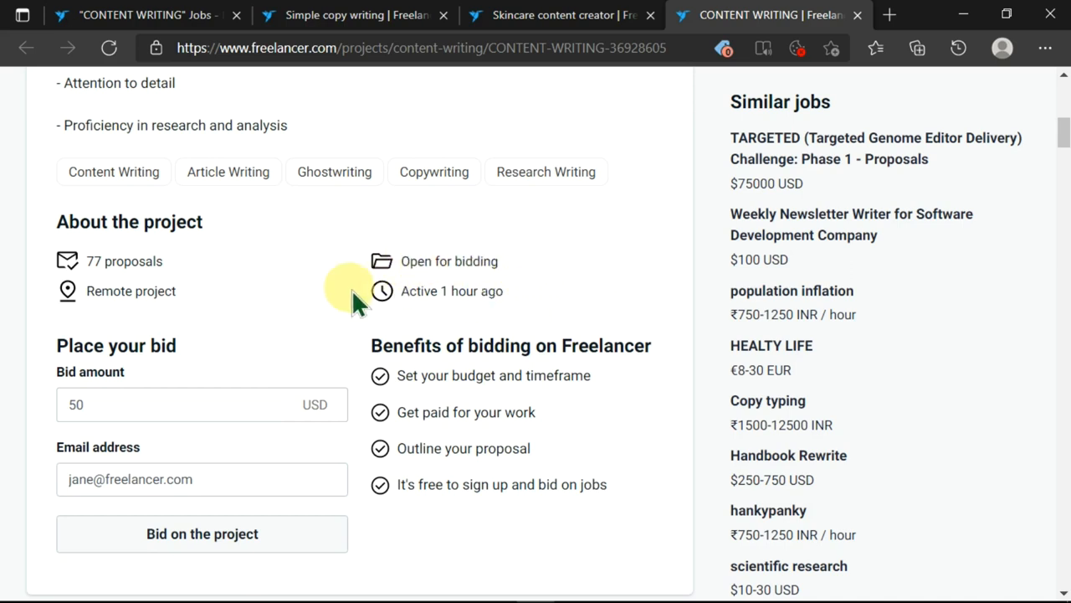
{"action": "mouse_move", "coordinate": [449, 288]}
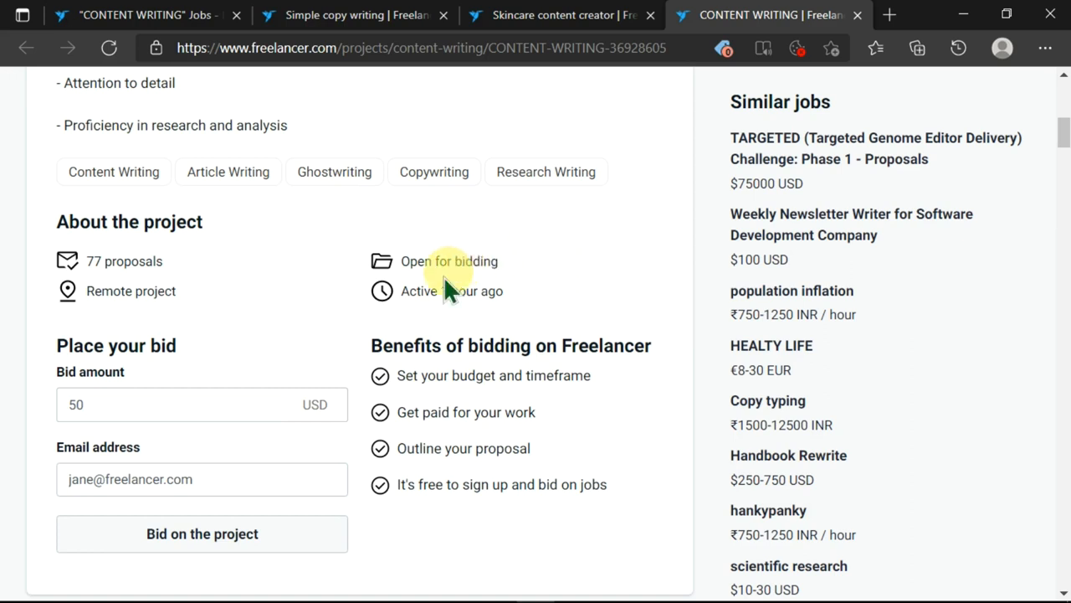
{"action": "mouse_move", "coordinate": [527, 310]}
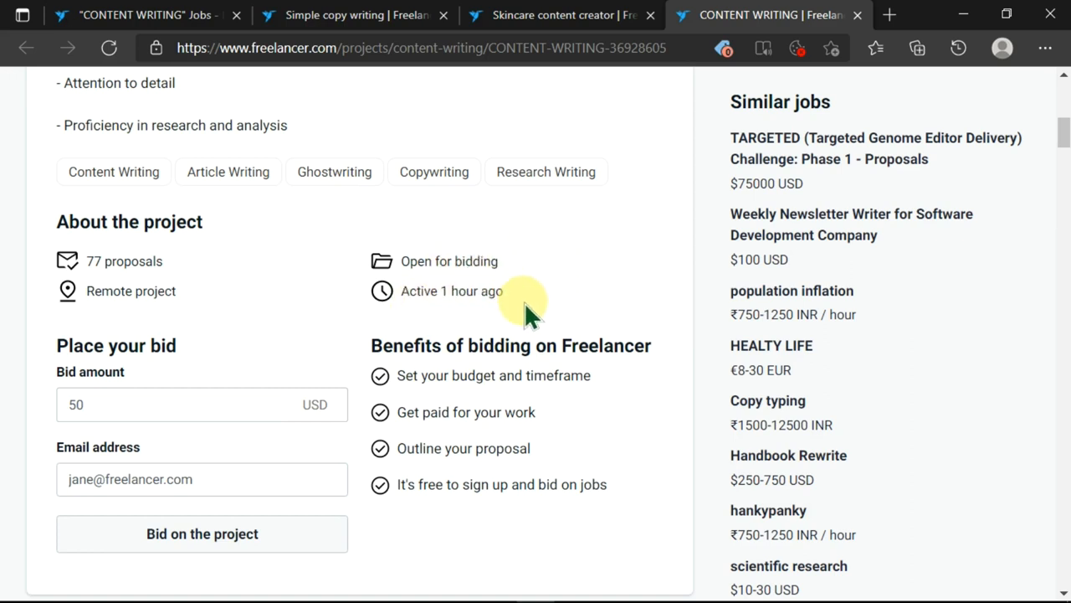
{"action": "scroll", "scroll_direction": "down", "scroll_amount": 3}
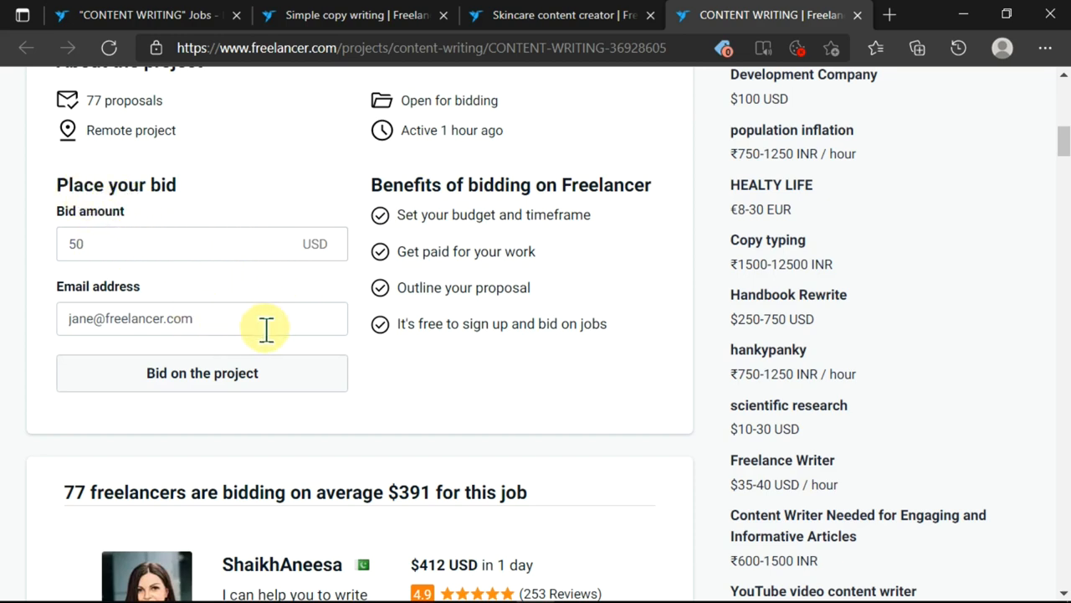
{"action": "mouse_move", "coordinate": [516, 238]}
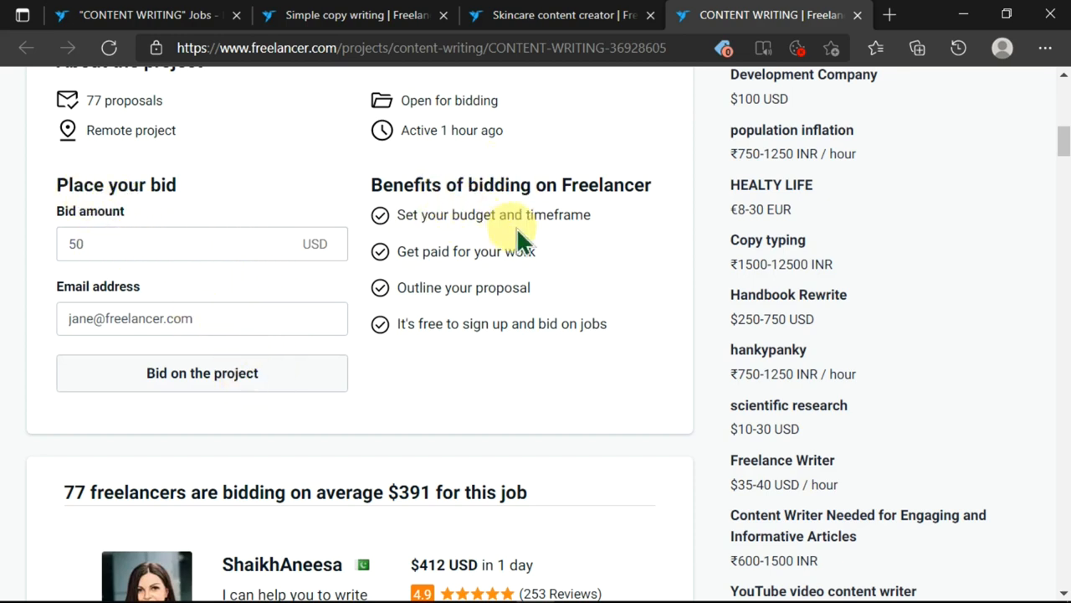
{"action": "mouse_move", "coordinate": [549, 298]}
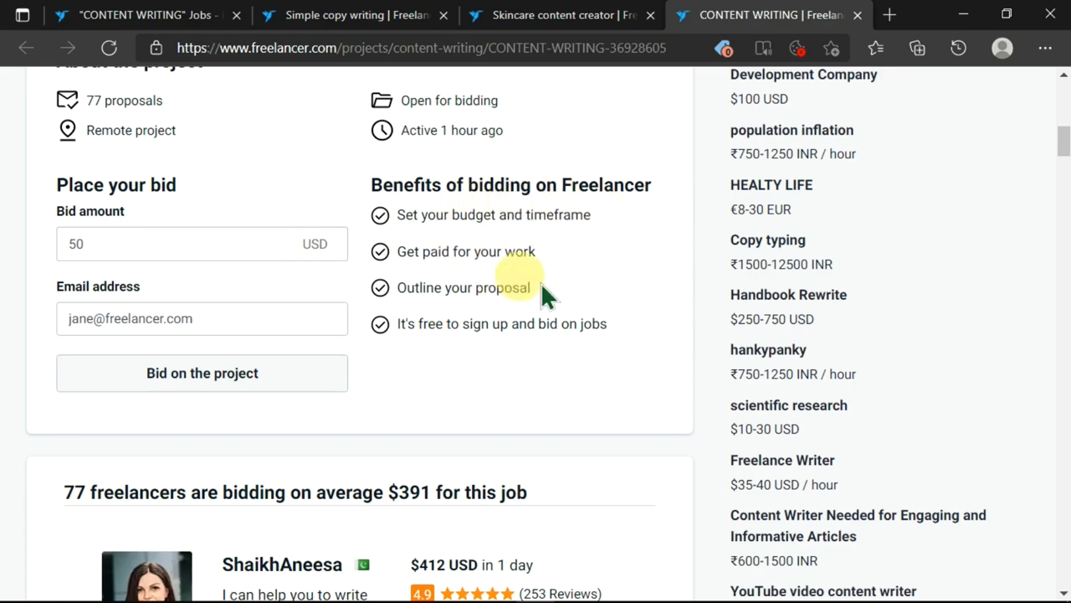
{"action": "mouse_move", "coordinate": [579, 285]}
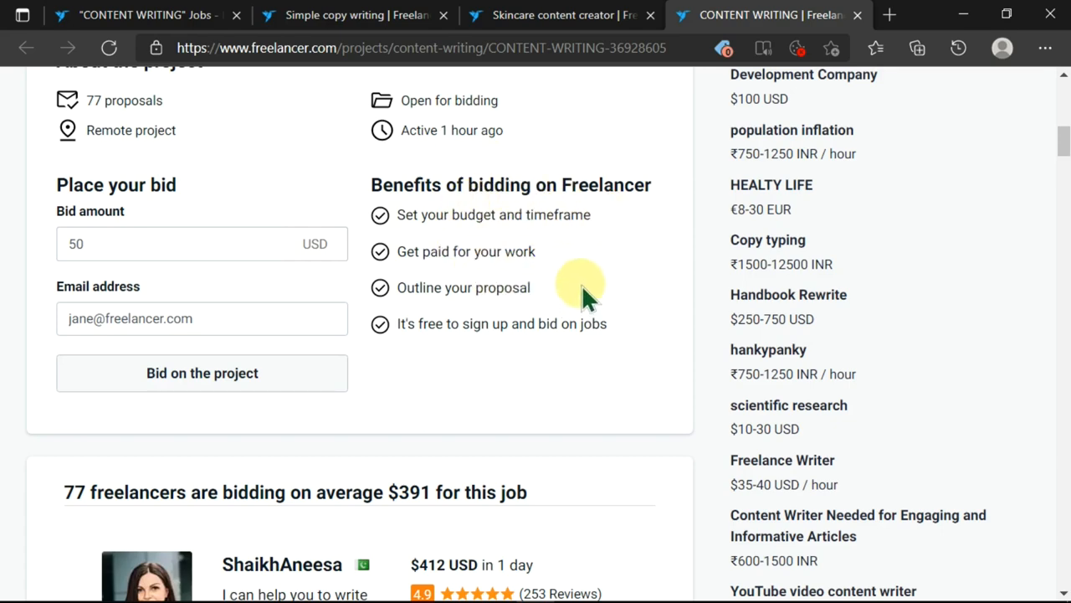
- Review competing bids, then scroll back up to the project description and skills list
{"action": "scroll", "scroll_direction": "down", "scroll_amount": 3}
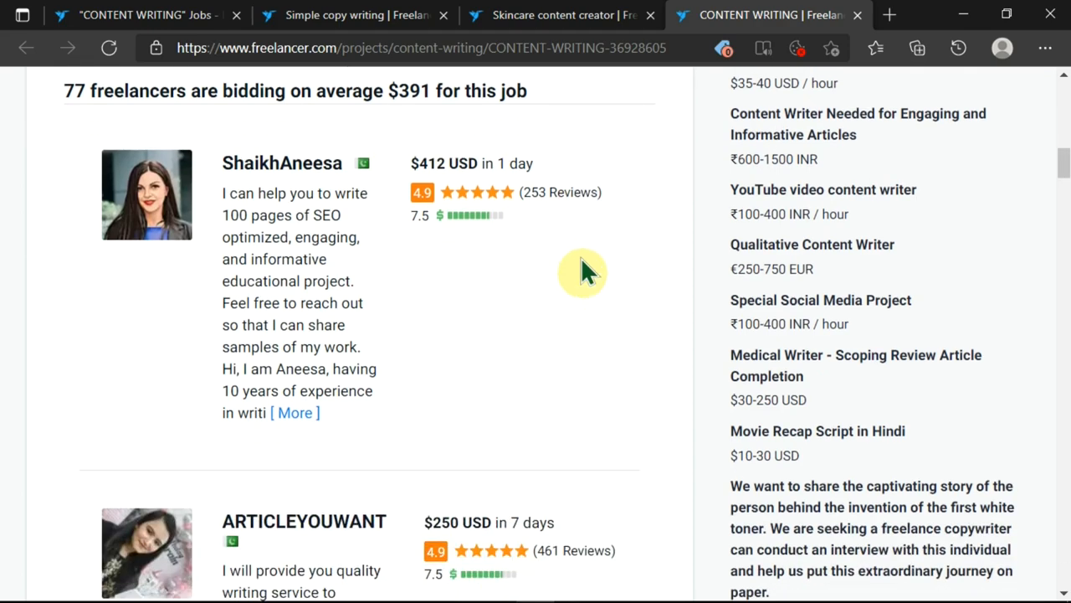
{"action": "mouse_move", "coordinate": [544, 259]}
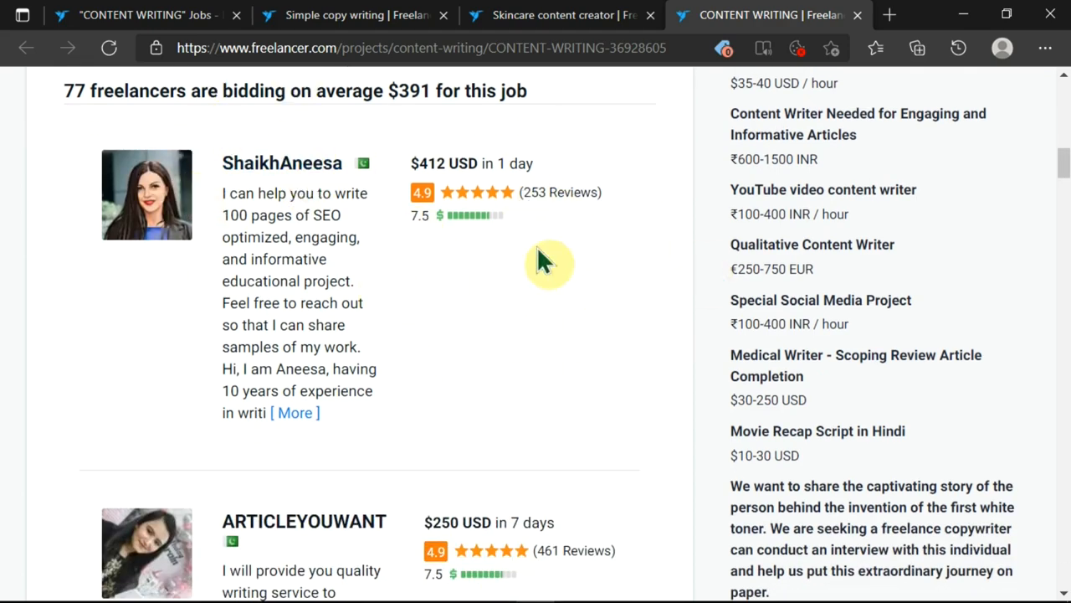
{"action": "scroll", "scroll_direction": "down", "scroll_amount": 3}
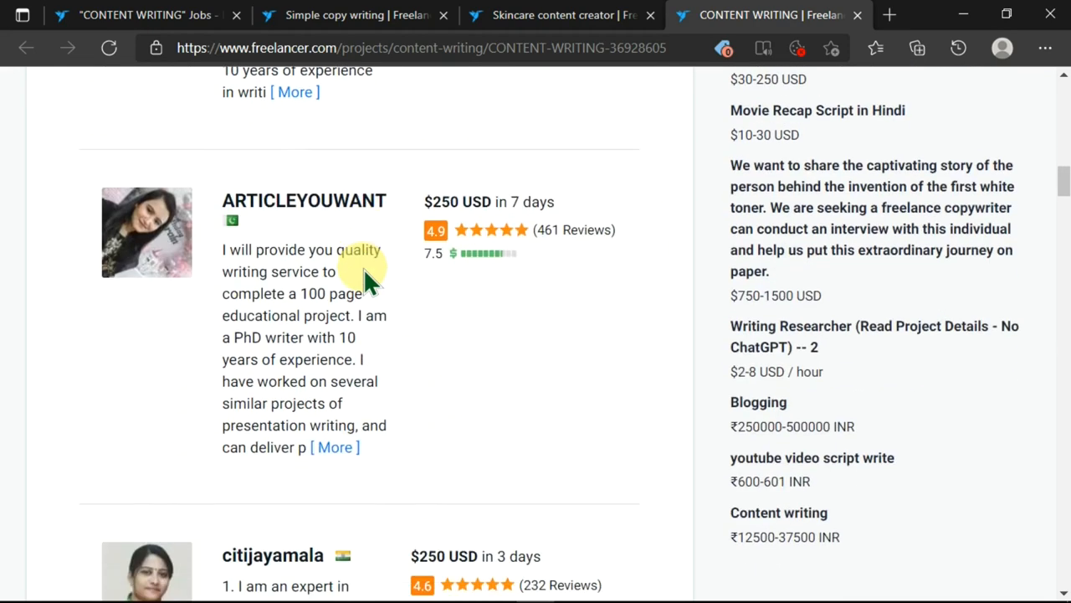
{"action": "scroll", "scroll_direction": "down", "scroll_amount": 3}
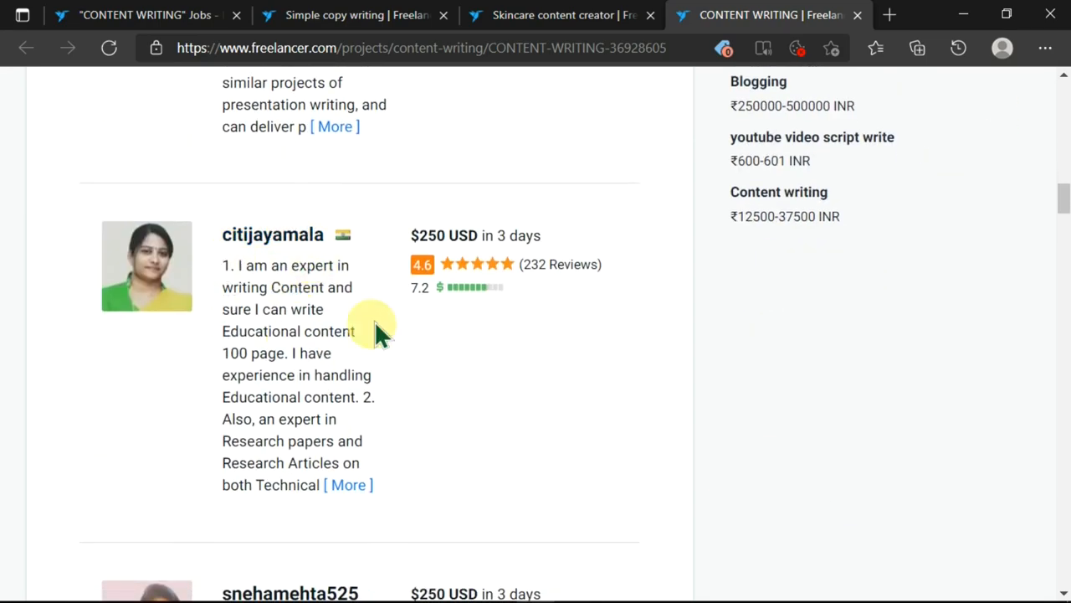
{"action": "scroll", "scroll_direction": "down", "scroll_amount": 3}
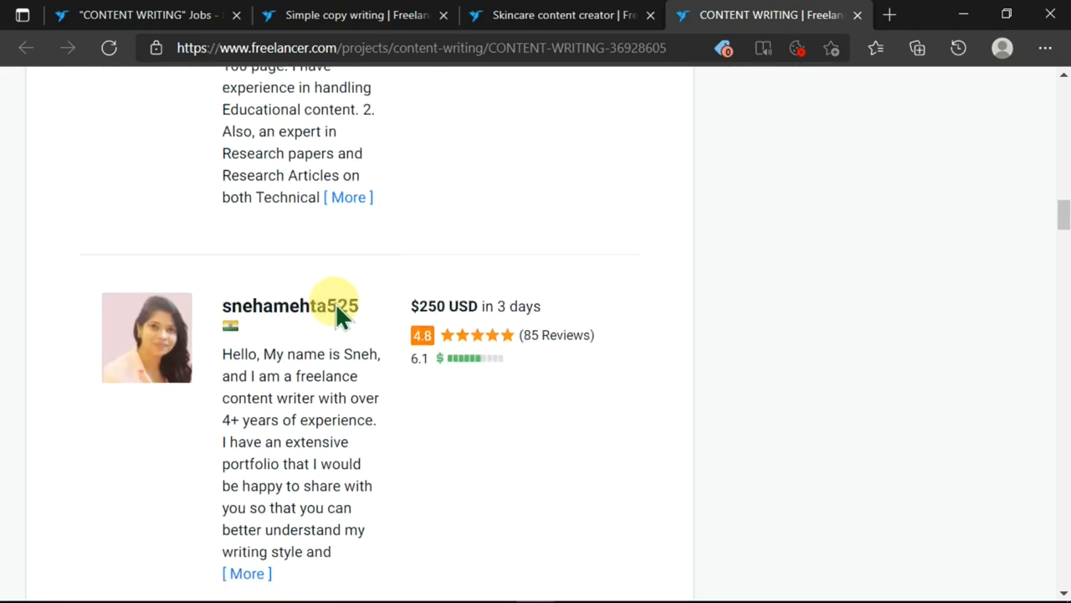
{"action": "scroll", "scroll_direction": "up", "scroll_amount": 3}
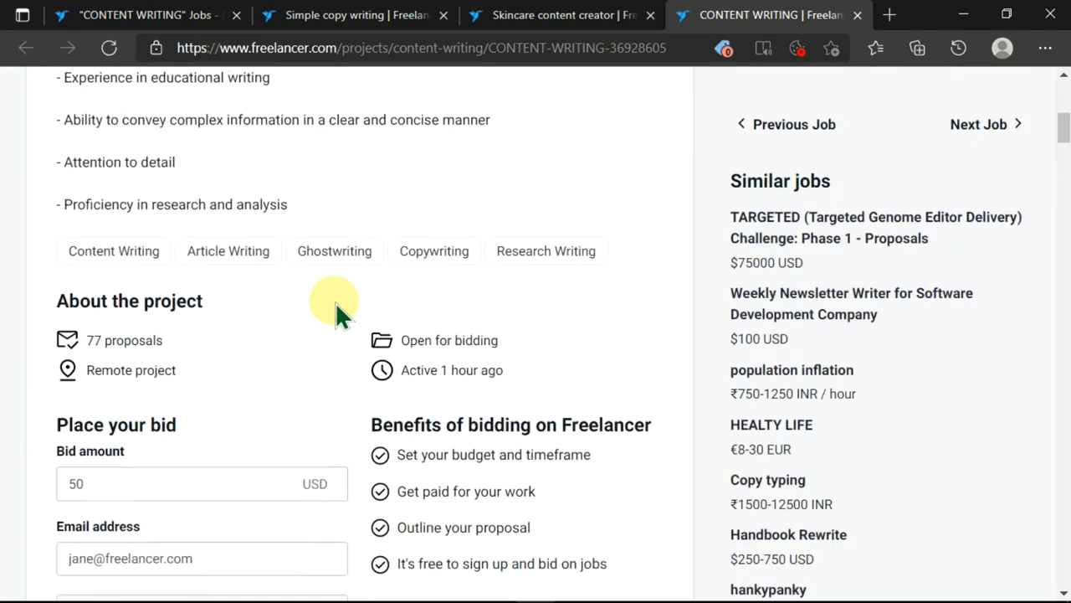
{"action": "scroll", "scroll_direction": "up", "scroll_amount": 3}
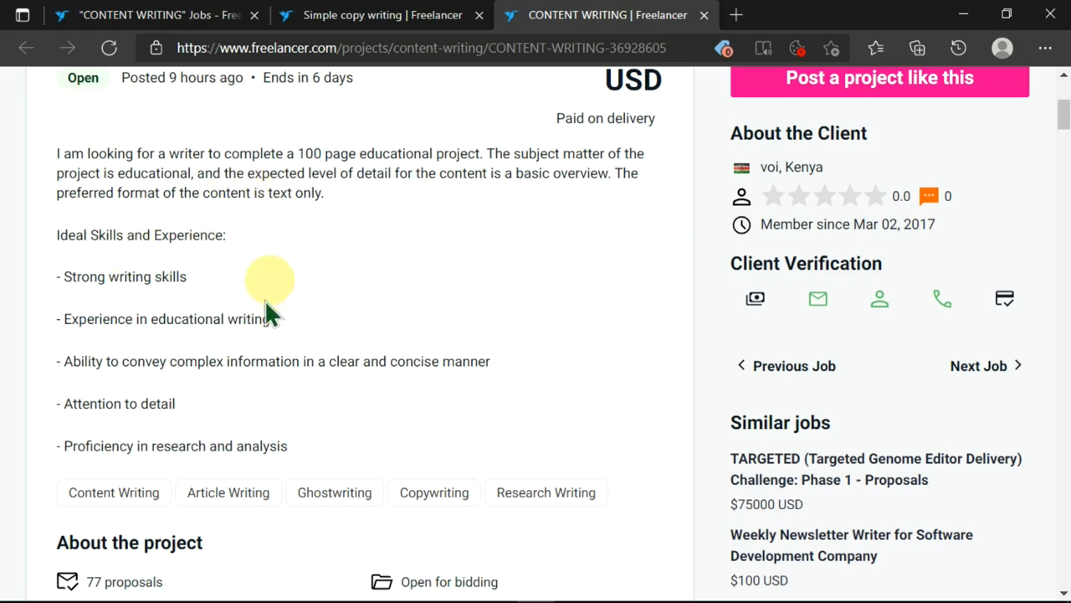
{"action": "mouse_move", "coordinate": [277, 301]}
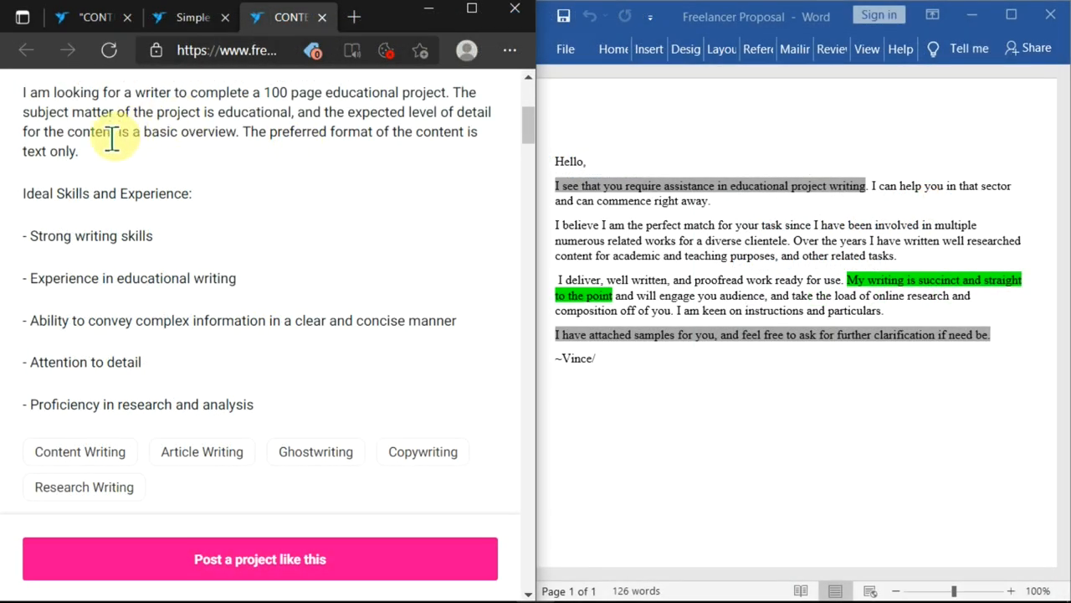
{"action": "mouse_move", "coordinate": [214, 104]}
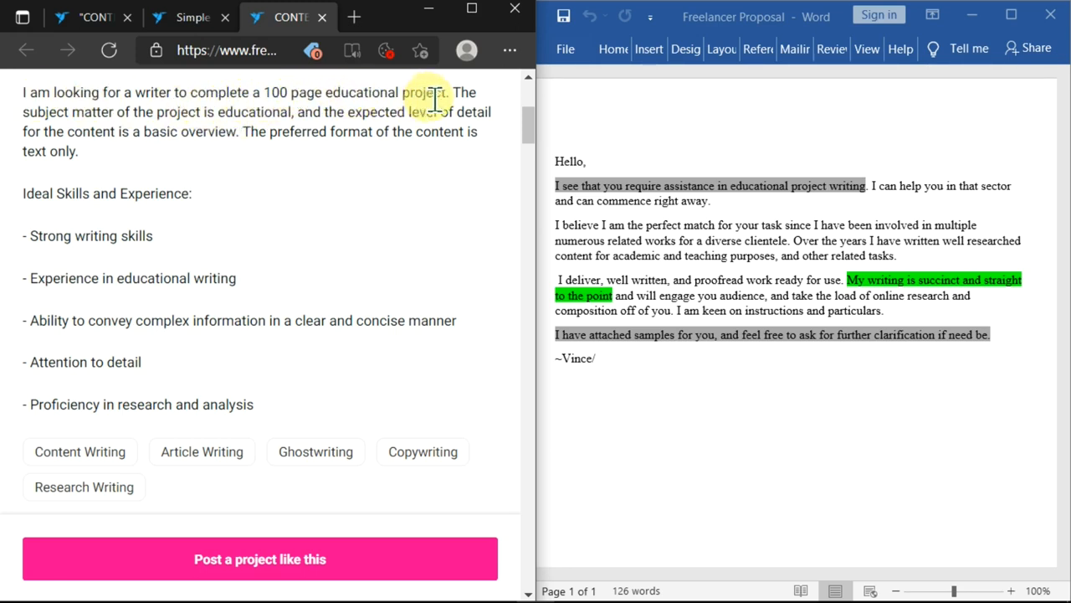
{"action": "mouse_move", "coordinate": [469, 130]}
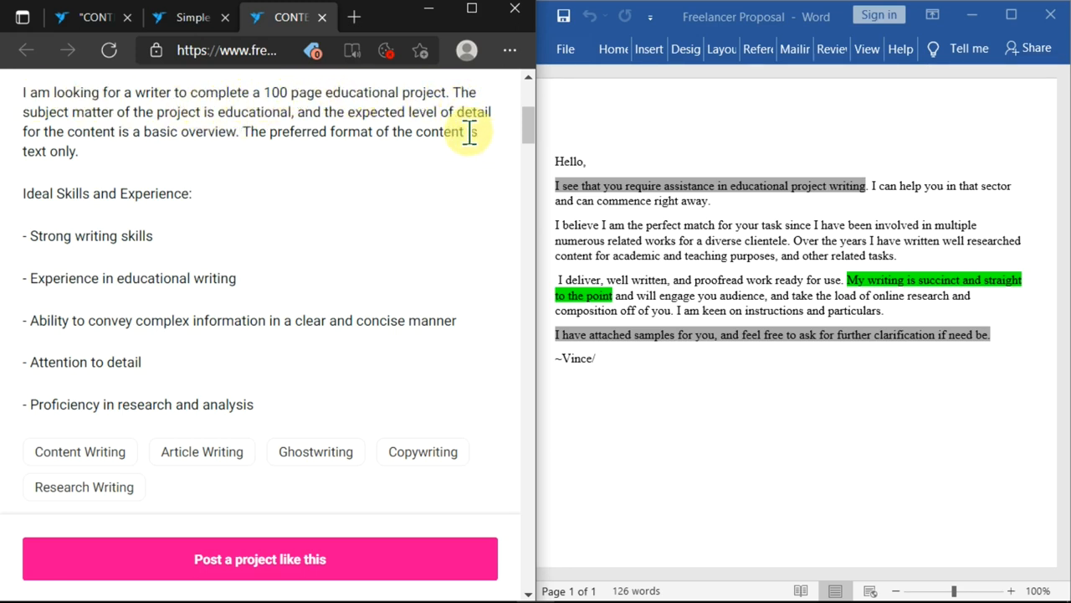
{"action": "mouse_move", "coordinate": [335, 94]}
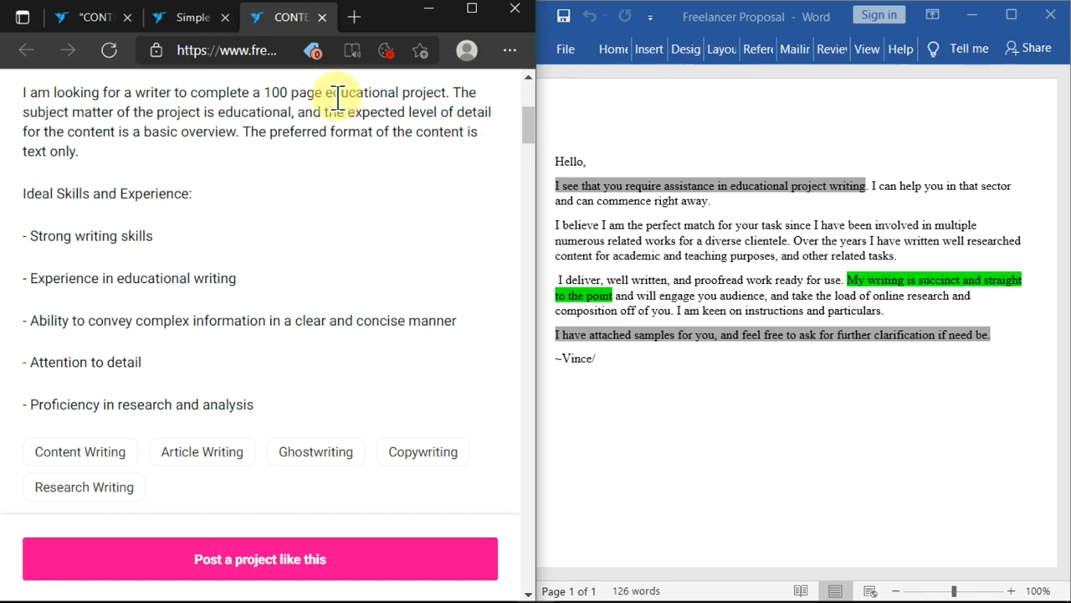
{"action": "mouse_move", "coordinate": [281, 120]}
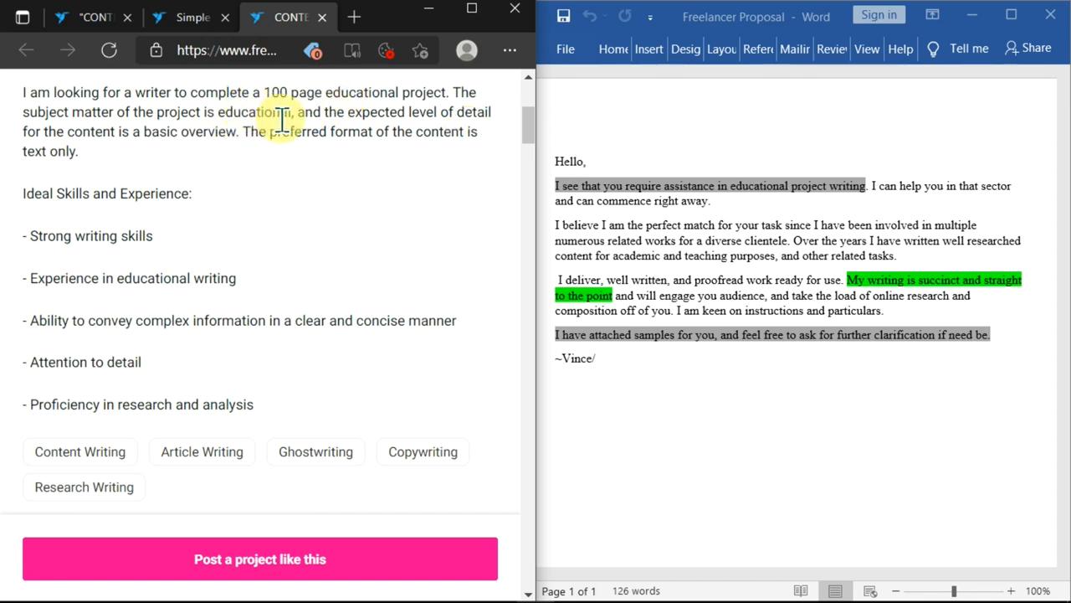
- Arrange the browser and the Word Freelancer Proposal document side by side
{"action": "double_click", "coordinate": [253, 110]}
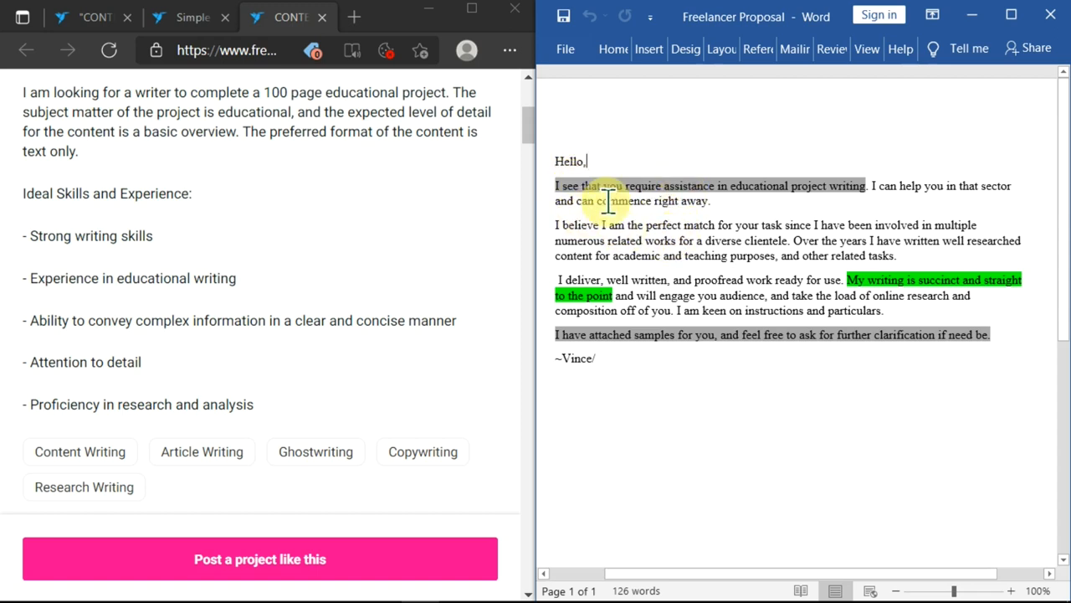
{"action": "mouse_move", "coordinate": [710, 159]}
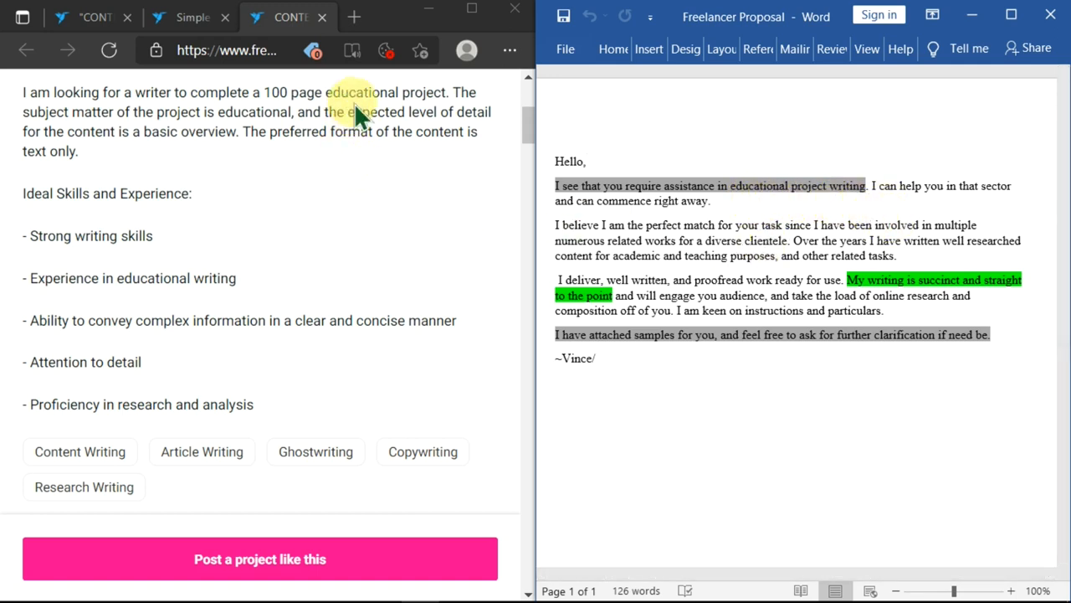
{"action": "double_click", "coordinate": [358, 92]}
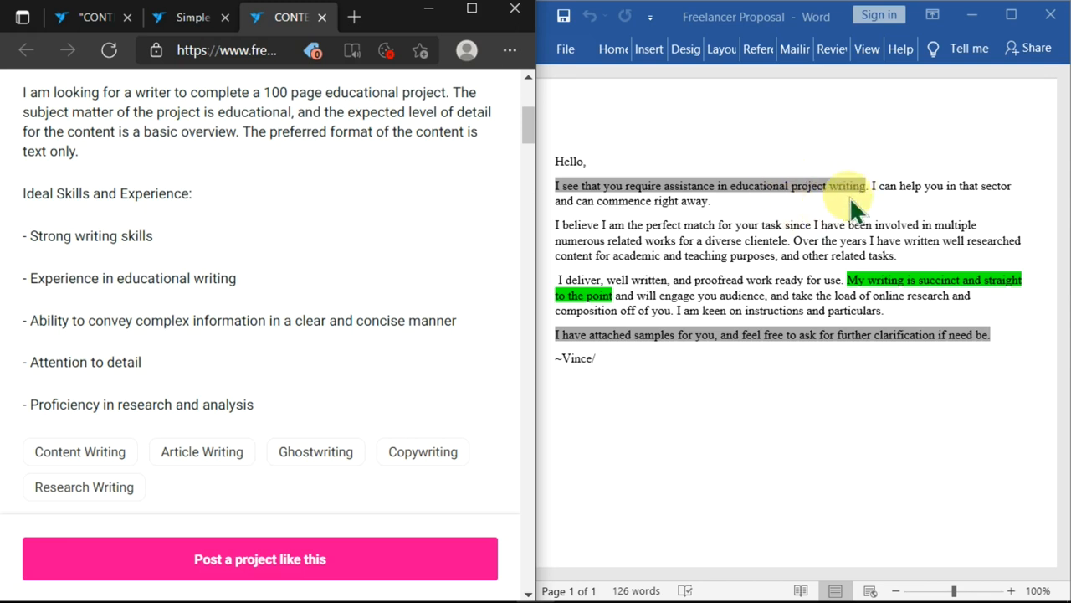
{"action": "mouse_move", "coordinate": [888, 197]}
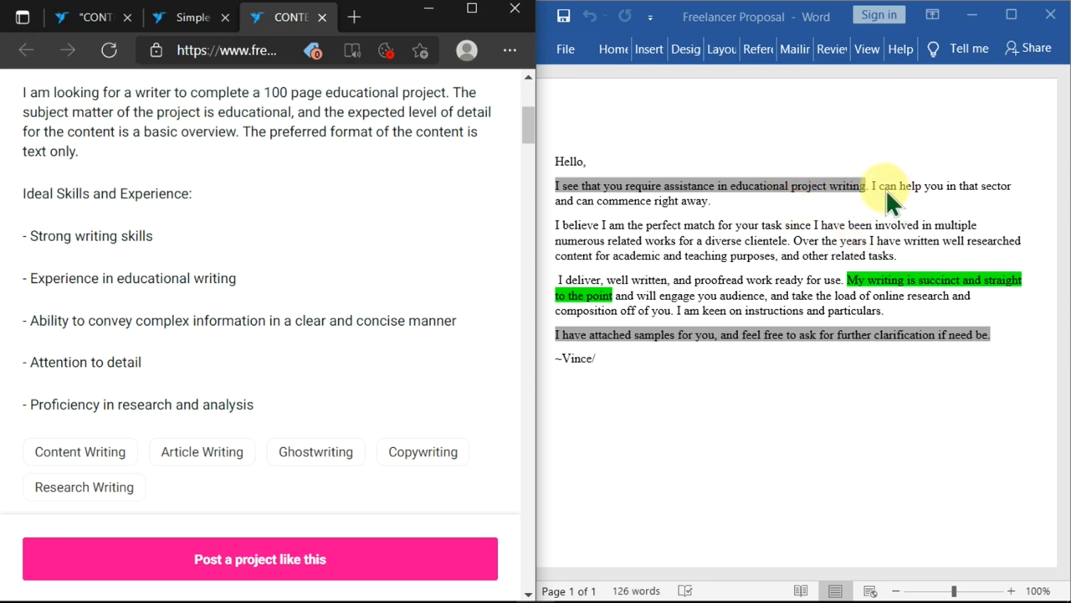
{"action": "mouse_move", "coordinate": [941, 209]}
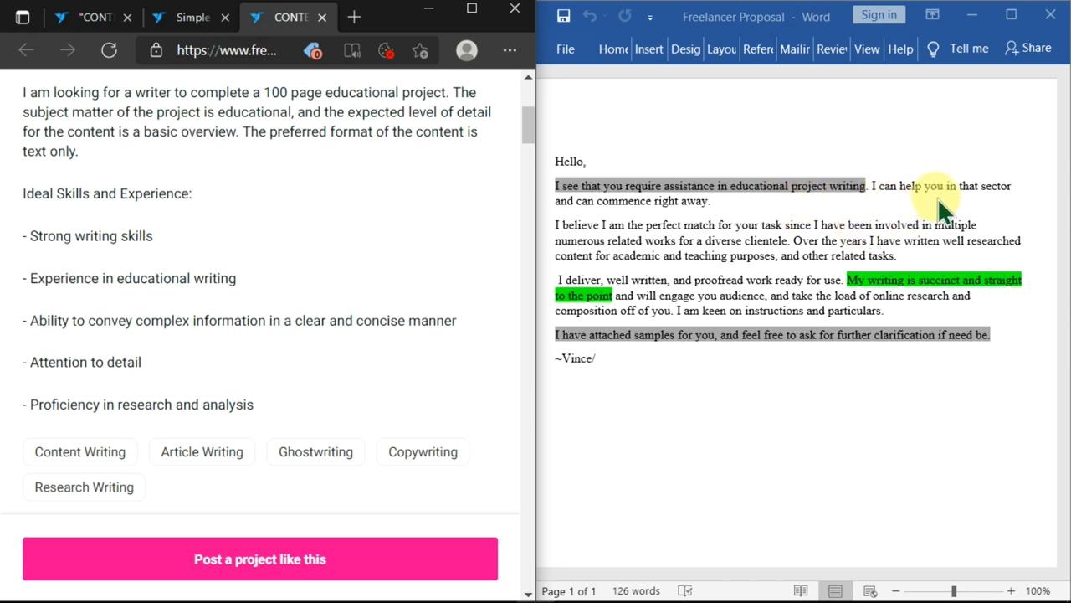
{"action": "mouse_move", "coordinate": [656, 231]}
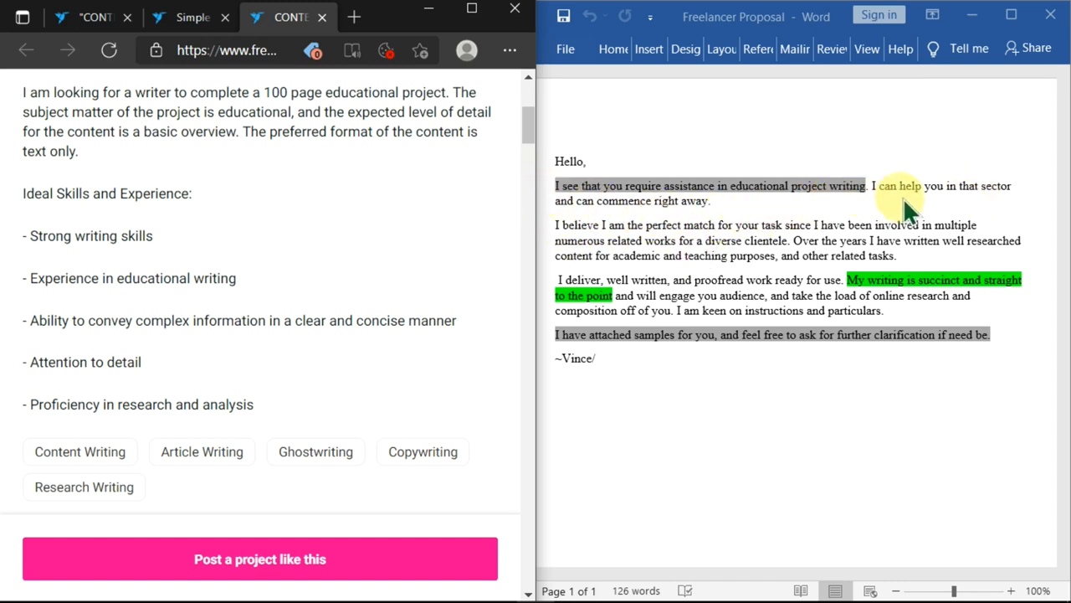
{"action": "mouse_move", "coordinate": [921, 226]}
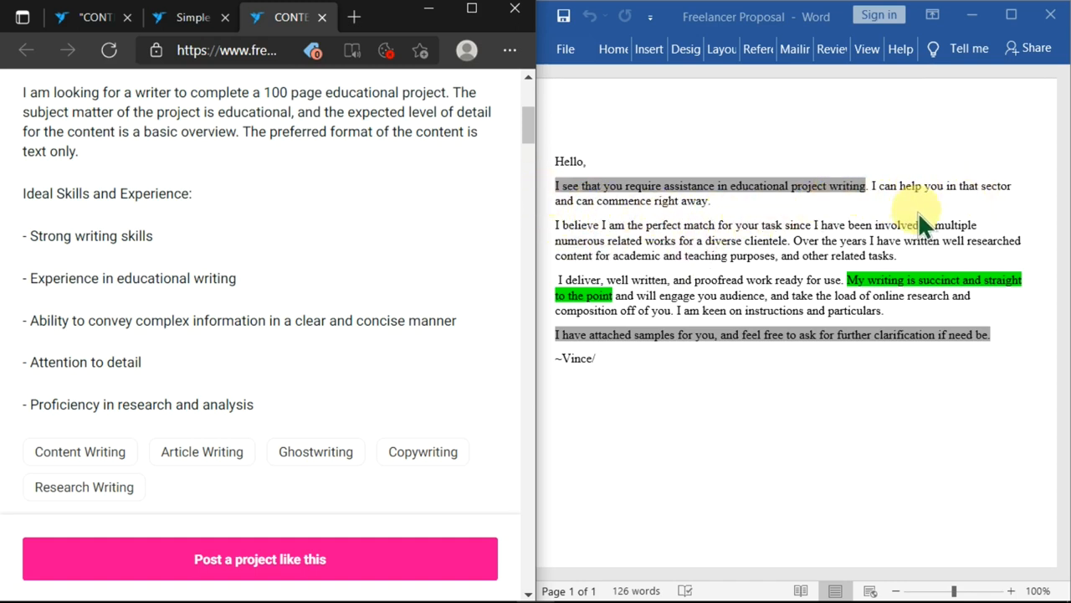
{"action": "mouse_move", "coordinate": [823, 234]}
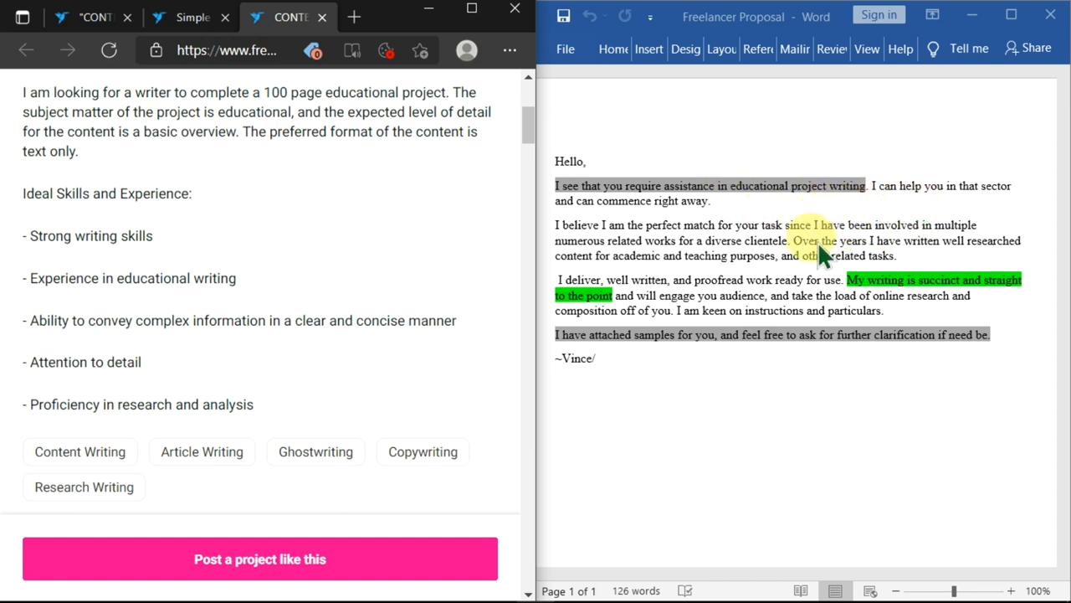
{"action": "mouse_move", "coordinate": [874, 243]}
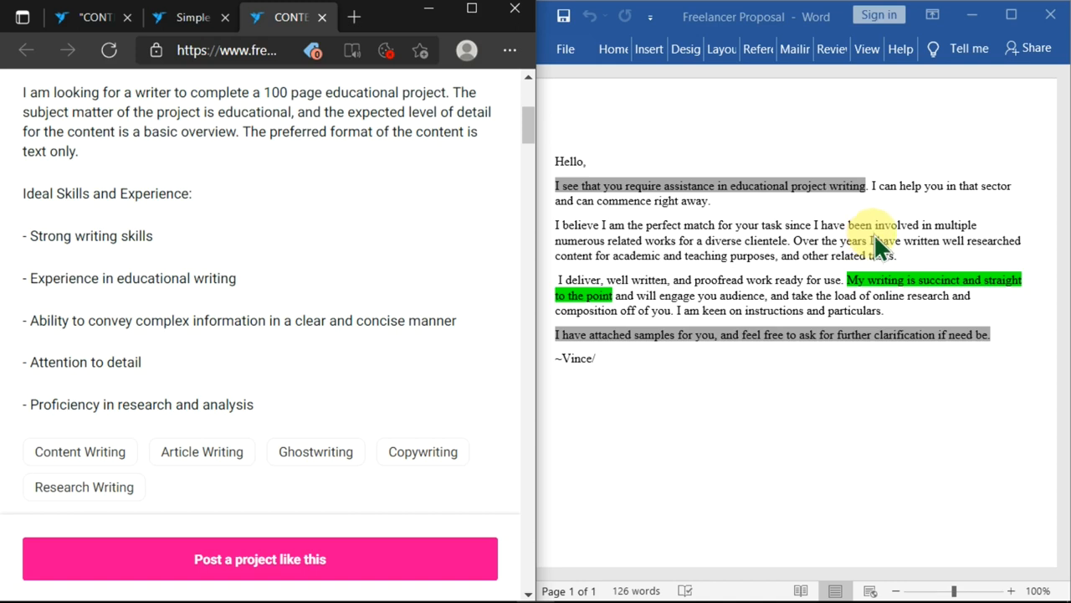
{"action": "mouse_move", "coordinate": [879, 234]}
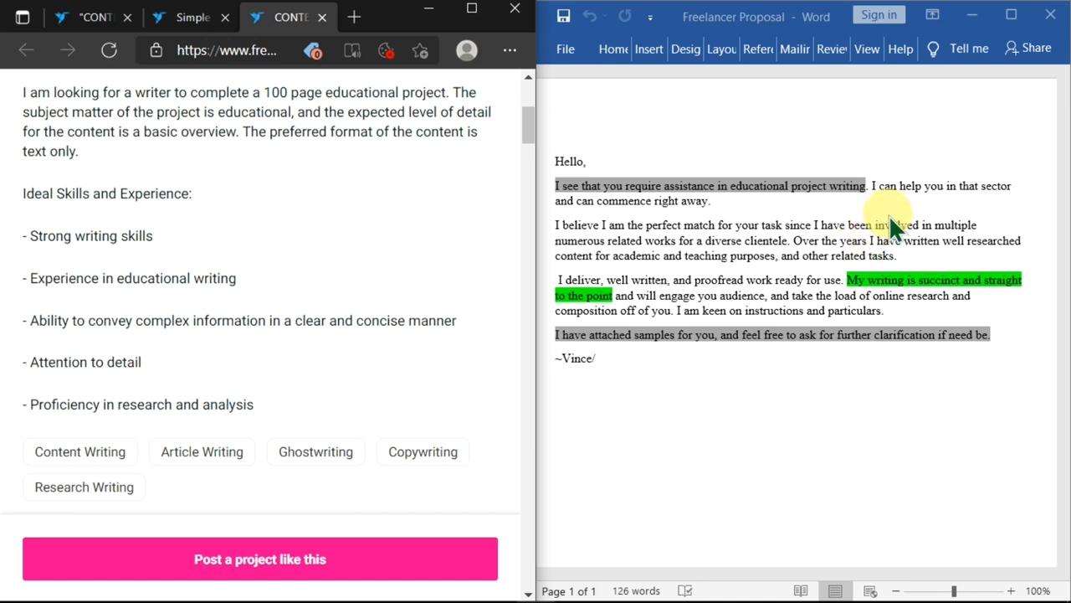
{"action": "mouse_move", "coordinate": [887, 231]}
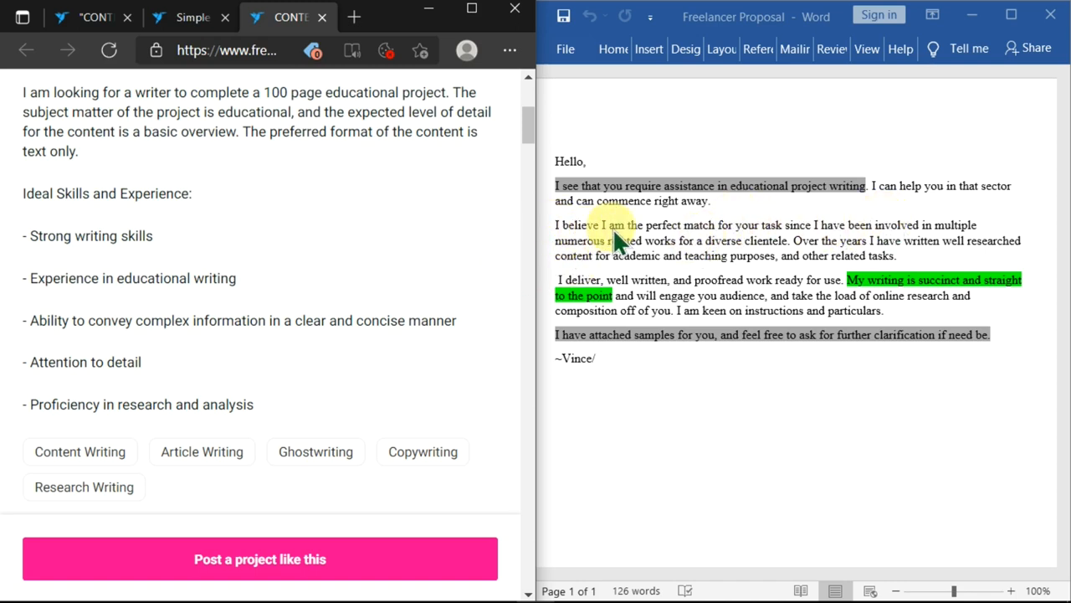
{"action": "mouse_move", "coordinate": [773, 238]}
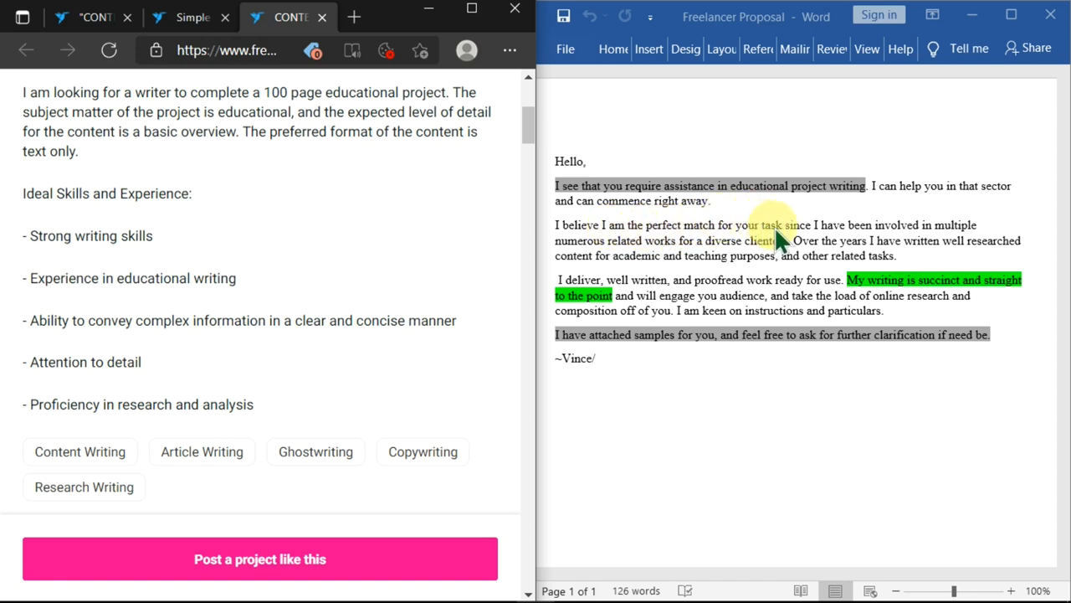
{"action": "mouse_move", "coordinate": [971, 264]}
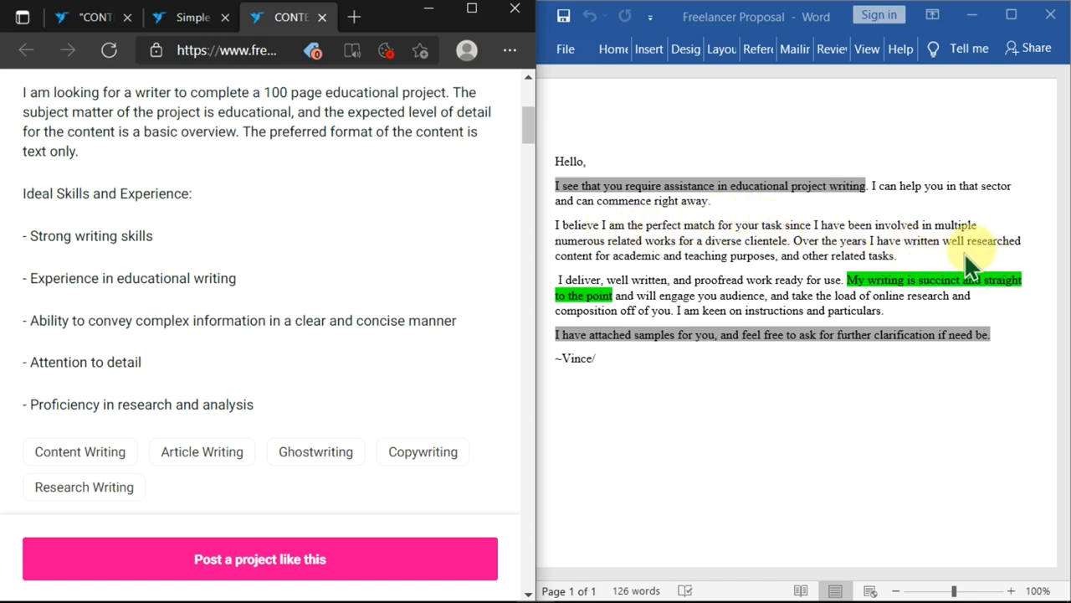
{"action": "mouse_move", "coordinate": [712, 281]}
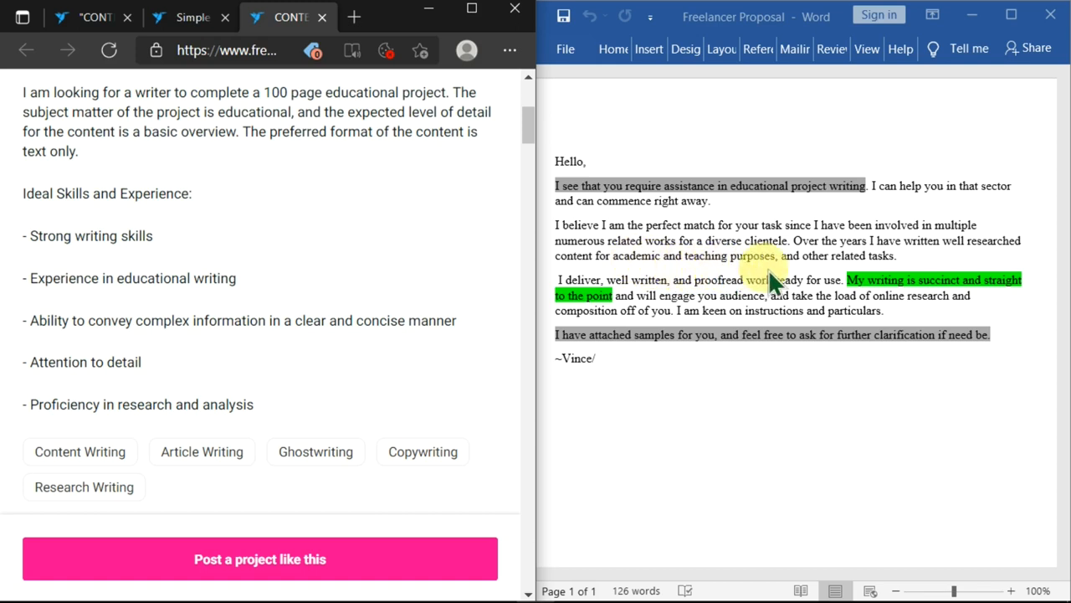
{"action": "mouse_move", "coordinate": [650, 293]}
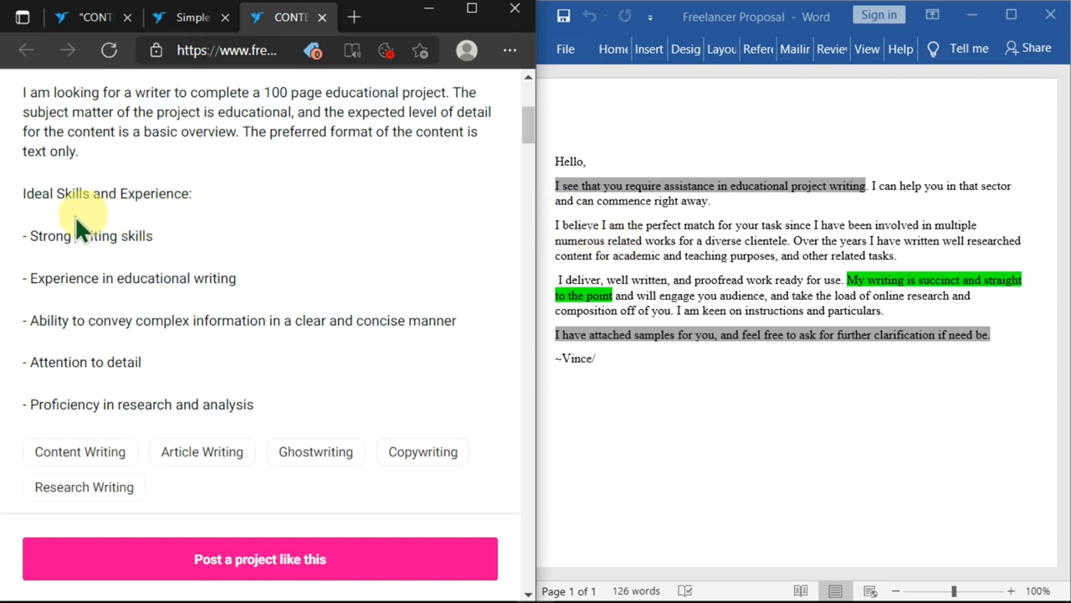
{"action": "mouse_move", "coordinate": [183, 199]}
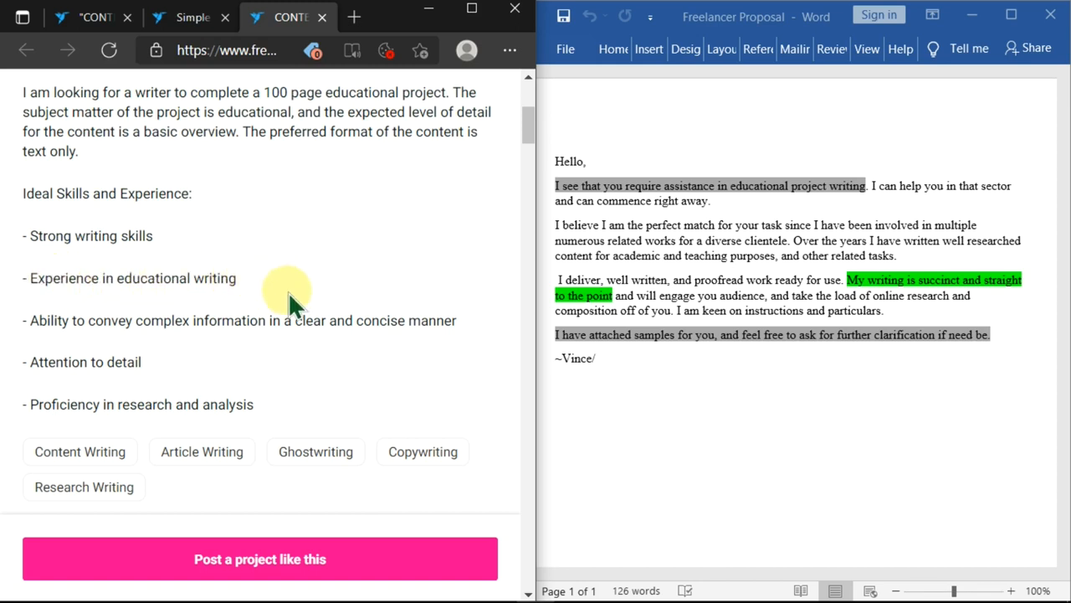
{"action": "mouse_move", "coordinate": [628, 234]}
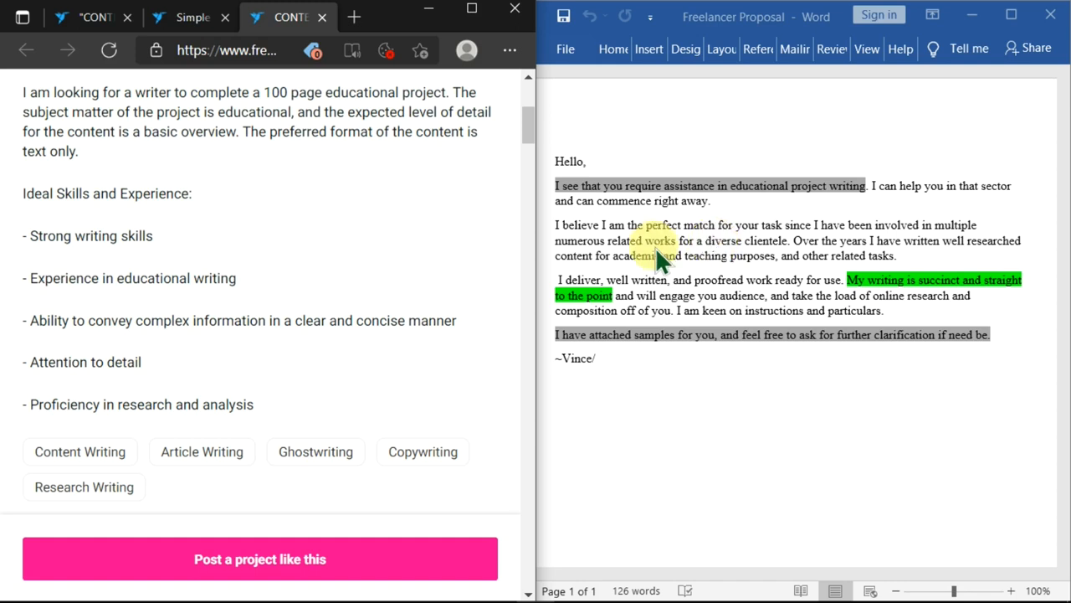
{"action": "mouse_move", "coordinate": [800, 243]}
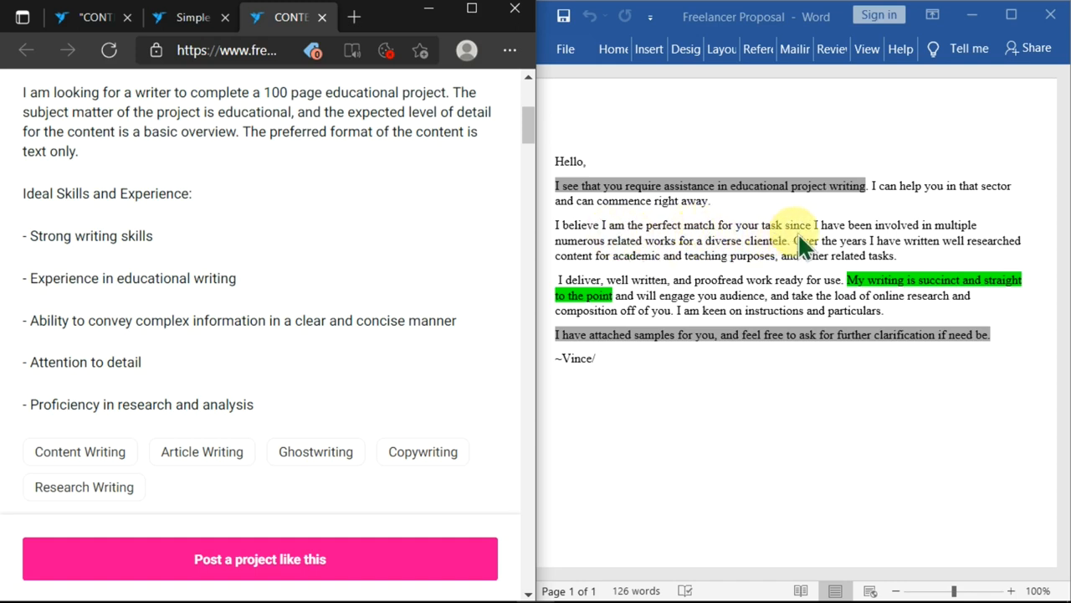
{"action": "mouse_move", "coordinate": [831, 242]}
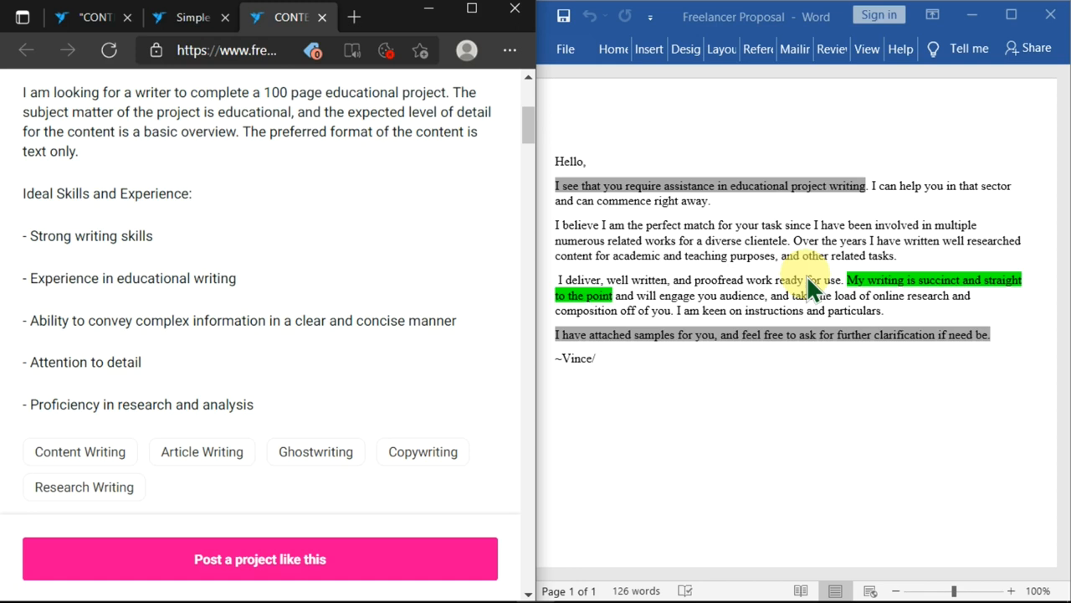
{"action": "mouse_move", "coordinate": [669, 322]}
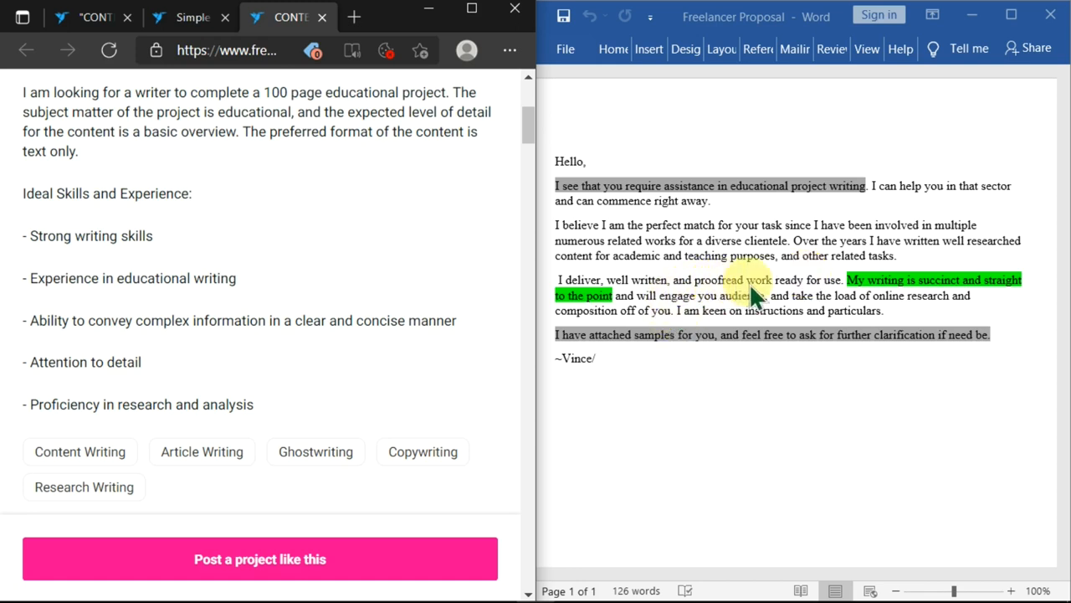
{"action": "mouse_move", "coordinate": [161, 220]}
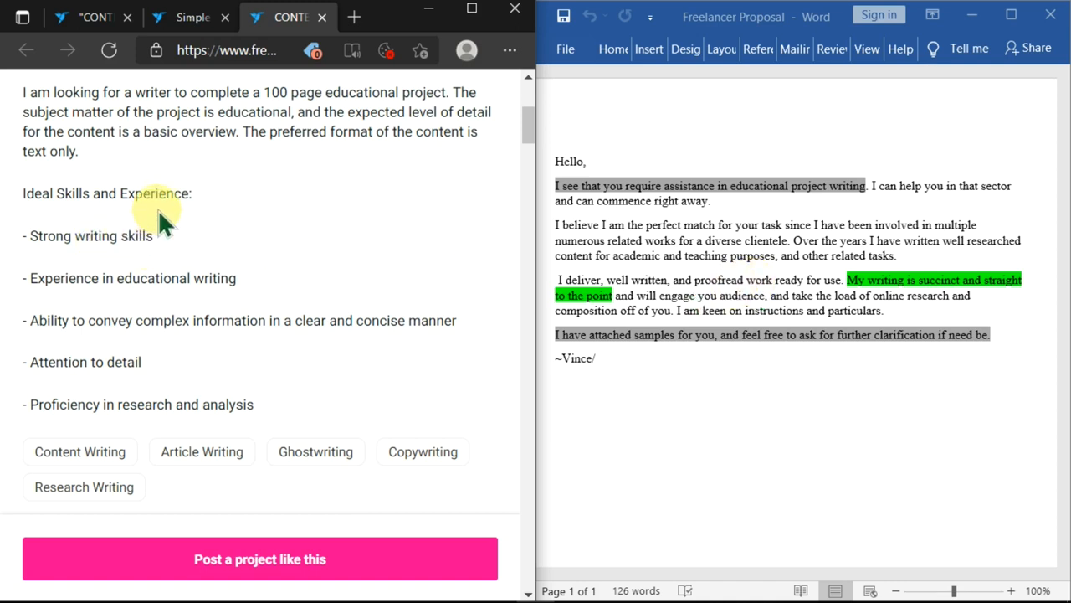
{"action": "mouse_move", "coordinate": [193, 114]}
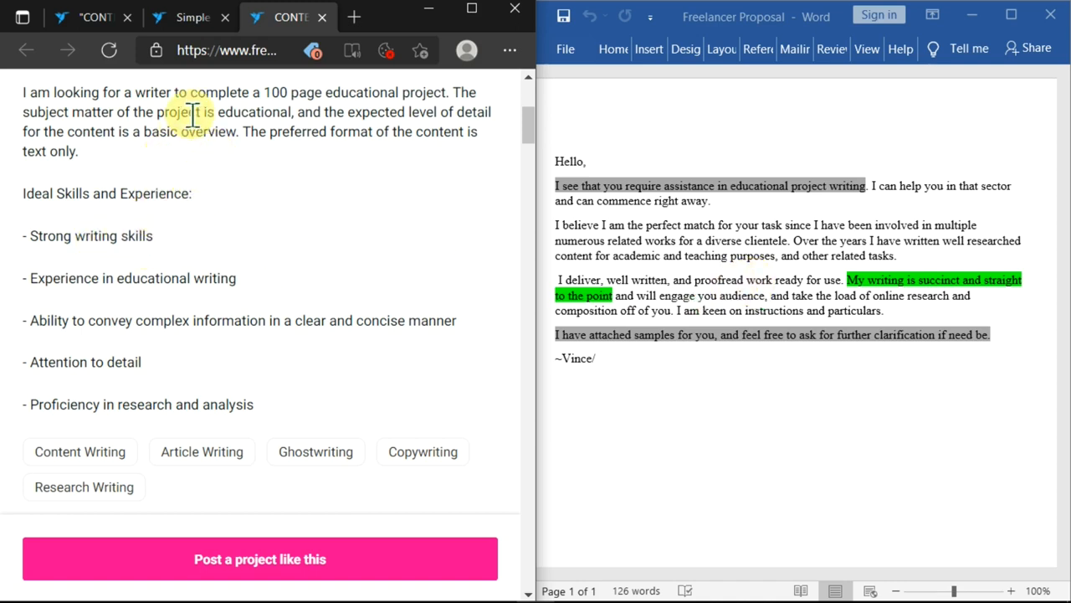
{"action": "mouse_move", "coordinate": [218, 134]}
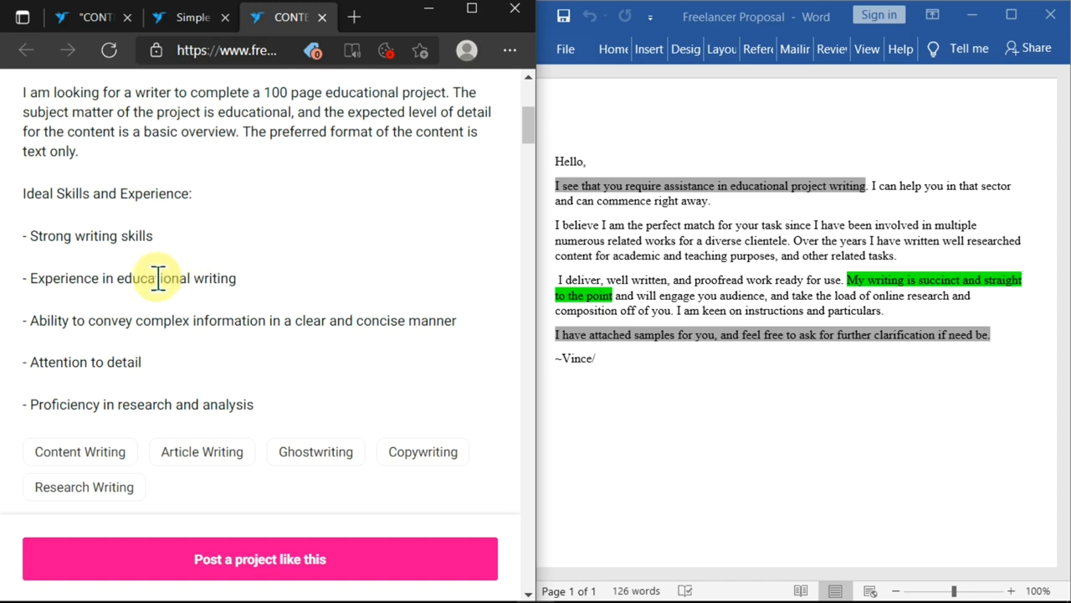
{"action": "mouse_move", "coordinate": [757, 281]}
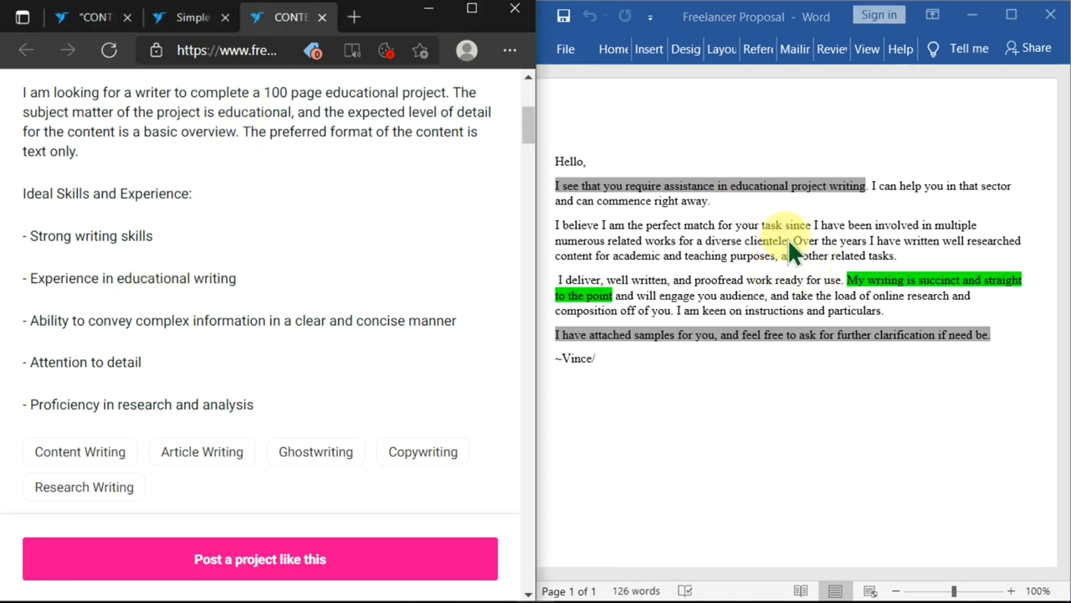
{"action": "mouse_move", "coordinate": [828, 285]}
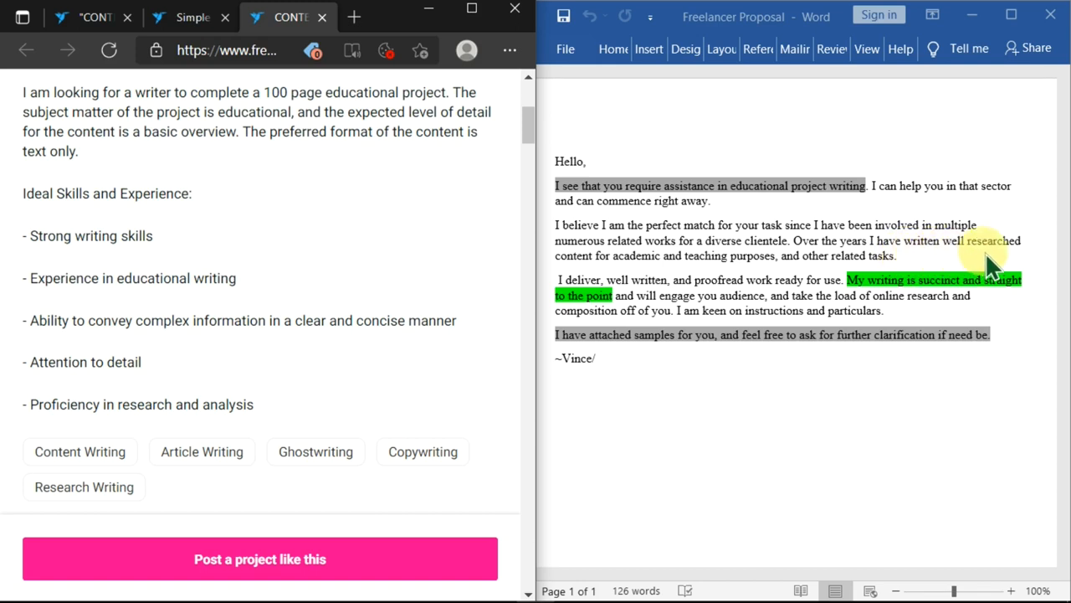
{"action": "mouse_move", "coordinate": [690, 281]}
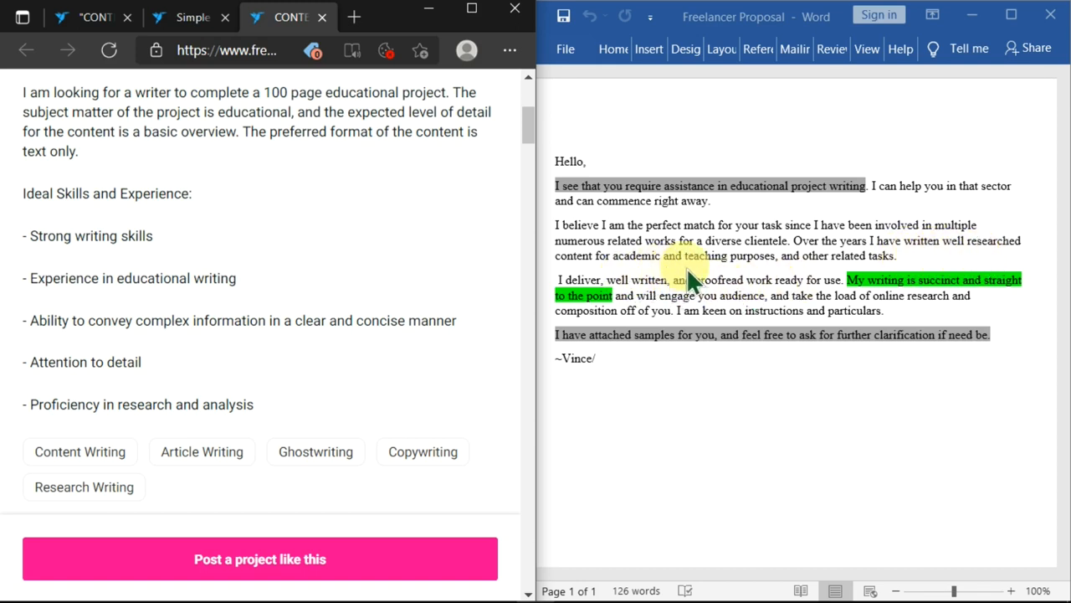
{"action": "mouse_move", "coordinate": [817, 293]}
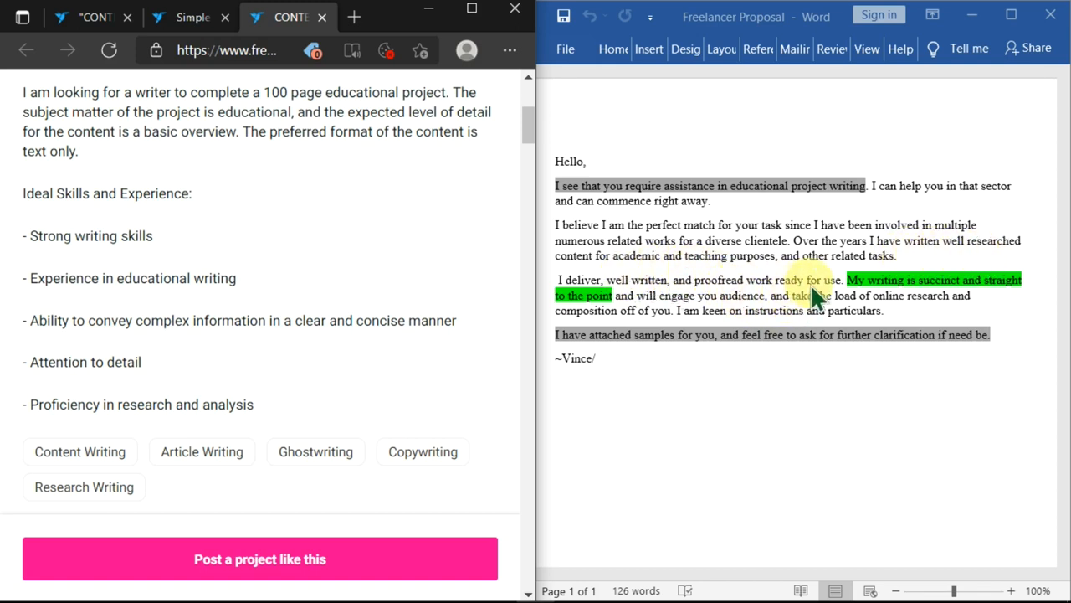
{"action": "mouse_move", "coordinate": [762, 284]}
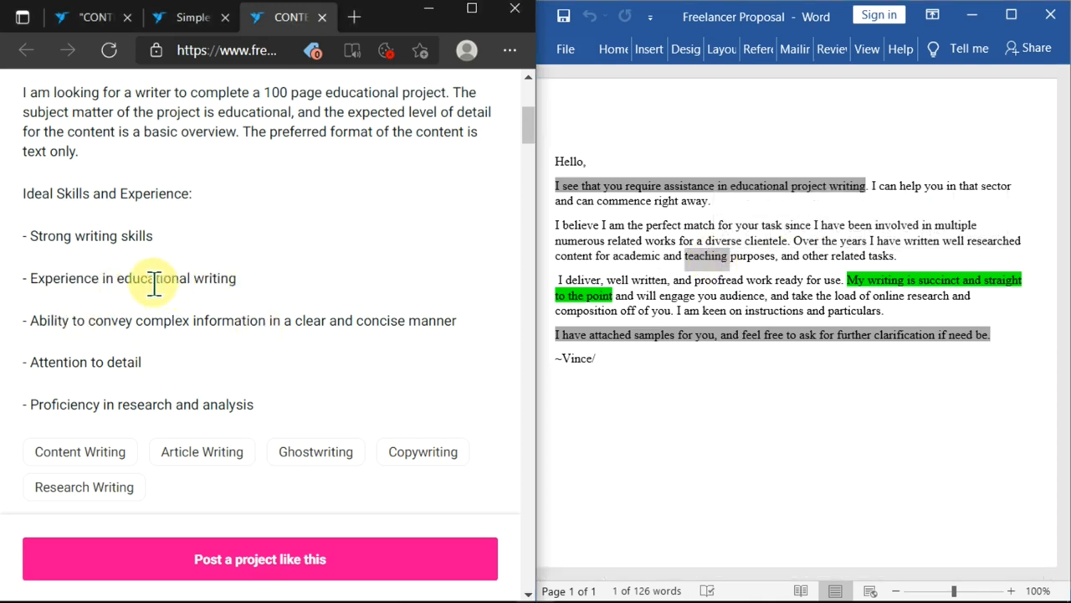
{"action": "mouse_move", "coordinate": [322, 271]}
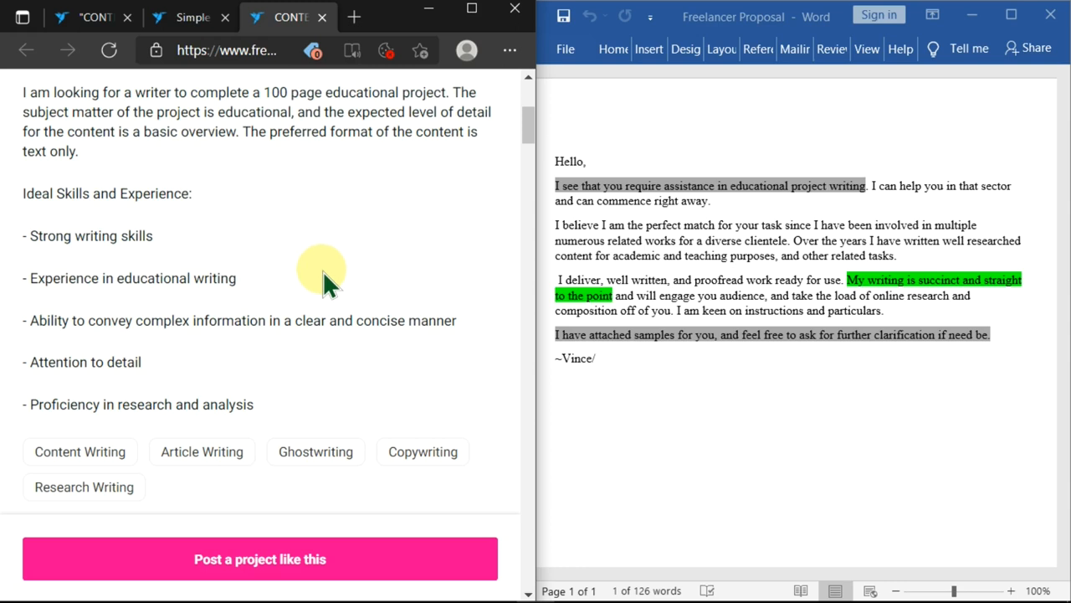
{"action": "mouse_move", "coordinate": [231, 254]}
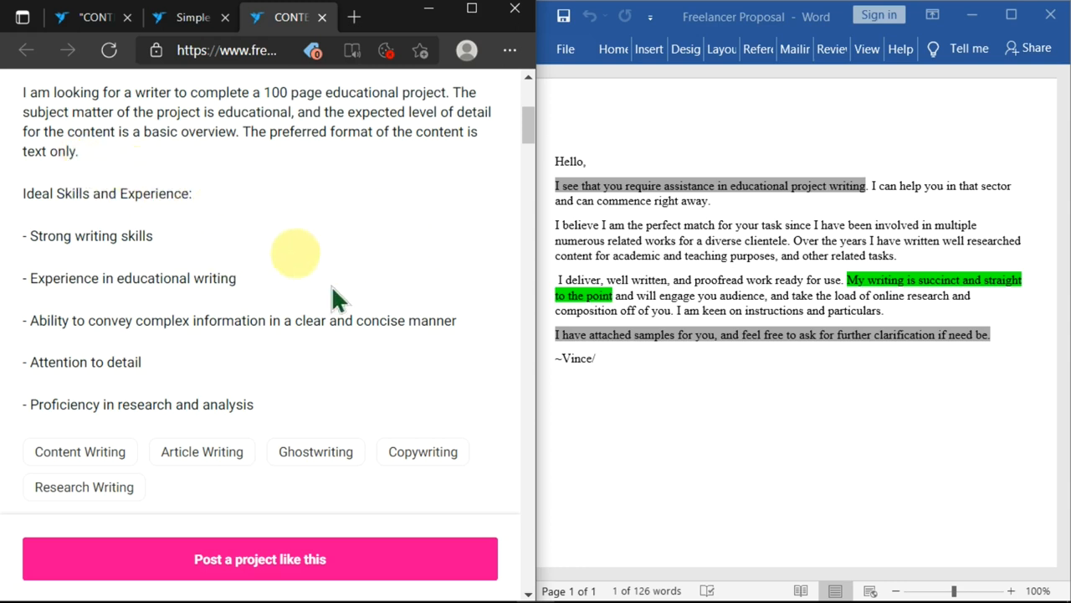
{"action": "scroll", "scroll_direction": "up", "scroll_amount": 3}
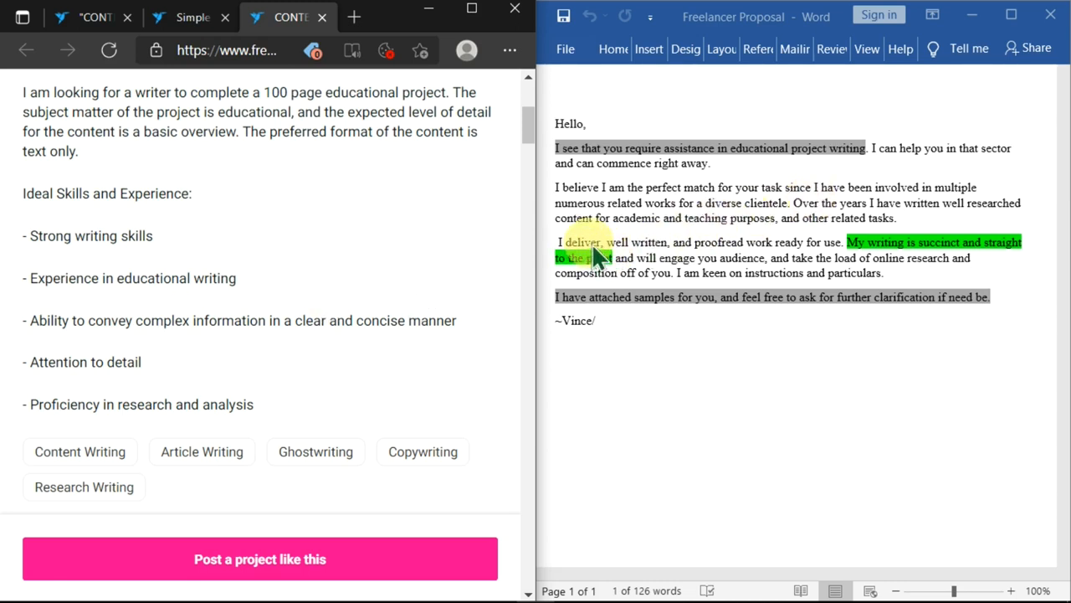
{"action": "mouse_move", "coordinate": [723, 251]}
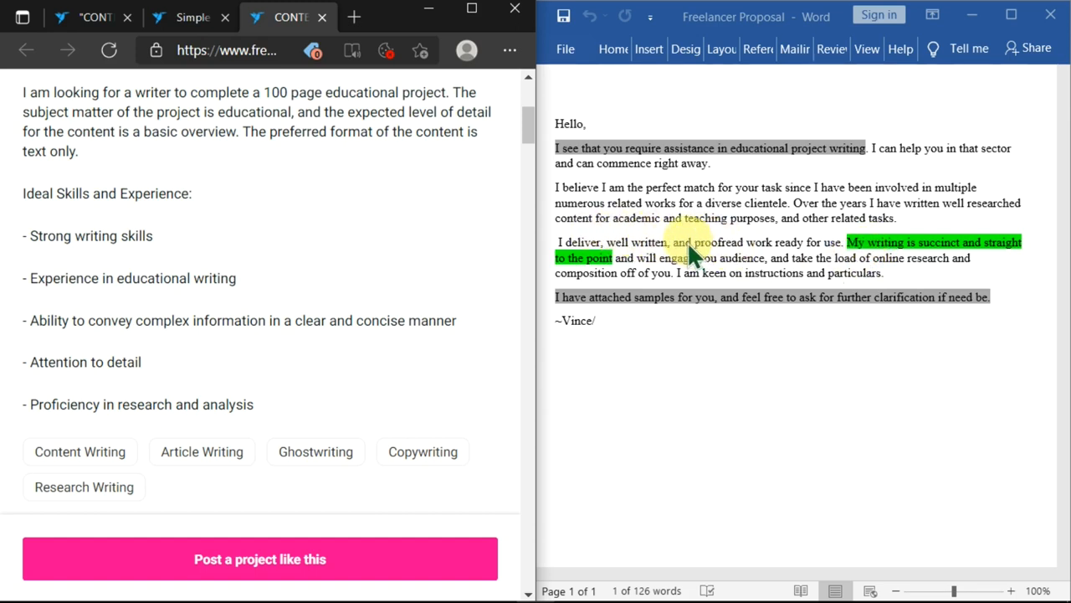
{"action": "mouse_move", "coordinate": [164, 255]}
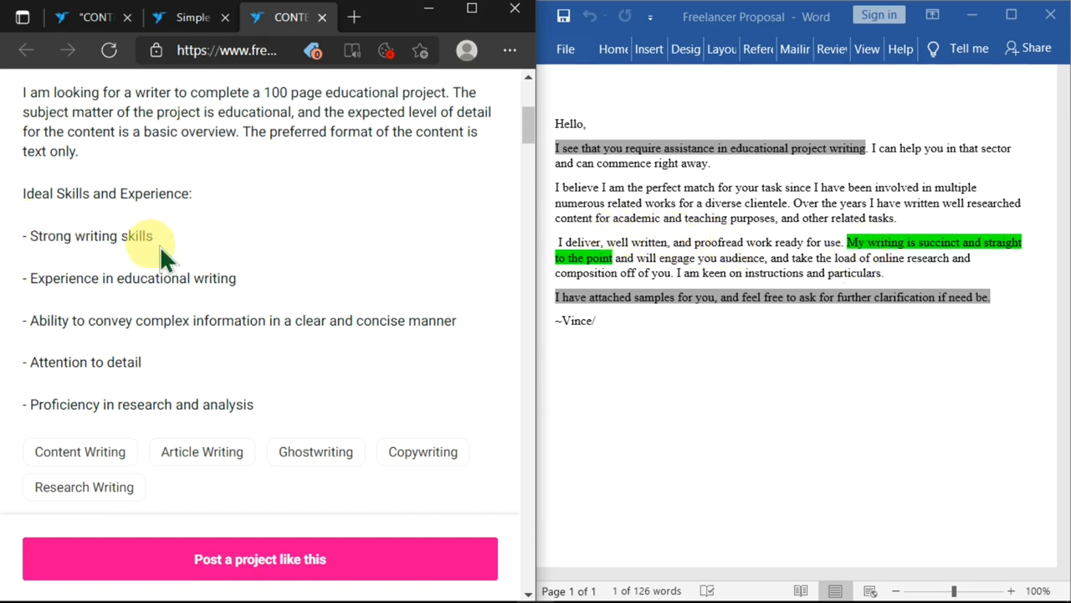
{"action": "mouse_move", "coordinate": [535, 243]}
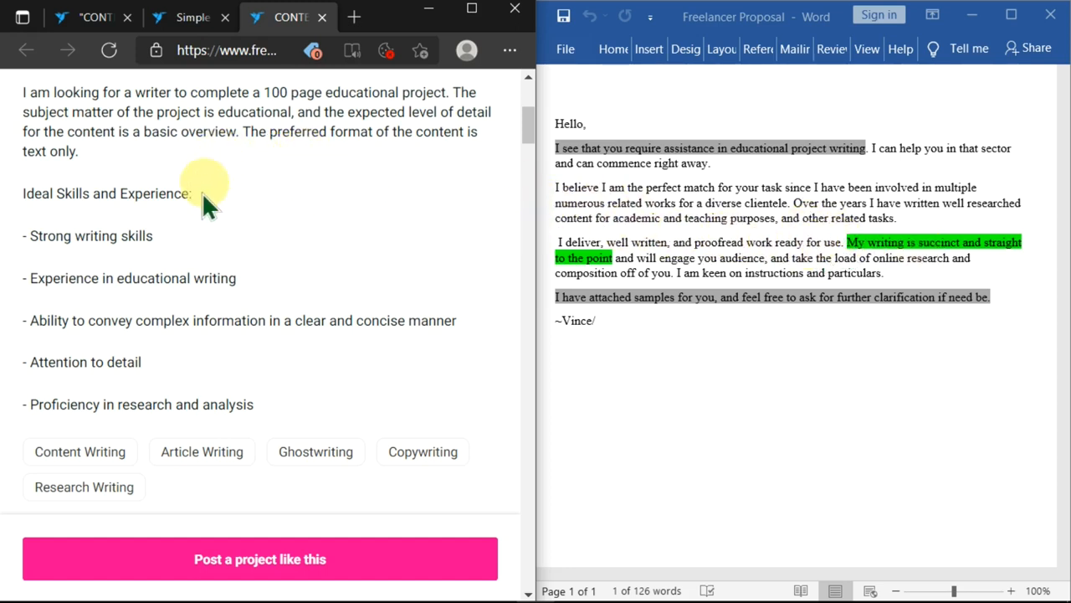
{"action": "mouse_move", "coordinate": [183, 275]}
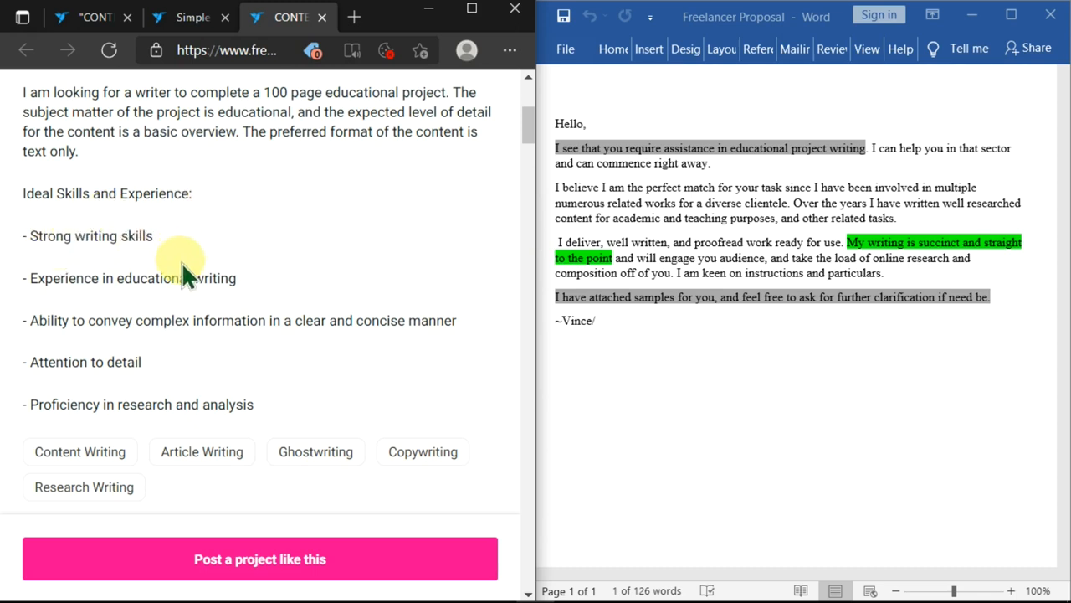
{"action": "mouse_move", "coordinate": [76, 352]}
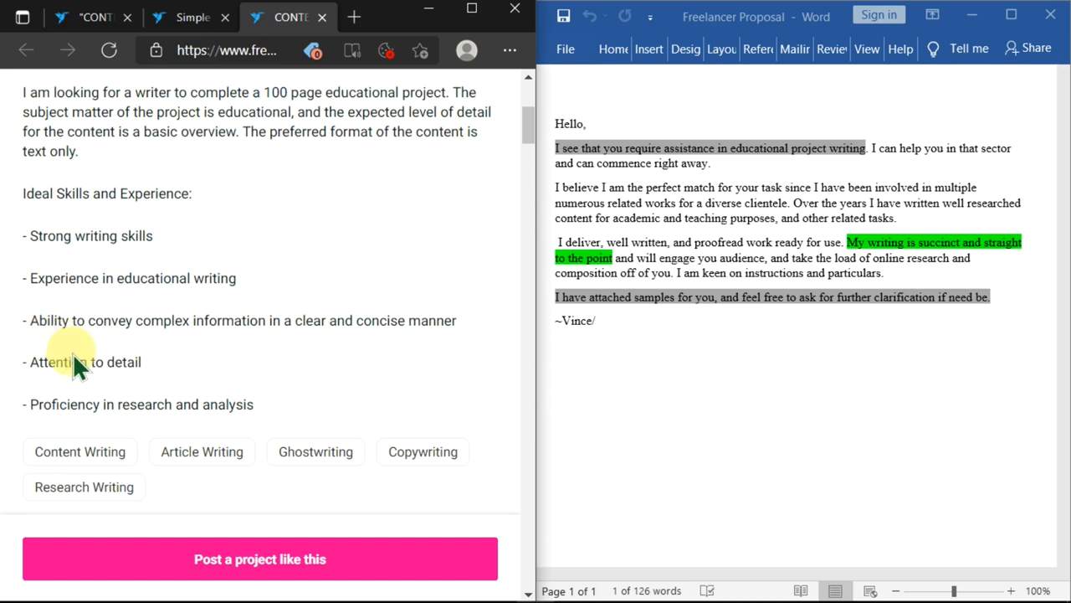
{"action": "mouse_move", "coordinate": [120, 365]}
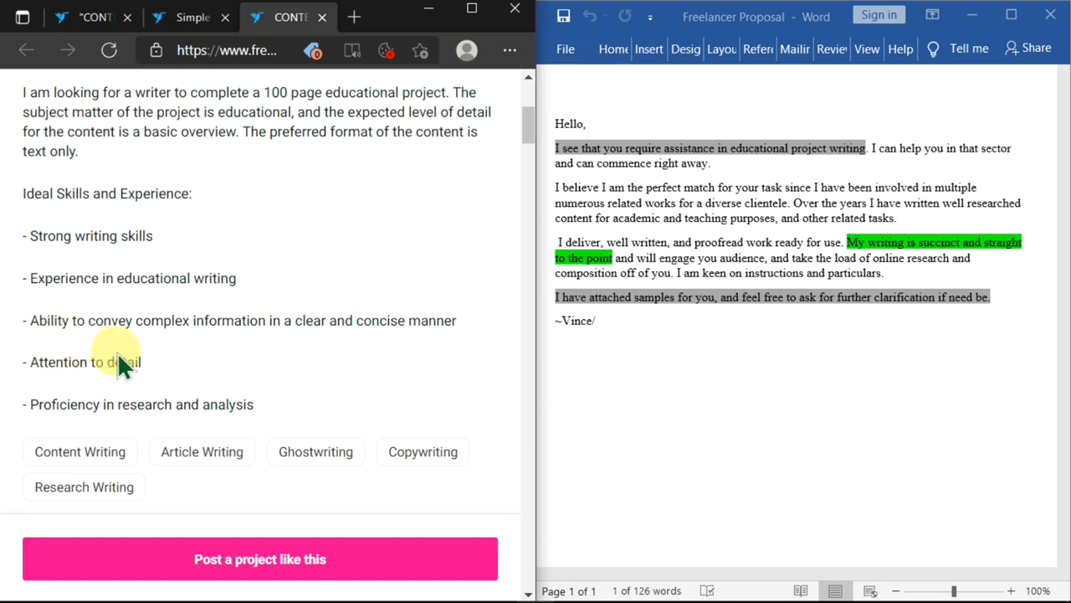
{"action": "mouse_move", "coordinate": [298, 367]}
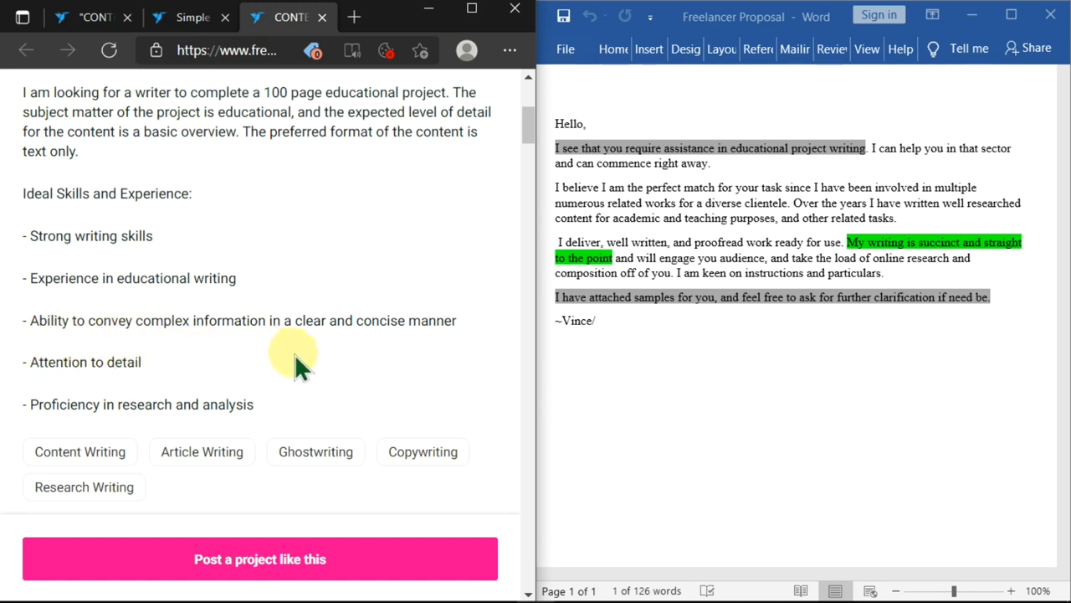
{"action": "mouse_move", "coordinate": [739, 298]}
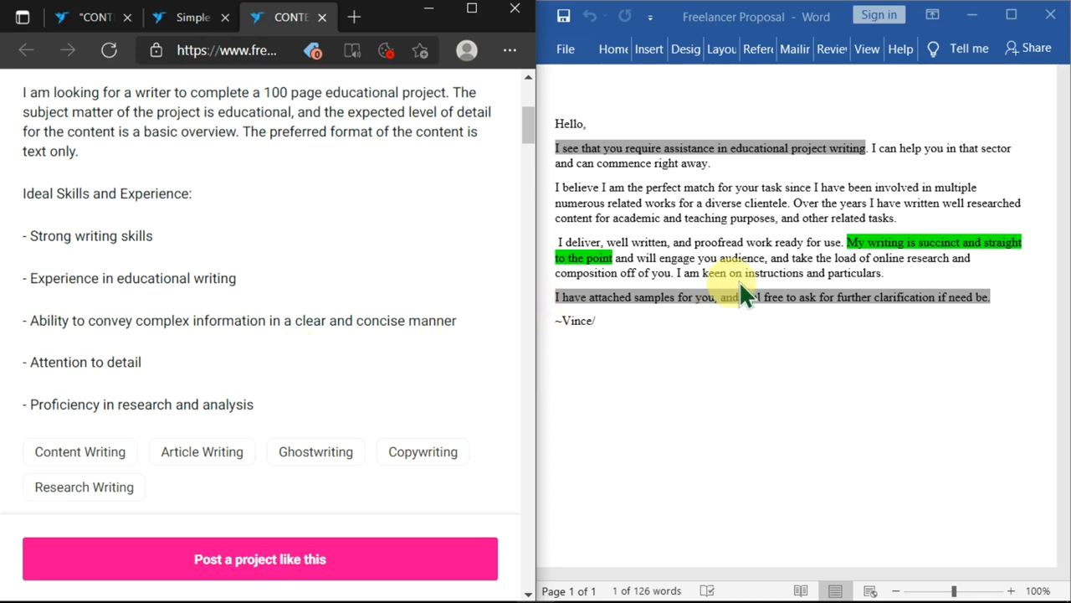
{"action": "mouse_move", "coordinate": [870, 248]}
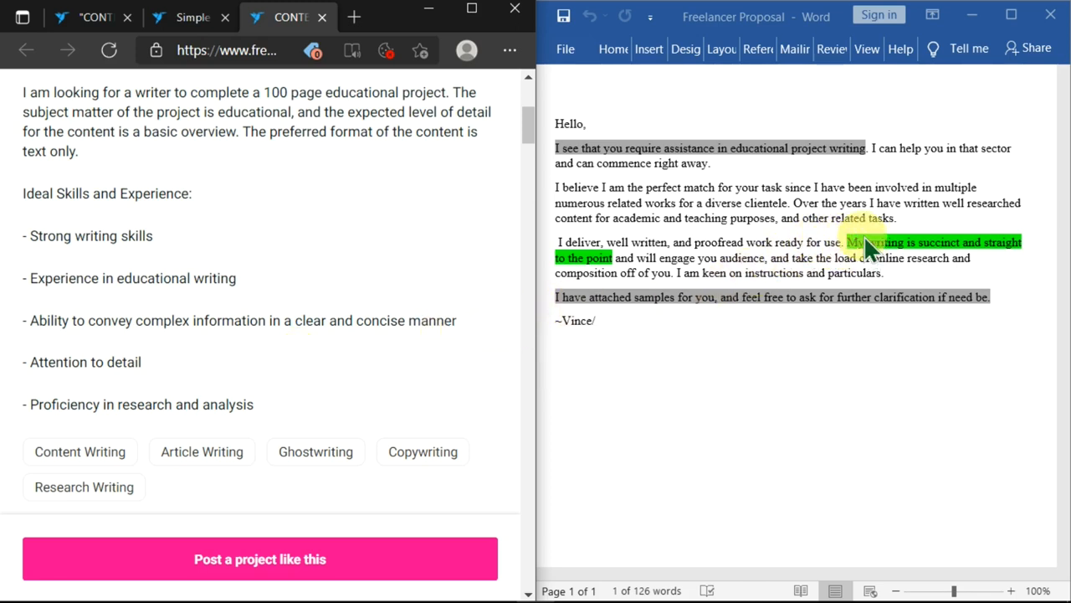
{"action": "mouse_move", "coordinate": [703, 343]}
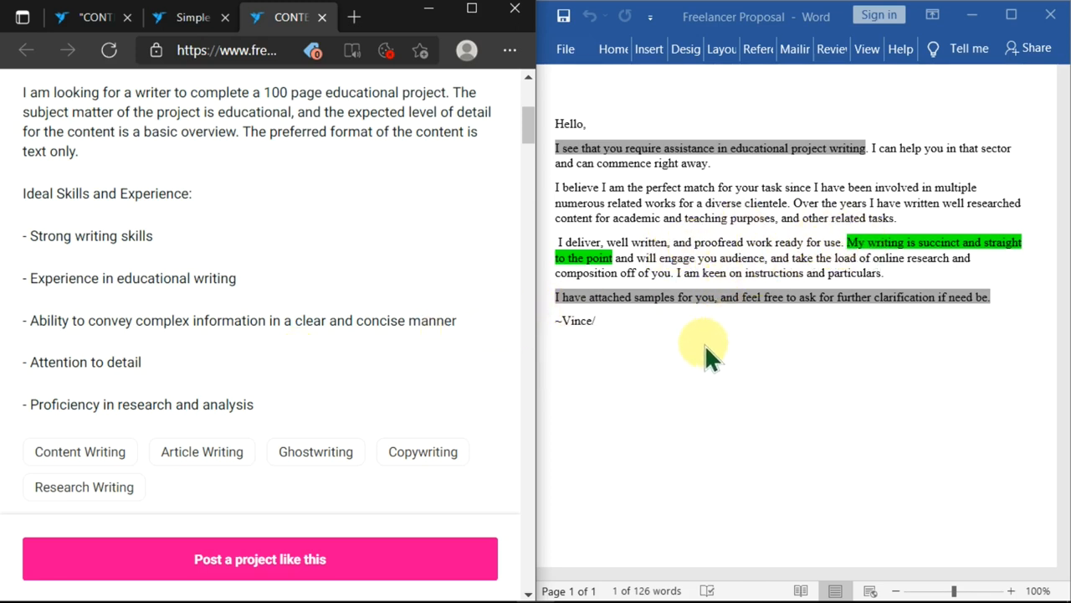
{"action": "mouse_move", "coordinate": [700, 277]}
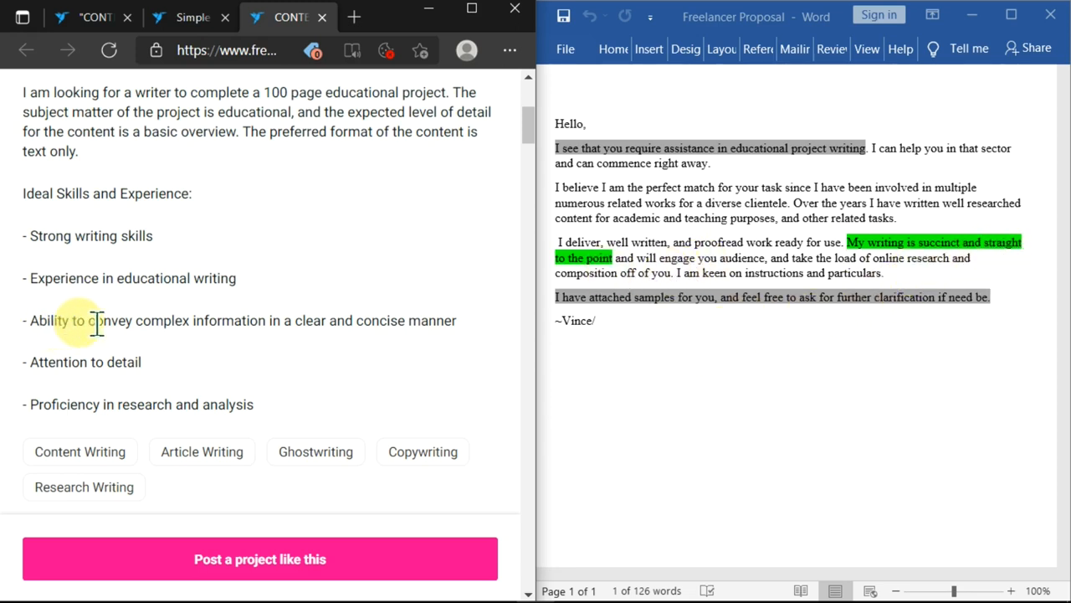
{"action": "mouse_move", "coordinate": [360, 343]}
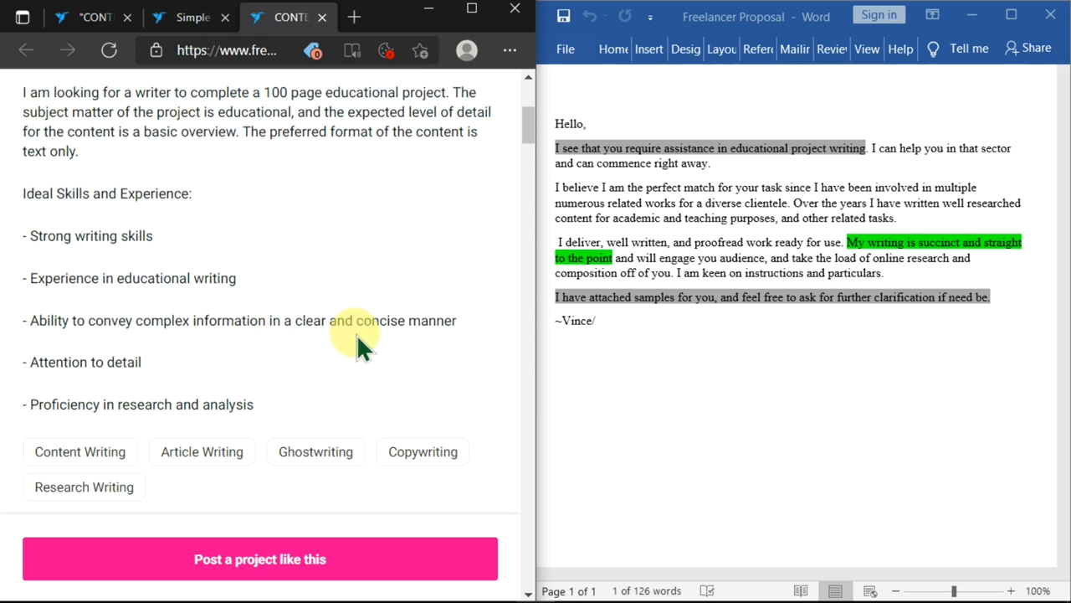
{"action": "mouse_move", "coordinate": [388, 321]}
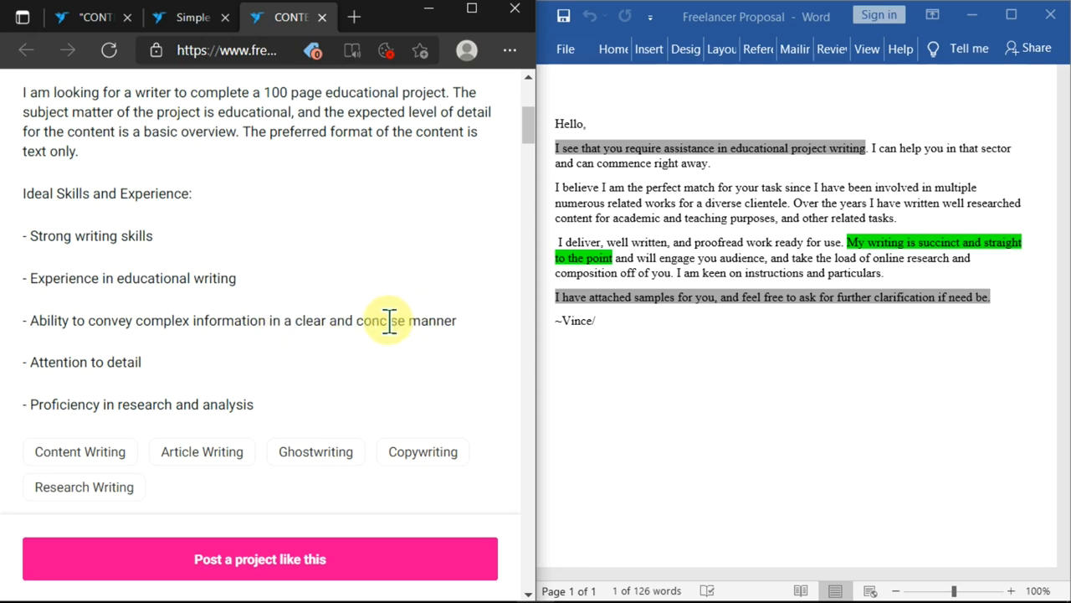
{"action": "double_click", "coordinate": [380, 321]}
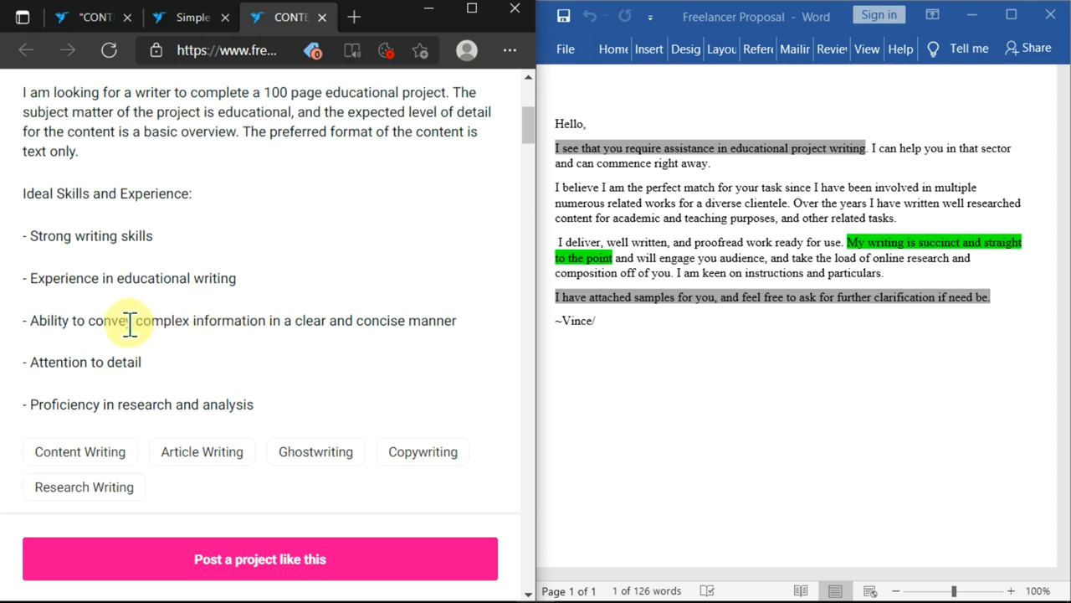
{"action": "mouse_move", "coordinate": [331, 346]}
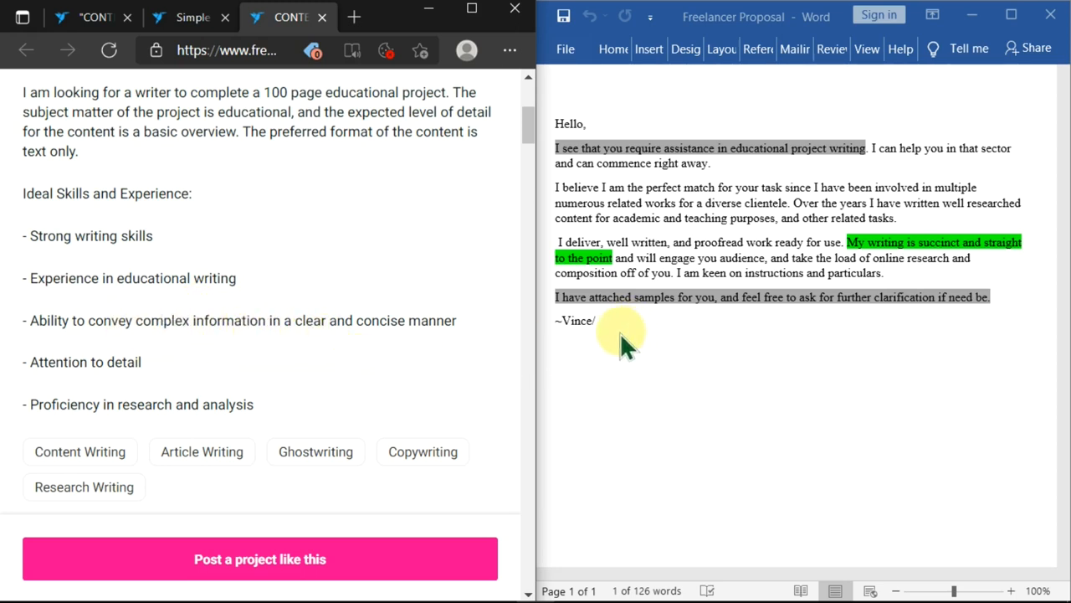
{"action": "mouse_move", "coordinate": [577, 343]}
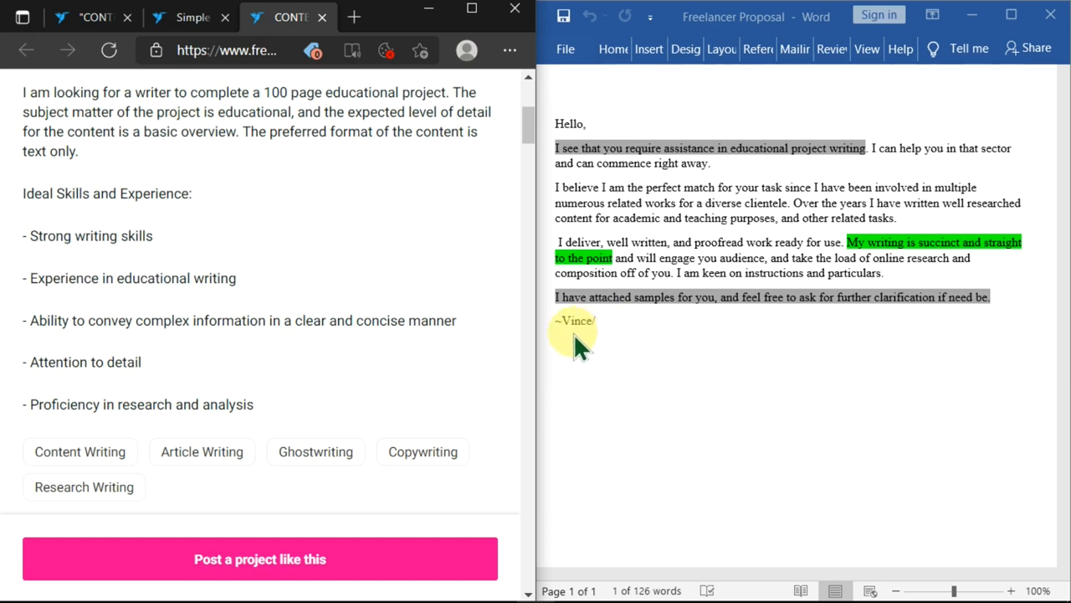
{"action": "mouse_move", "coordinate": [903, 325]}
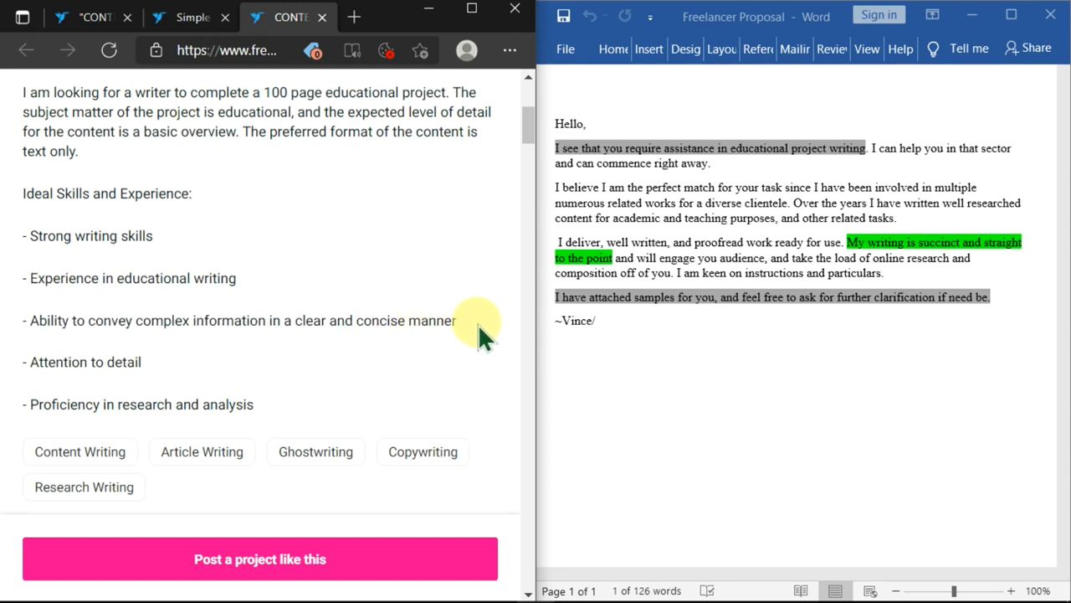
{"action": "mouse_move", "coordinate": [472, 338]}
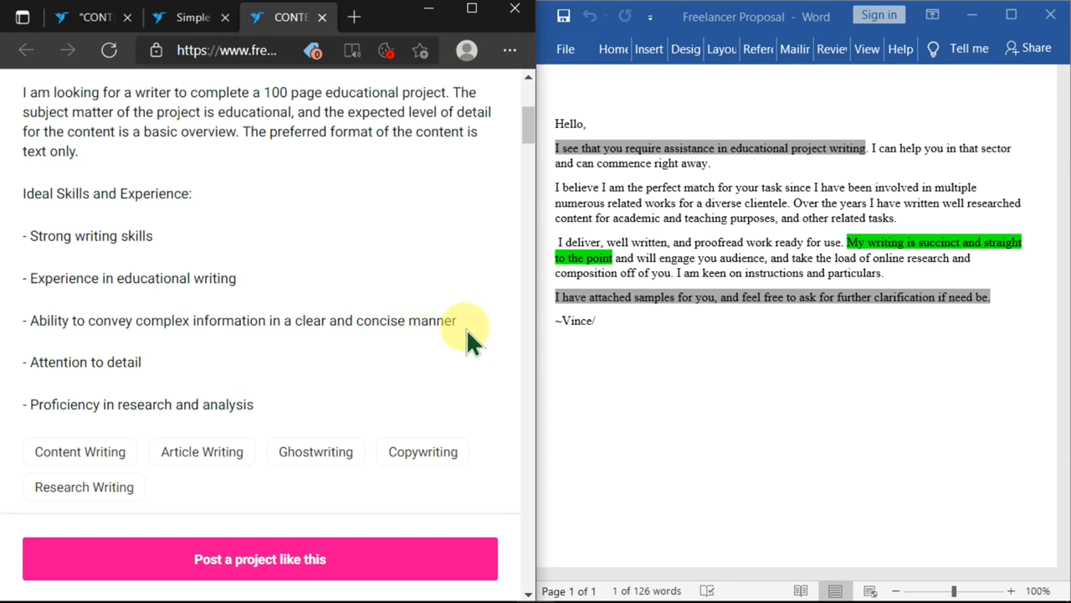
{"action": "scroll", "scroll_direction": "down", "scroll_amount": 3}
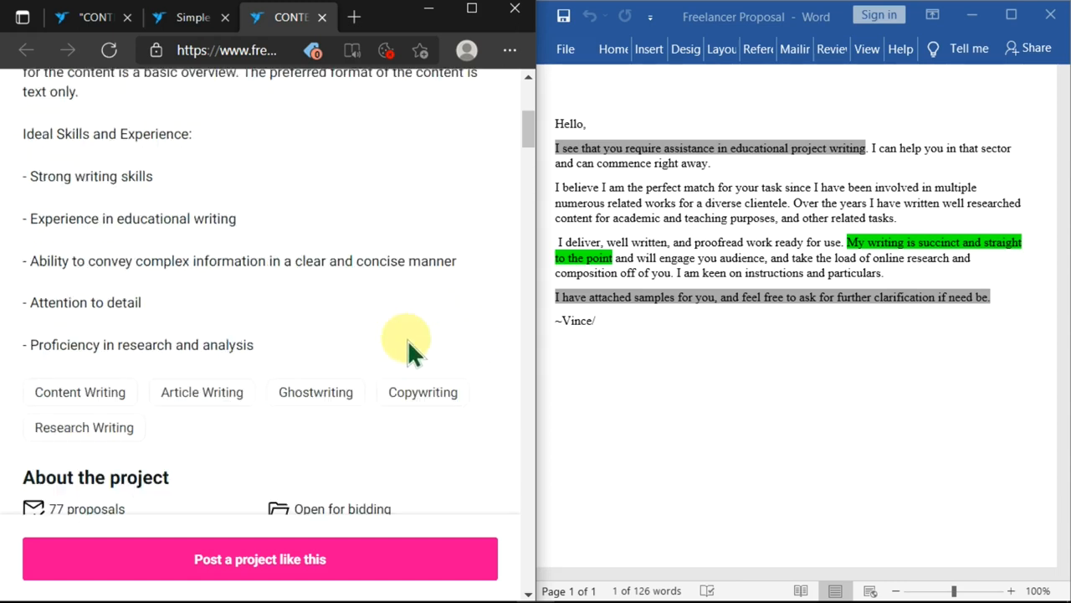
{"action": "scroll", "scroll_direction": "up", "scroll_amount": 3}
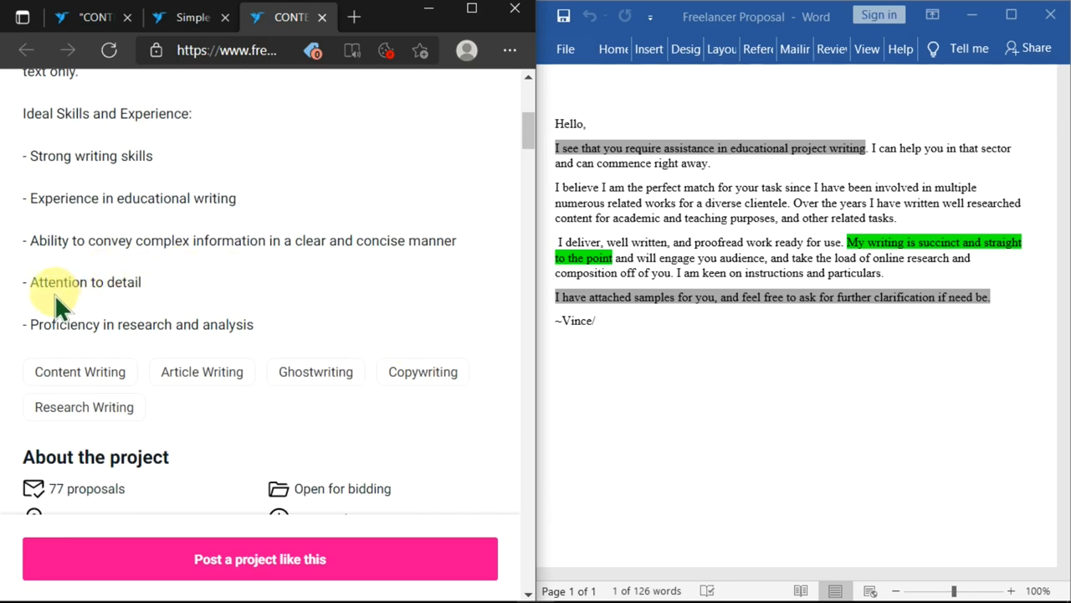
{"action": "mouse_move", "coordinate": [168, 293]}
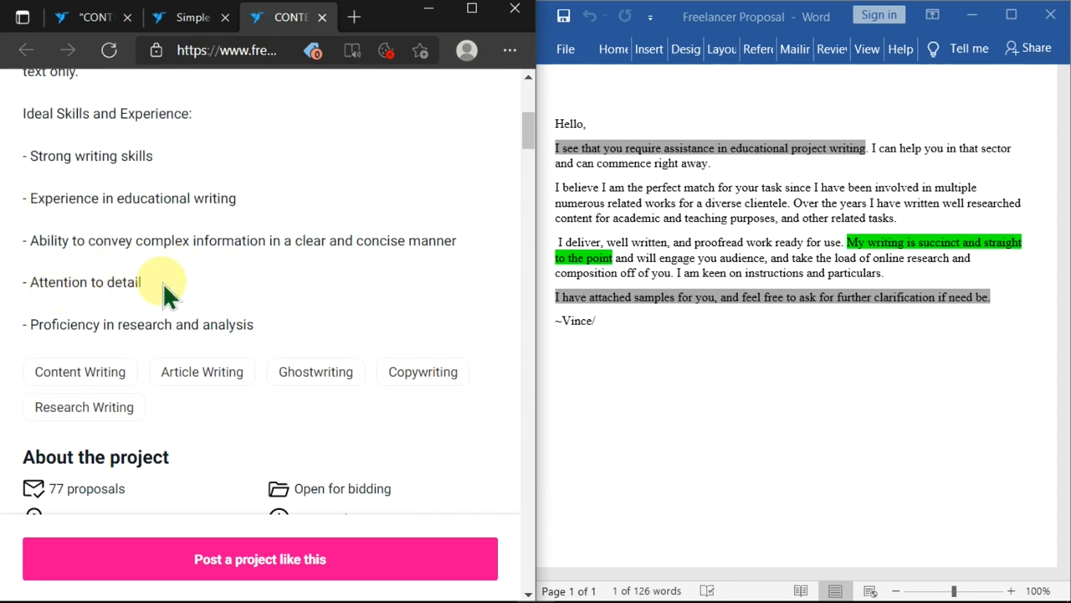
{"action": "mouse_move", "coordinate": [690, 285]}
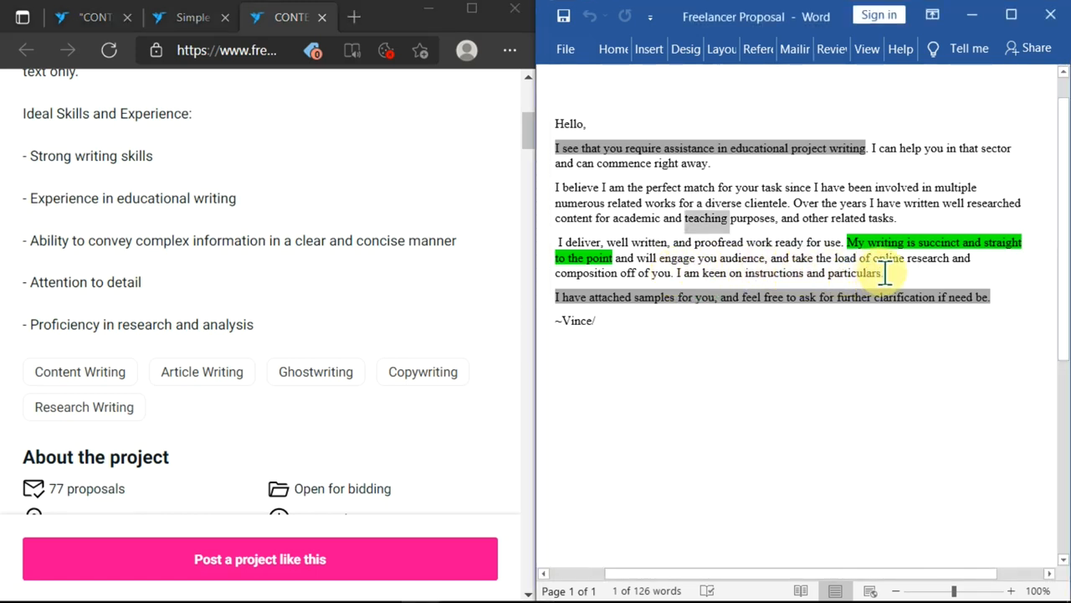
{"action": "left_click", "coordinate": [713, 349]}
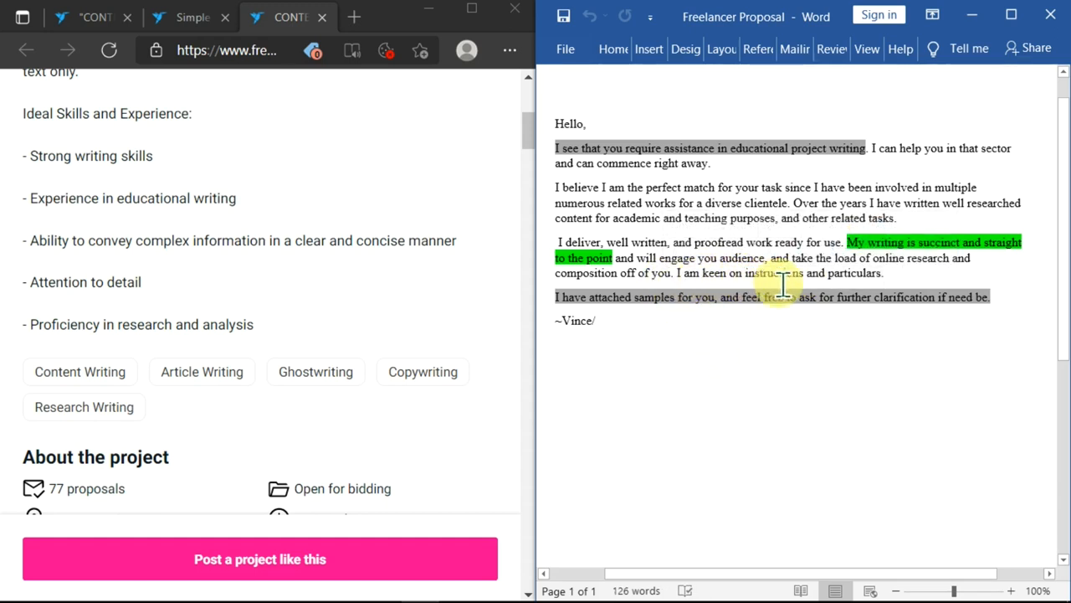
{"action": "mouse_move", "coordinate": [807, 338]}
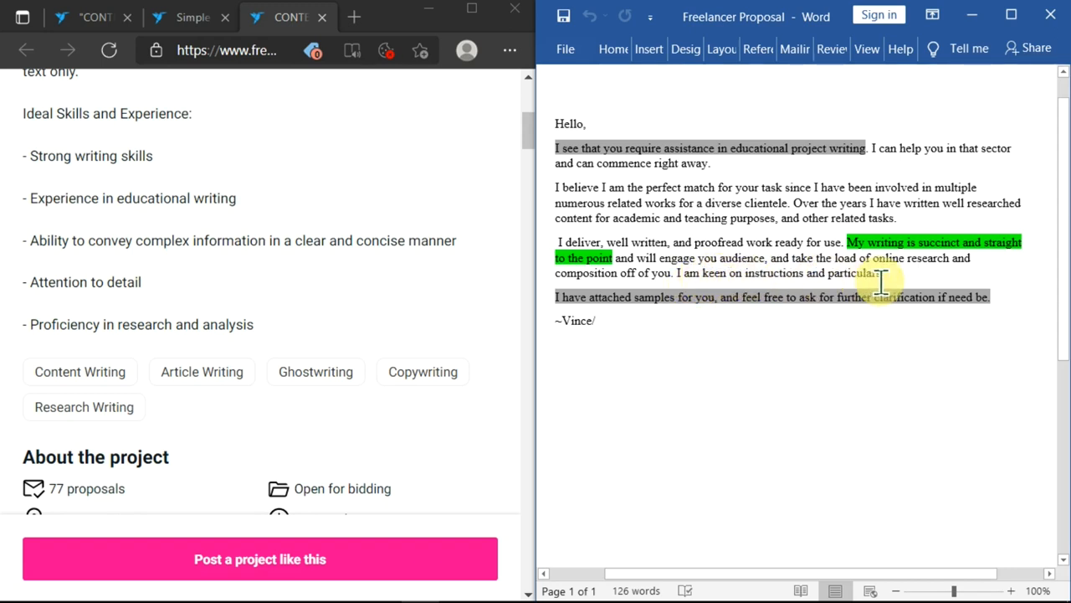
{"action": "mouse_move", "coordinate": [109, 221]}
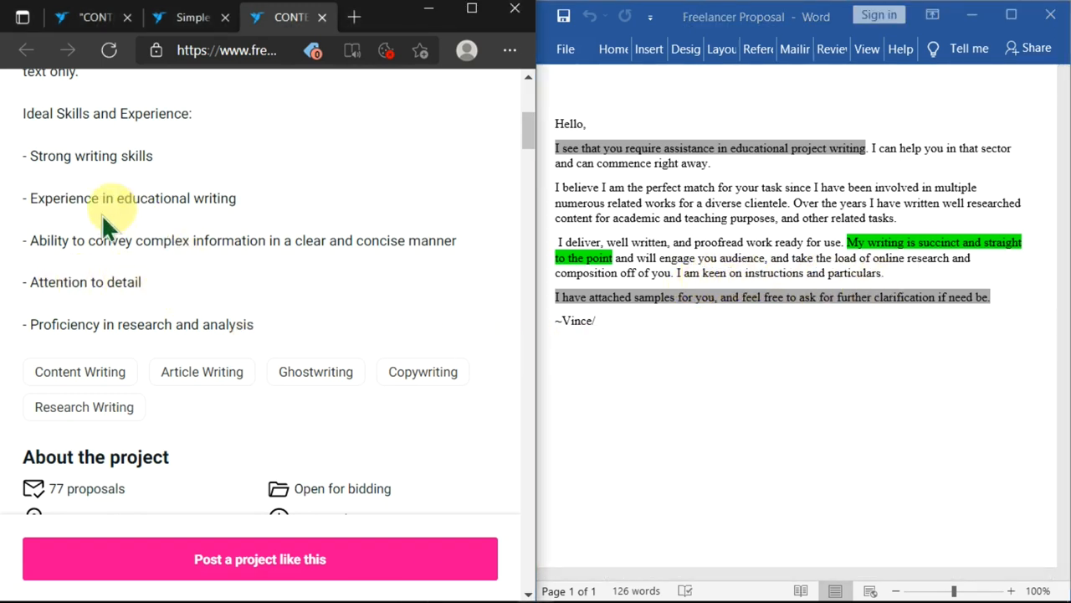
{"action": "mouse_move", "coordinate": [164, 238]}
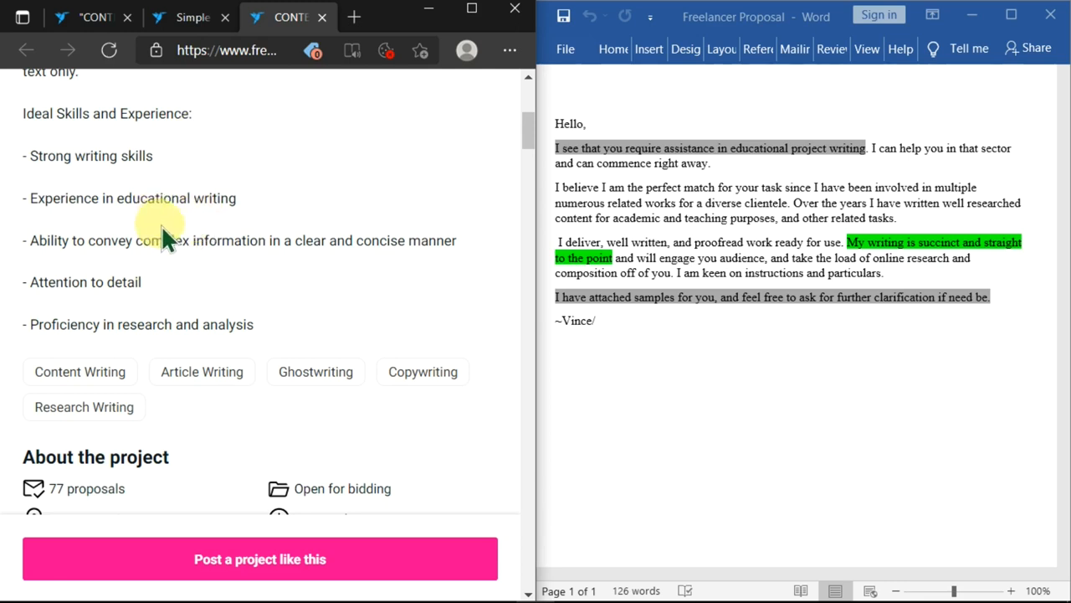
{"action": "mouse_move", "coordinate": [243, 301]}
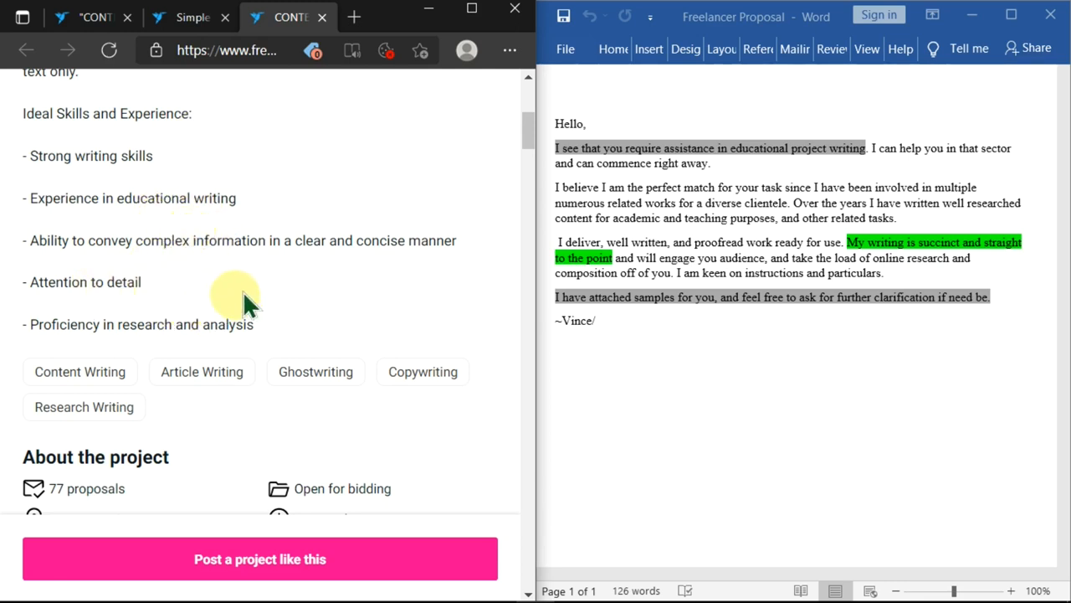
{"action": "mouse_move", "coordinate": [242, 321]}
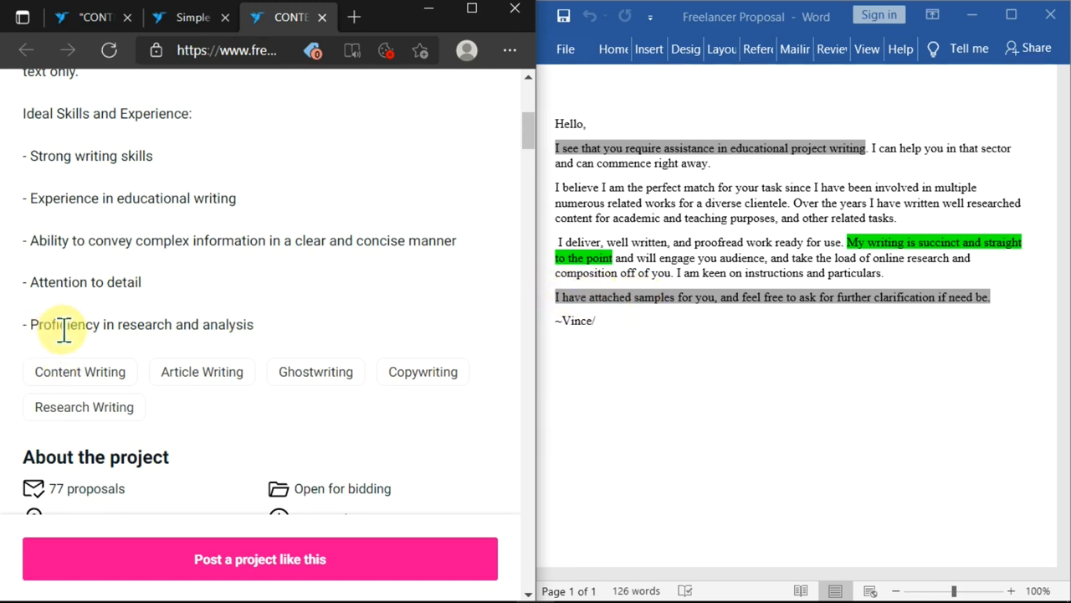
{"action": "mouse_move", "coordinate": [311, 343]}
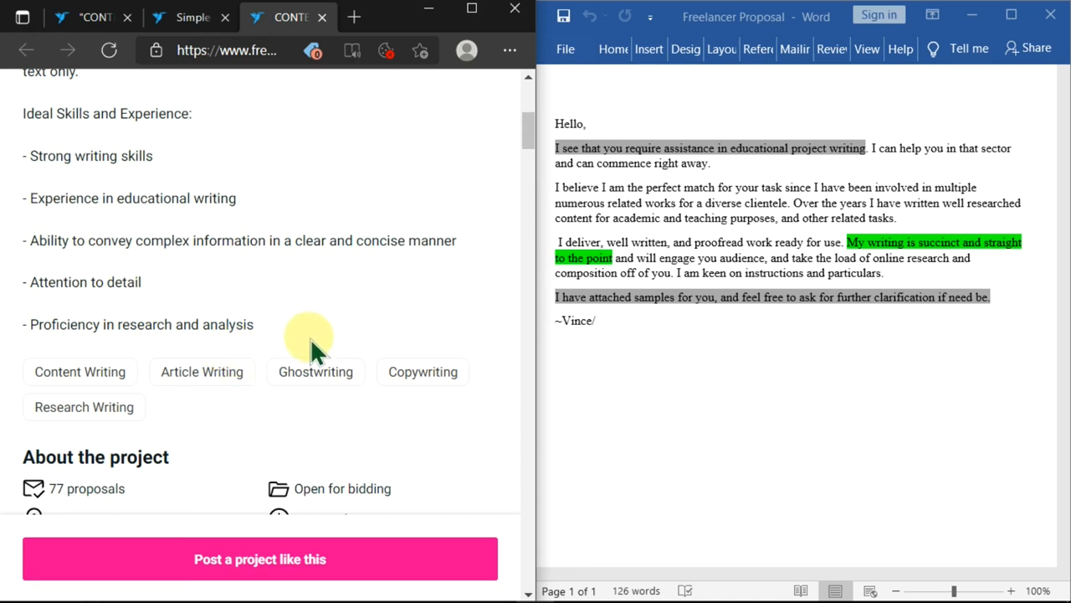
{"action": "mouse_move", "coordinate": [268, 344]}
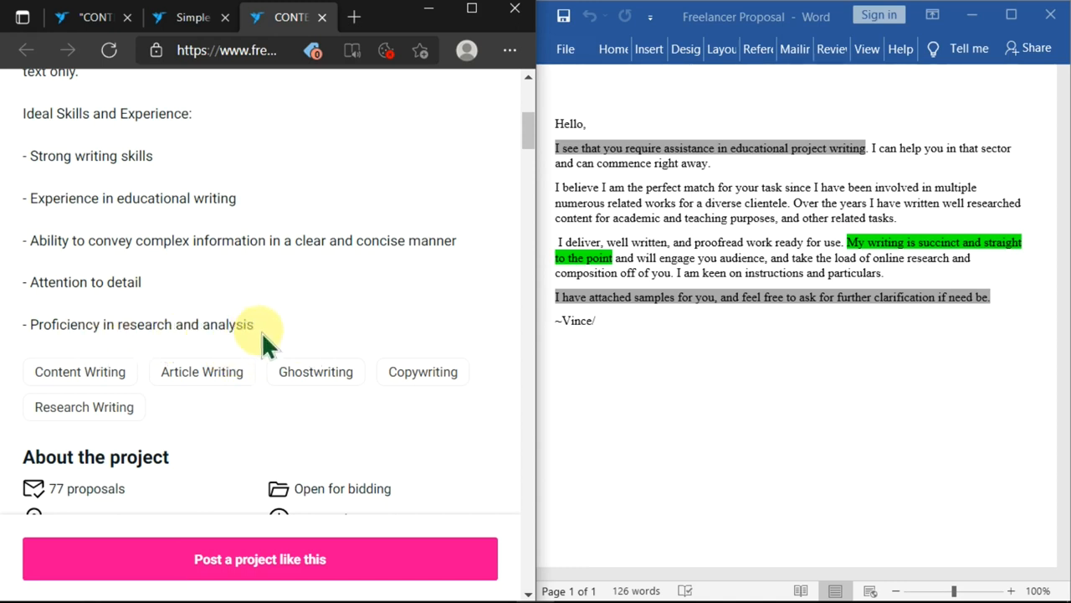
{"action": "mouse_move", "coordinate": [636, 395]}
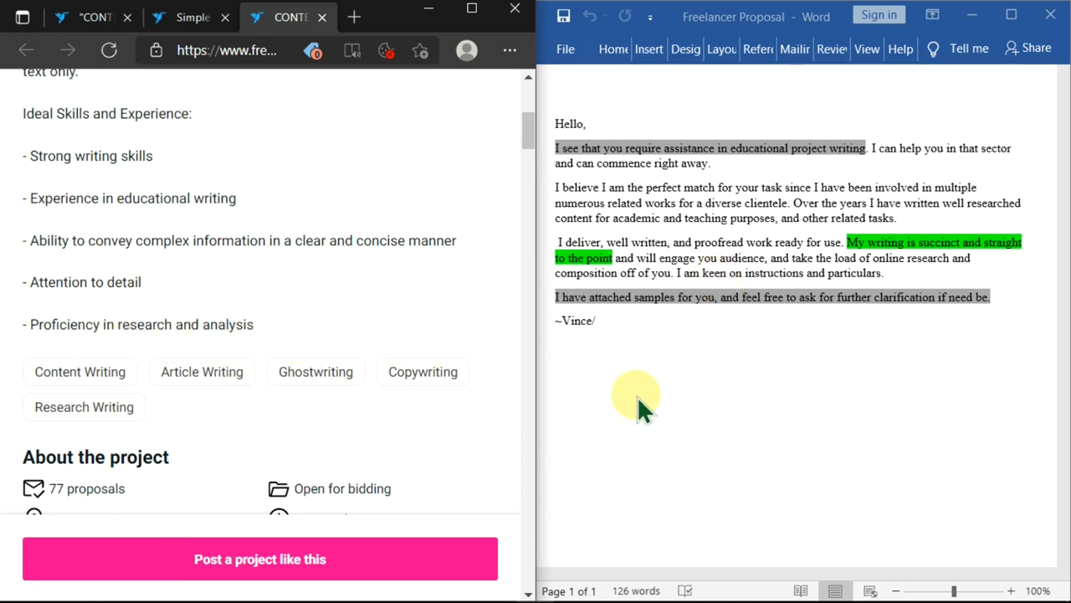
{"action": "mouse_move", "coordinate": [1001, 254]}
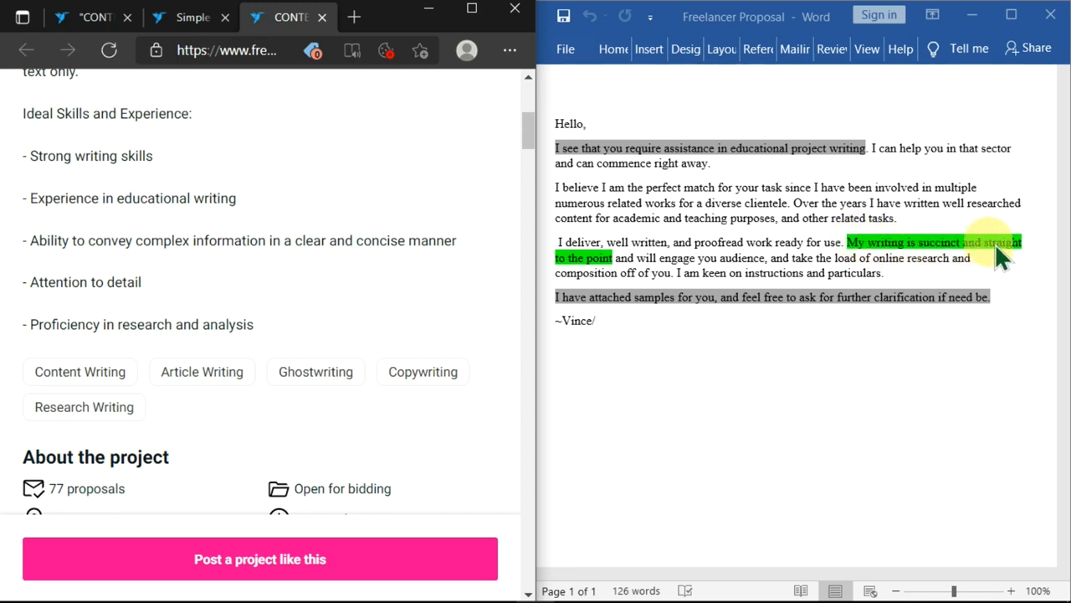
{"action": "mouse_move", "coordinate": [653, 284]}
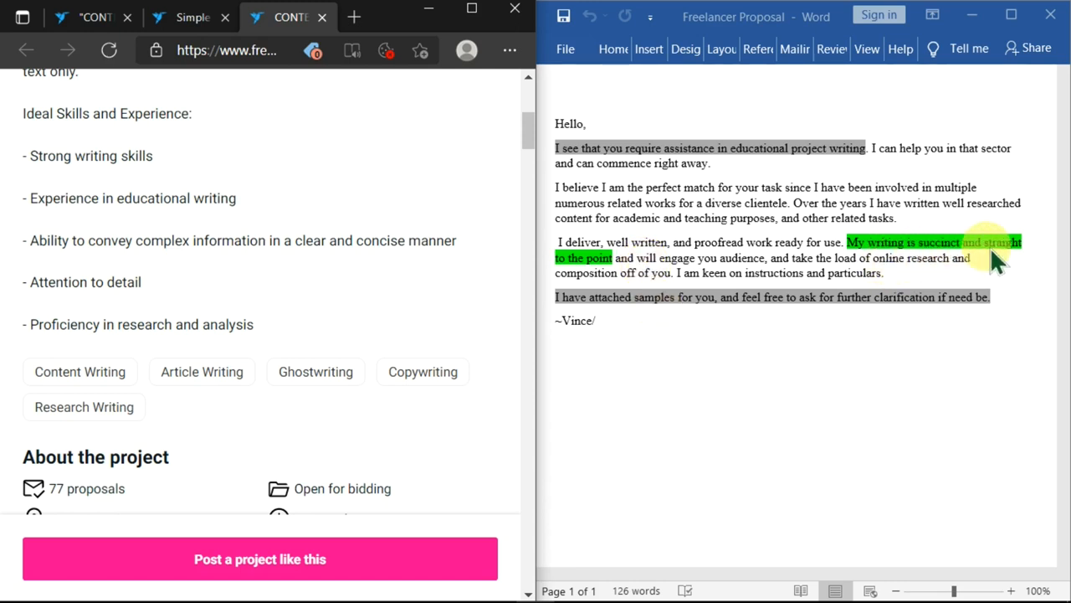
{"action": "mouse_move", "coordinate": [690, 277]}
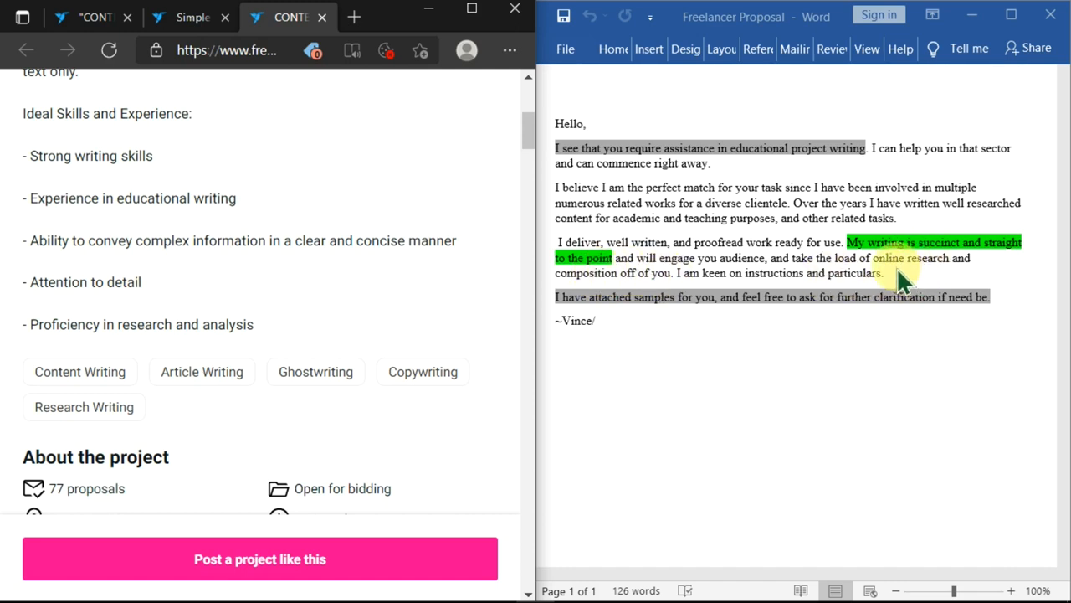
{"action": "mouse_move", "coordinate": [695, 271]}
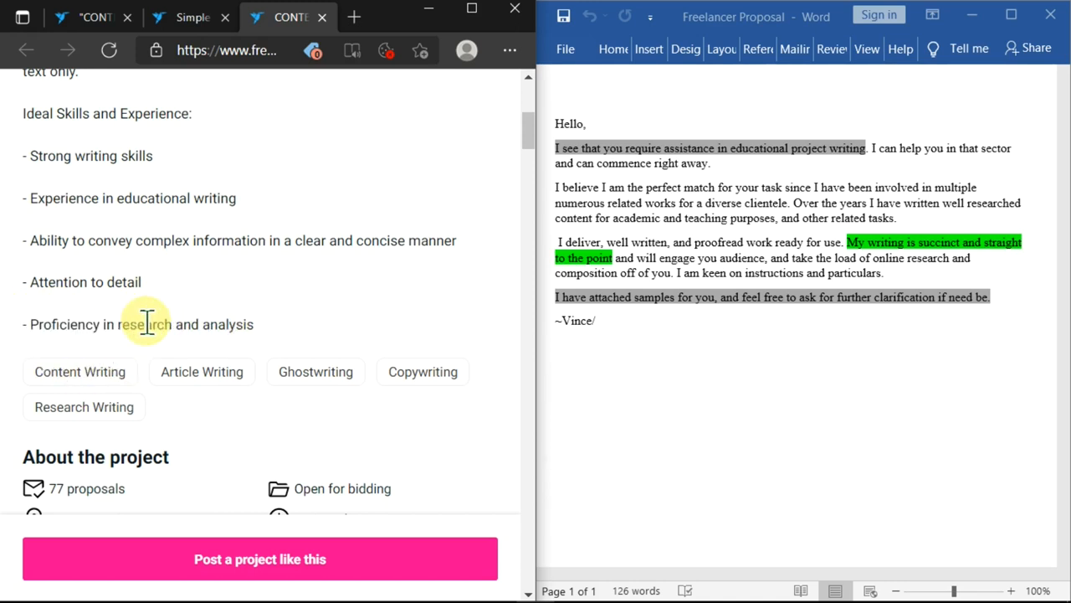
{"action": "mouse_move", "coordinate": [114, 331]}
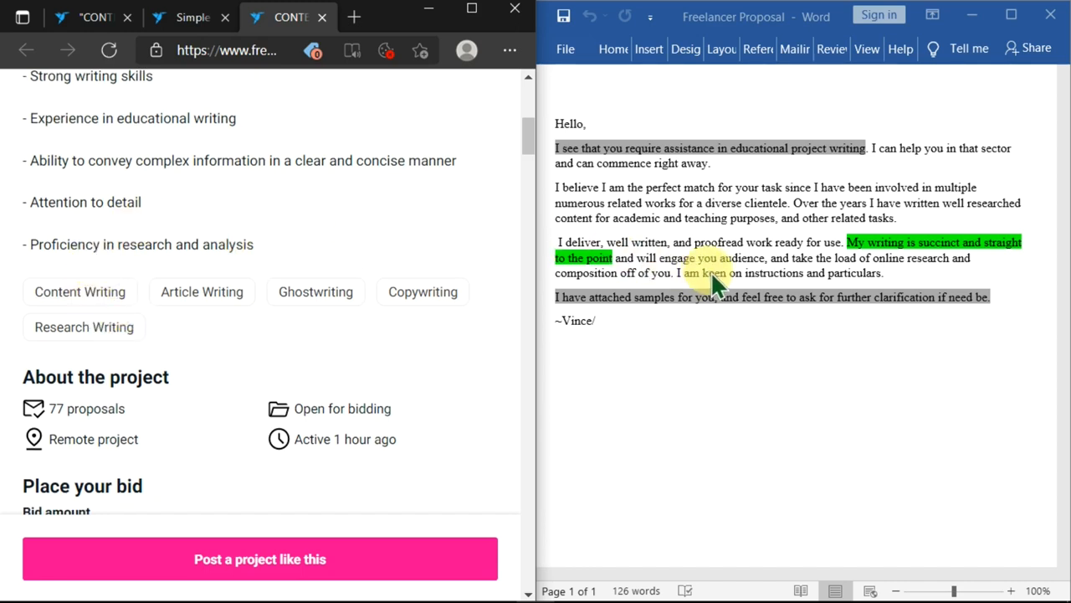
{"action": "mouse_move", "coordinate": [210, 268]}
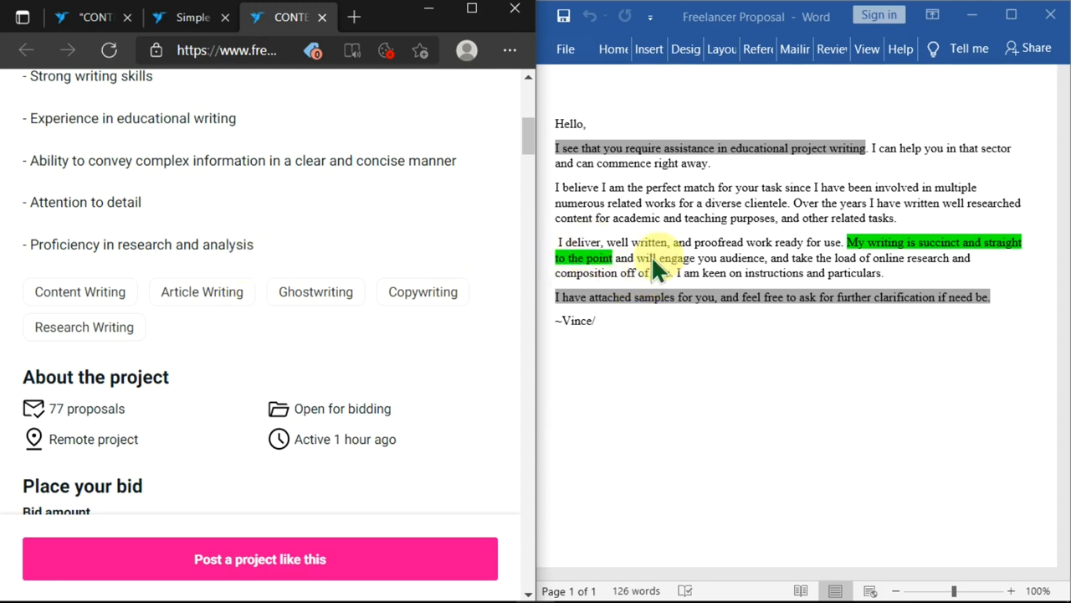
{"action": "mouse_move", "coordinate": [828, 243]}
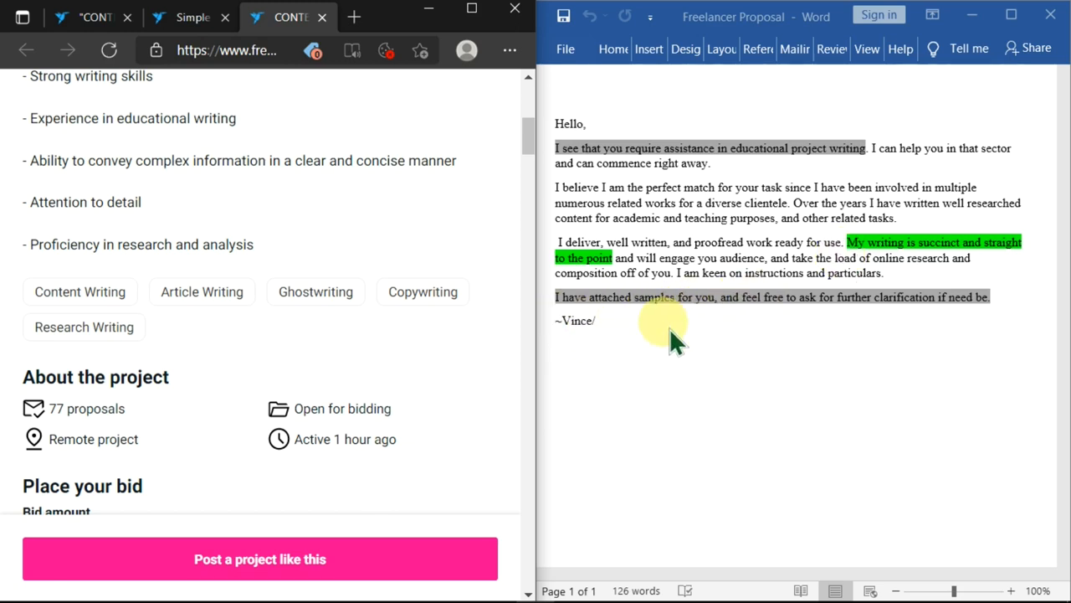
{"action": "mouse_move", "coordinate": [709, 354]}
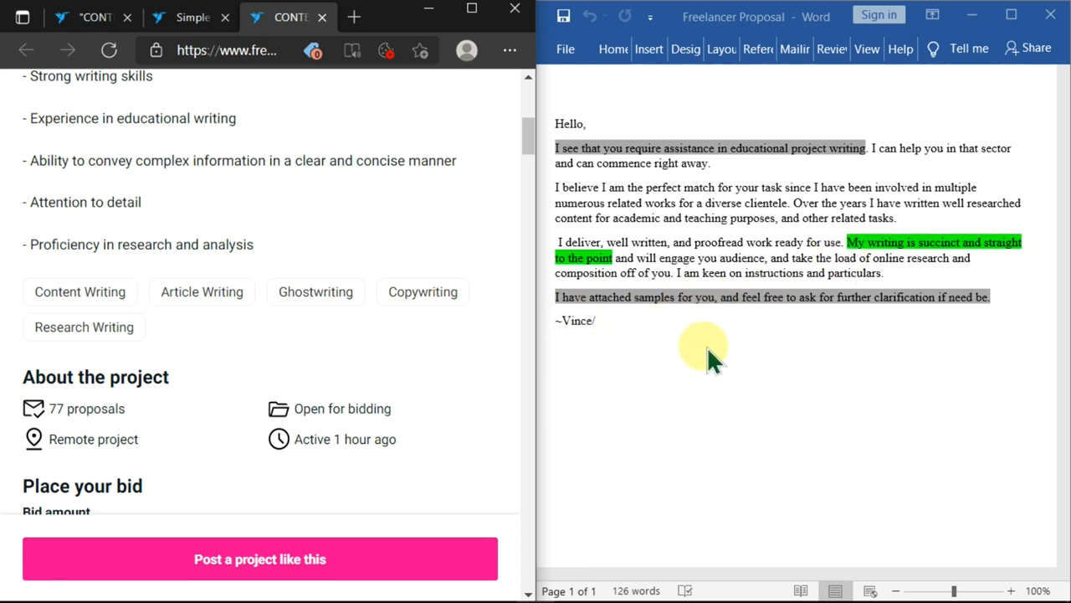
{"action": "mouse_move", "coordinate": [720, 346]}
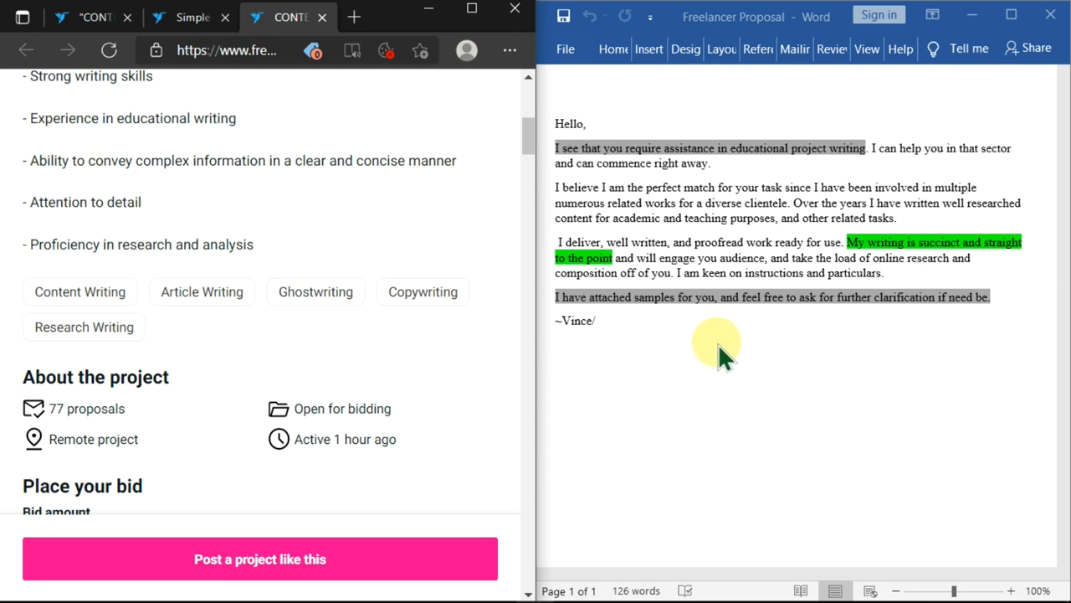
{"action": "mouse_move", "coordinate": [937, 332]}
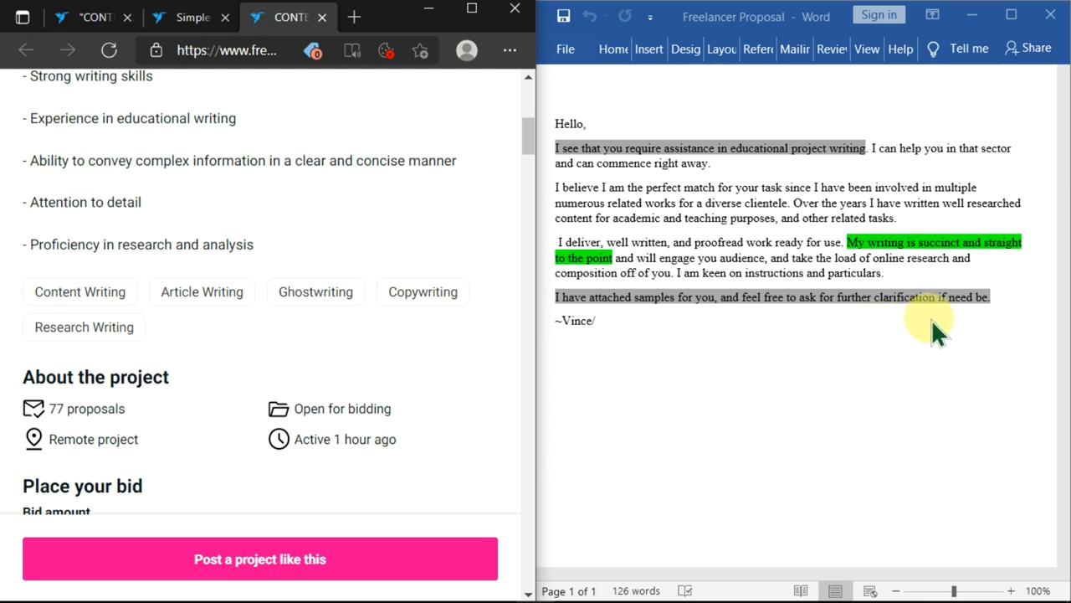
{"action": "mouse_move", "coordinate": [820, 377]}
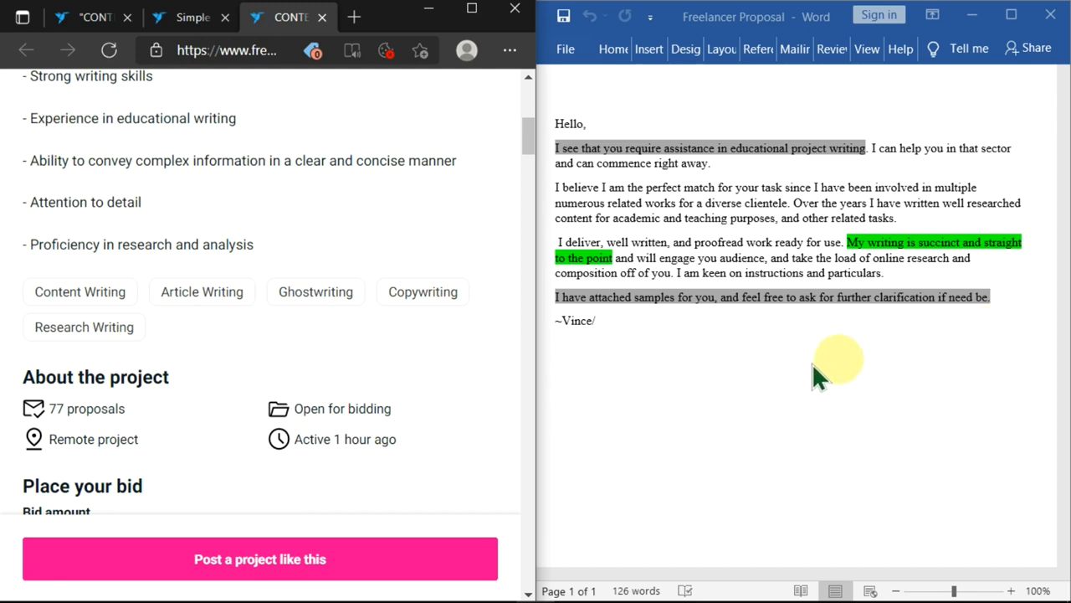
- Scroll the Freelancer.com page back to the project description and skill tags
{"action": "scroll", "scroll_direction": "up", "scroll_amount": 3}
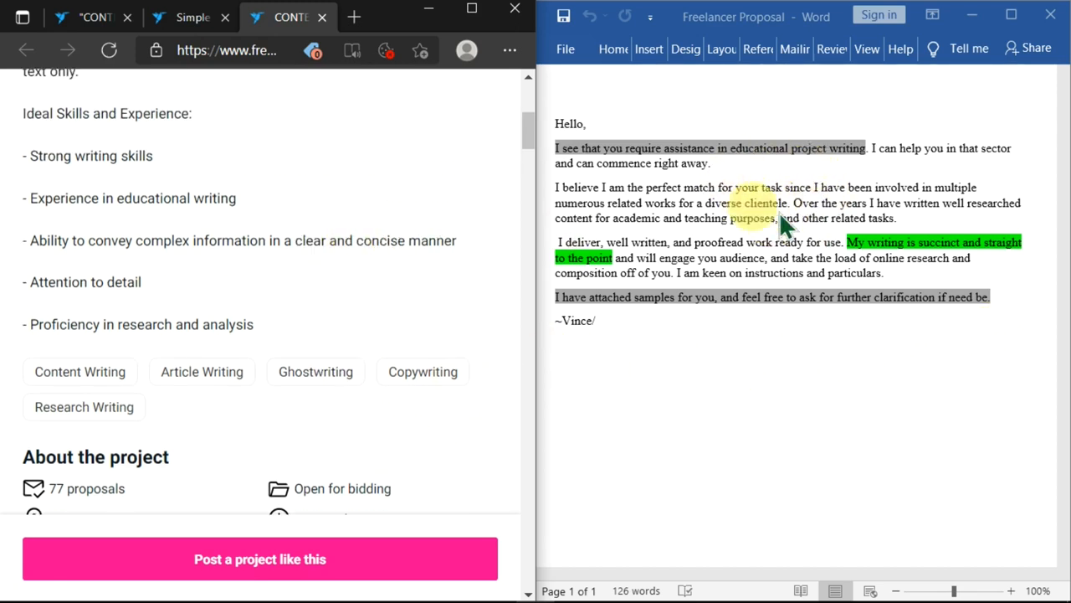
{"action": "scroll", "scroll_direction": "up", "scroll_amount": 3}
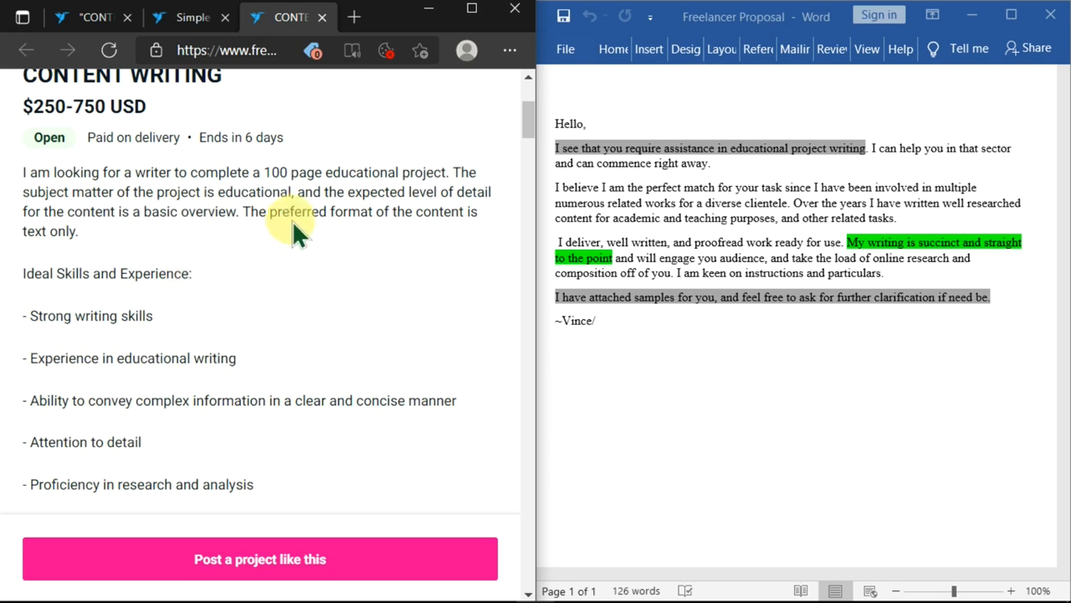
{"action": "mouse_move", "coordinate": [151, 183]}
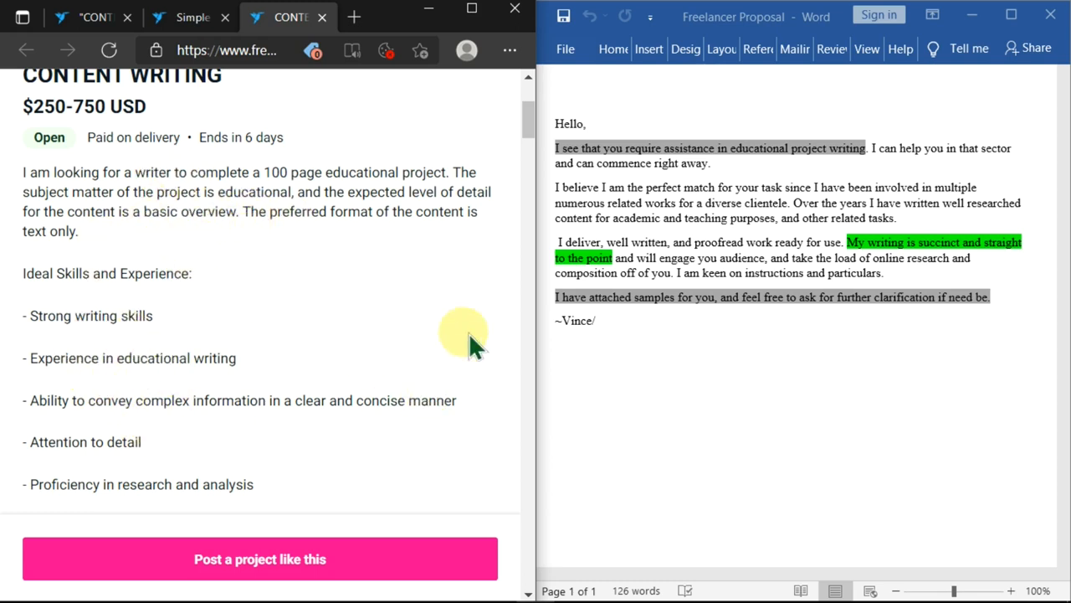
{"action": "mouse_move", "coordinate": [690, 314]}
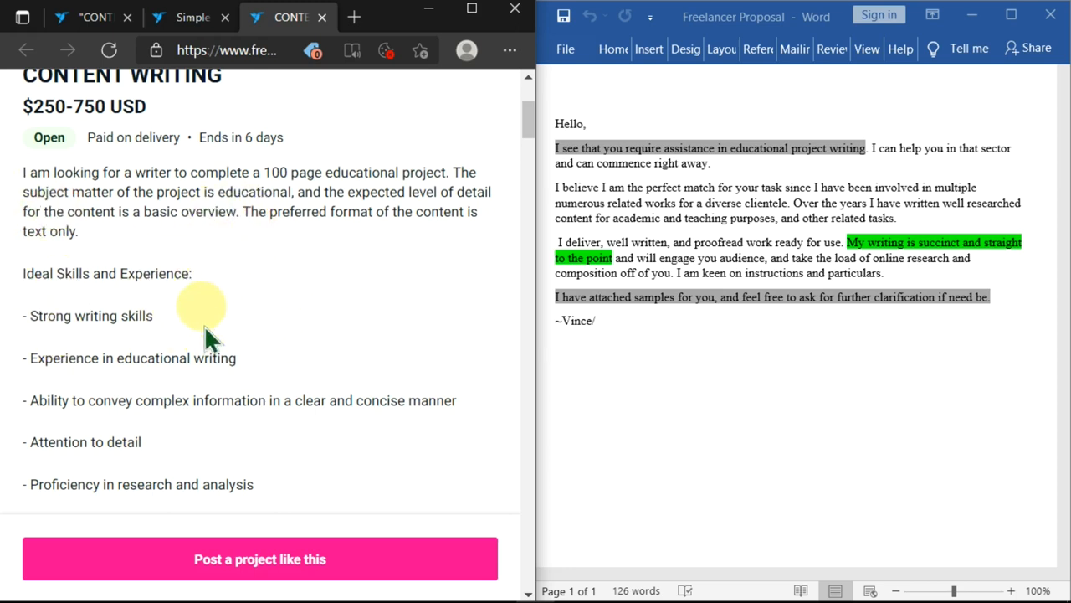
{"action": "mouse_move", "coordinate": [601, 327]}
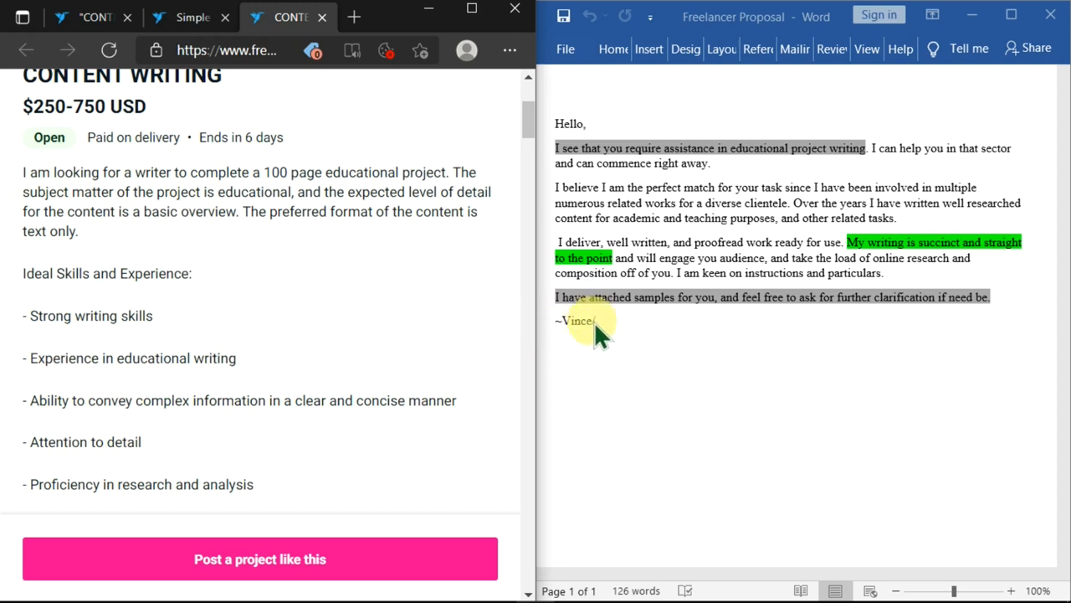
{"action": "mouse_move", "coordinate": [606, 333]}
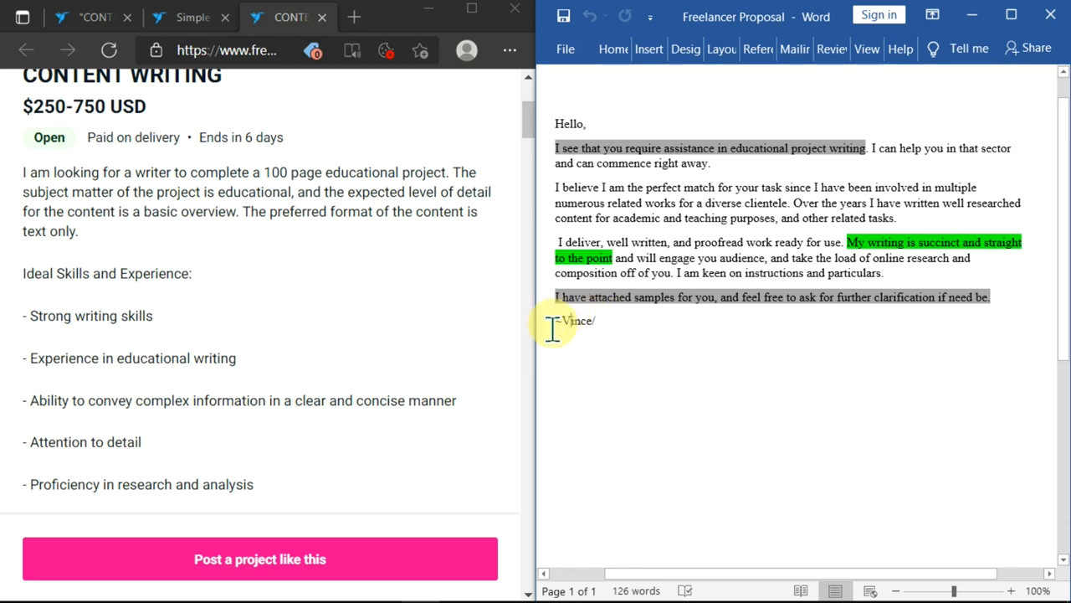
{"action": "scroll", "scroll_direction": "down", "scroll_amount": 3}
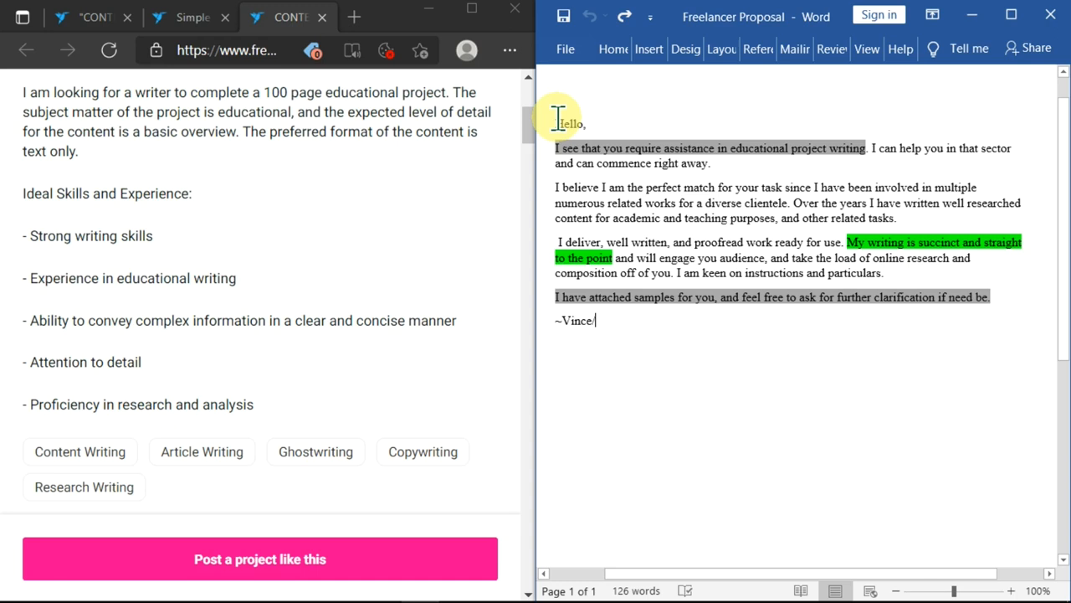
{"action": "mouse_move", "coordinate": [676, 347]}
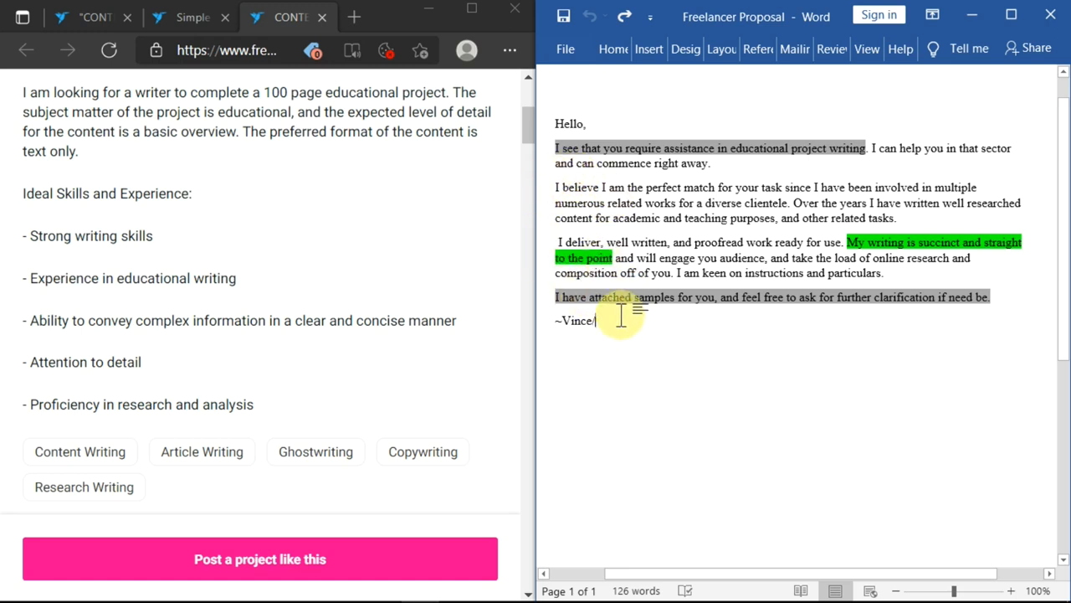
{"action": "mouse_move", "coordinate": [611, 331]}
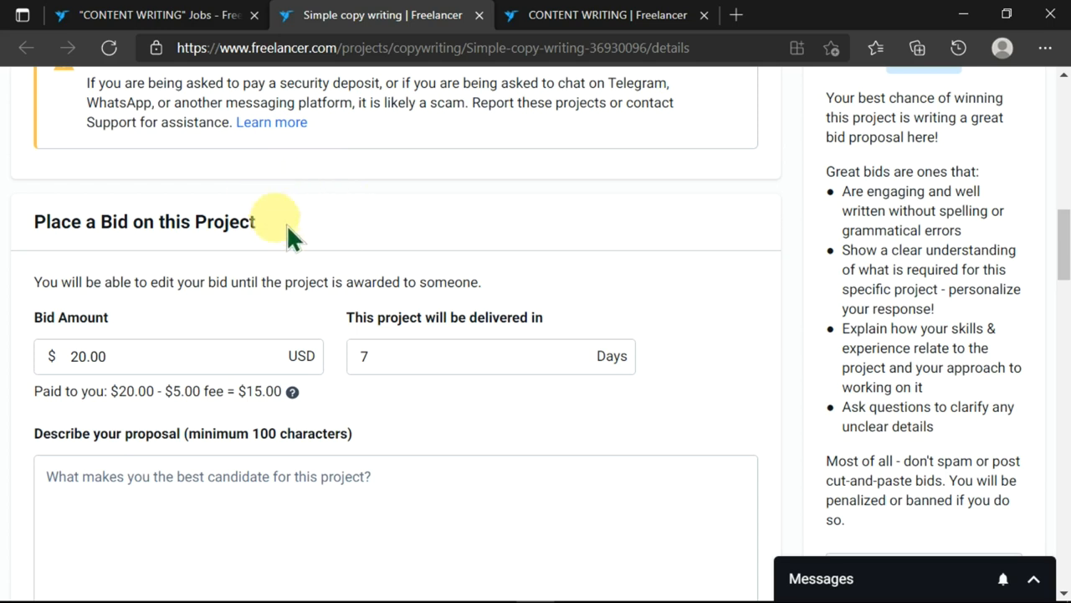
- Scroll down to the Place a Bid form's Describe your proposal box
{"action": "scroll", "scroll_direction": "down", "scroll_amount": 3}
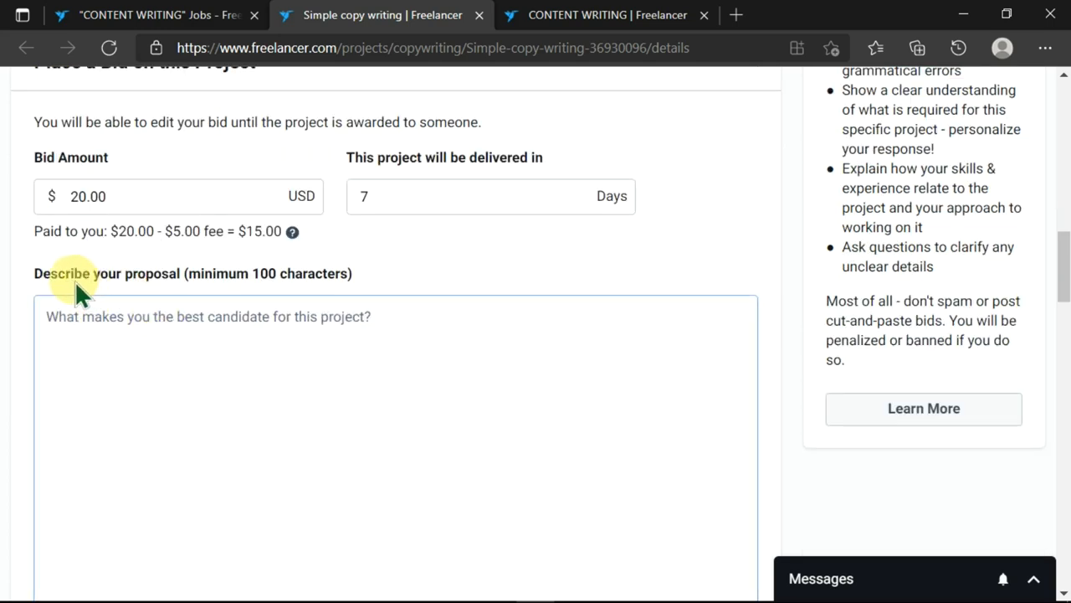
{"action": "mouse_move", "coordinate": [216, 284]}
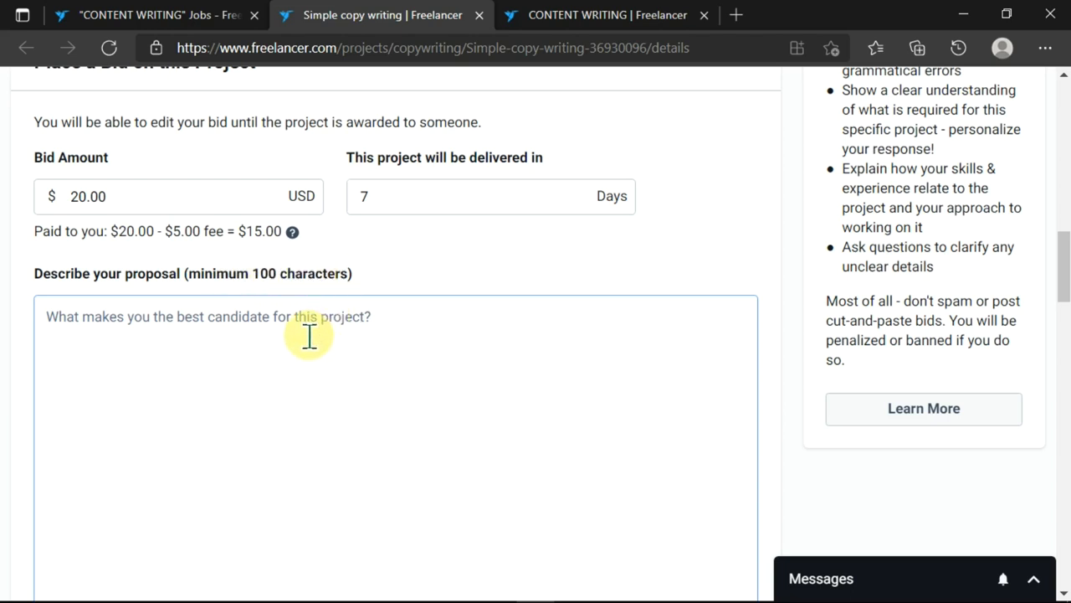
{"action": "scroll", "scroll_direction": "down", "scroll_amount": 3}
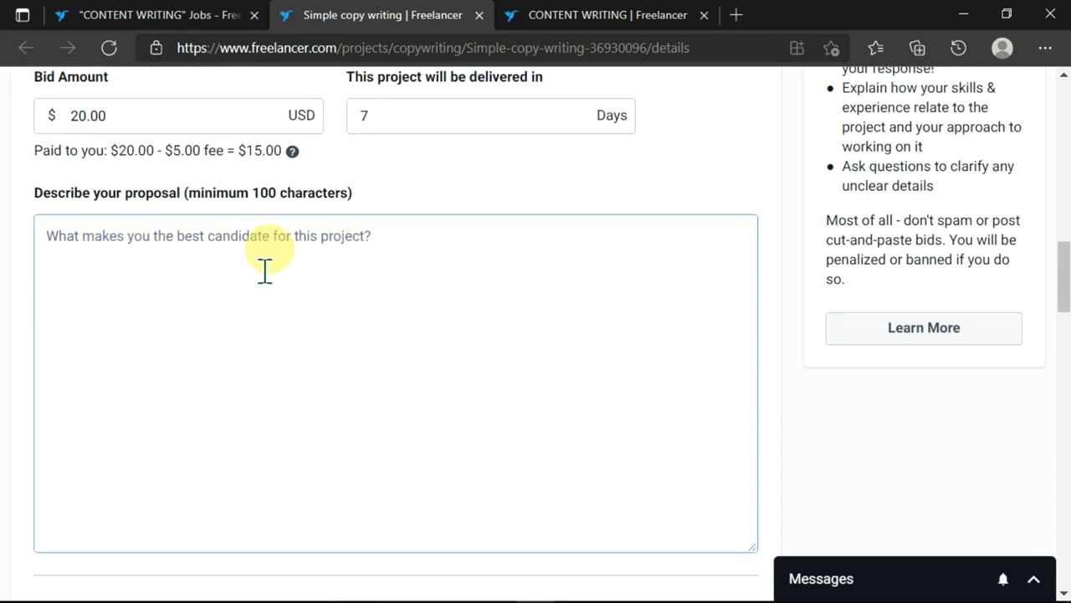
{"action": "scroll", "scroll_direction": "down", "scroll_amount": 3}
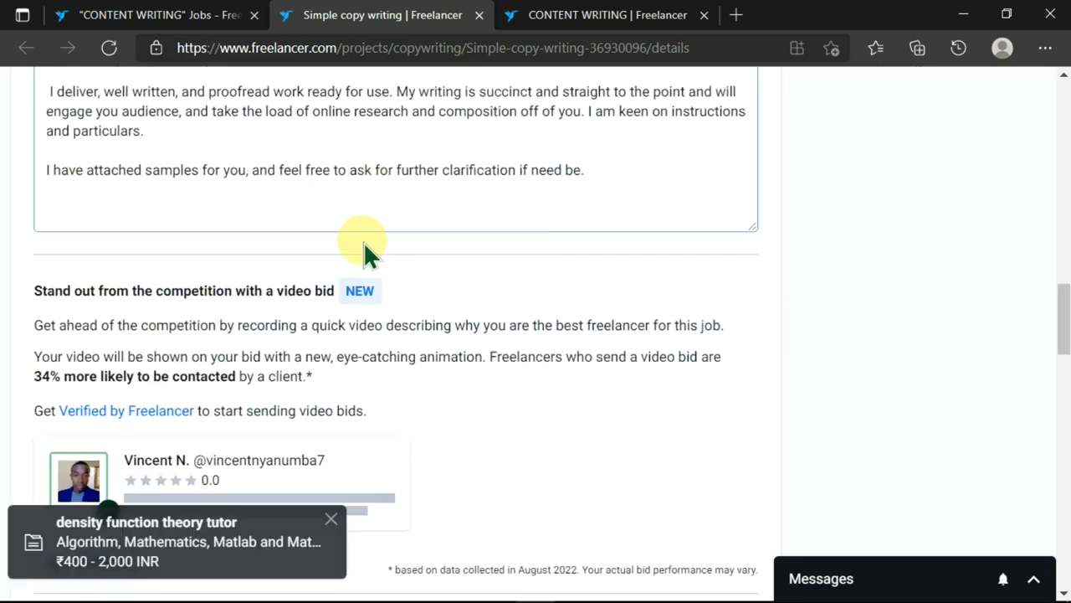
{"action": "scroll", "scroll_direction": "down", "scroll_amount": 3}
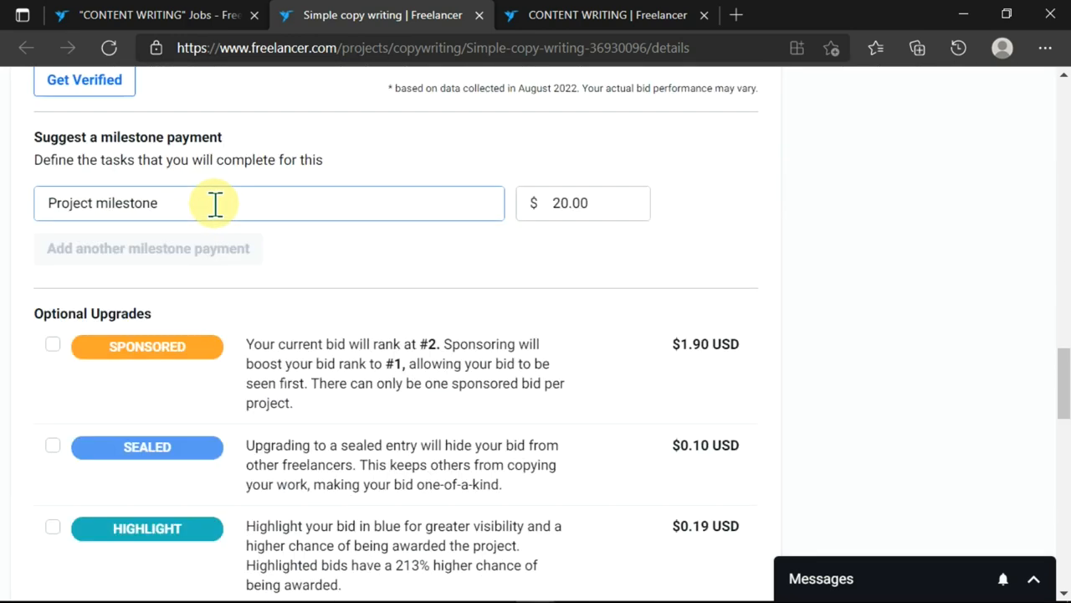
{"action": "left_click", "coordinate": [583, 203]}
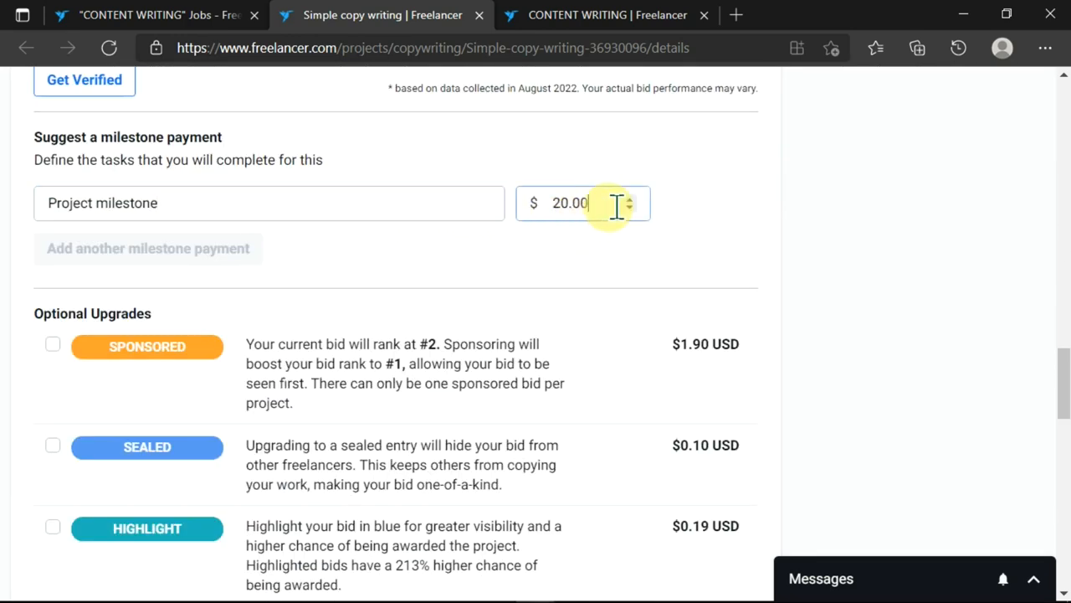
{"action": "left_click", "coordinate": [626, 197]}
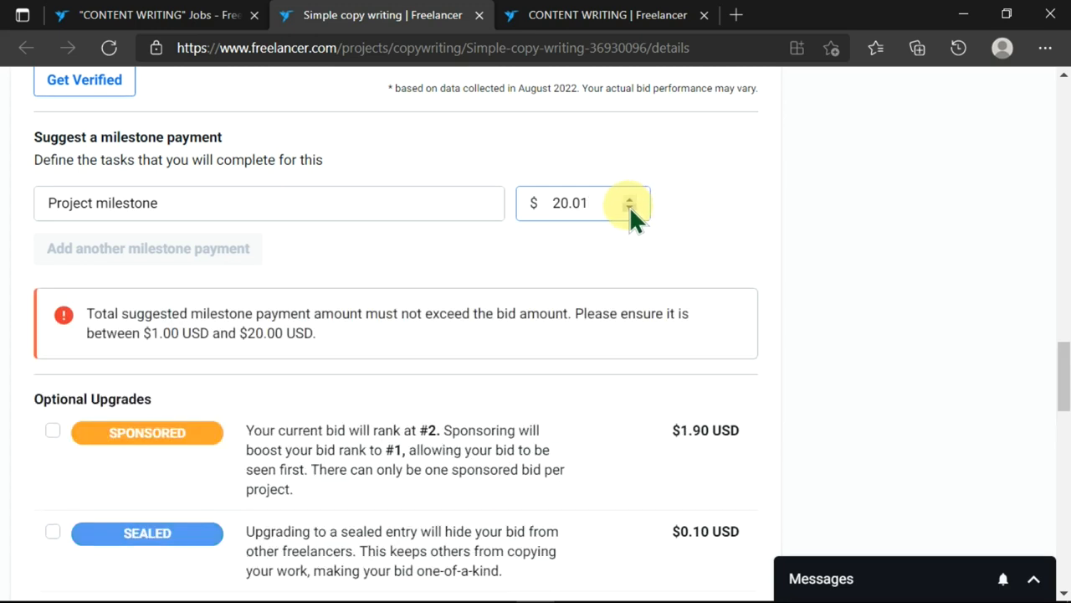
{"action": "left_click", "coordinate": [629, 207]}
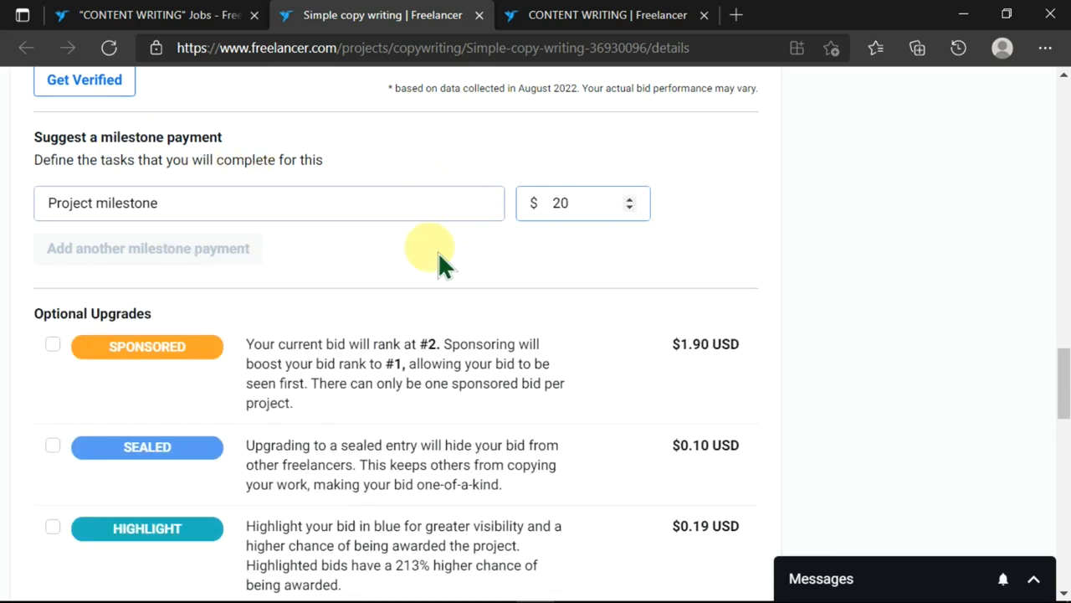
{"action": "scroll", "scroll_direction": "down", "scroll_amount": 3}
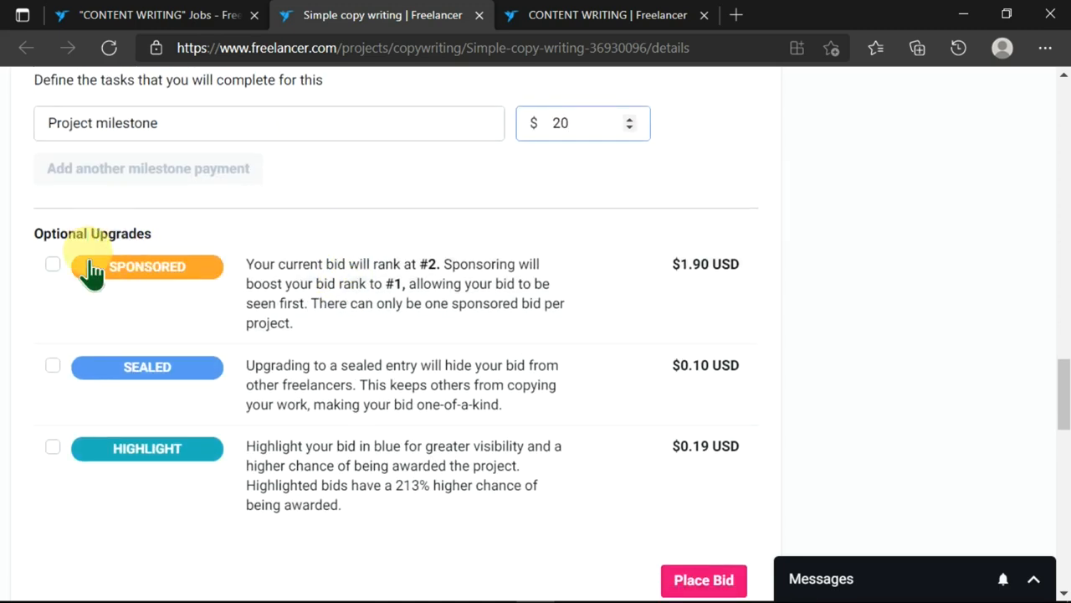
{"action": "mouse_move", "coordinate": [184, 326]}
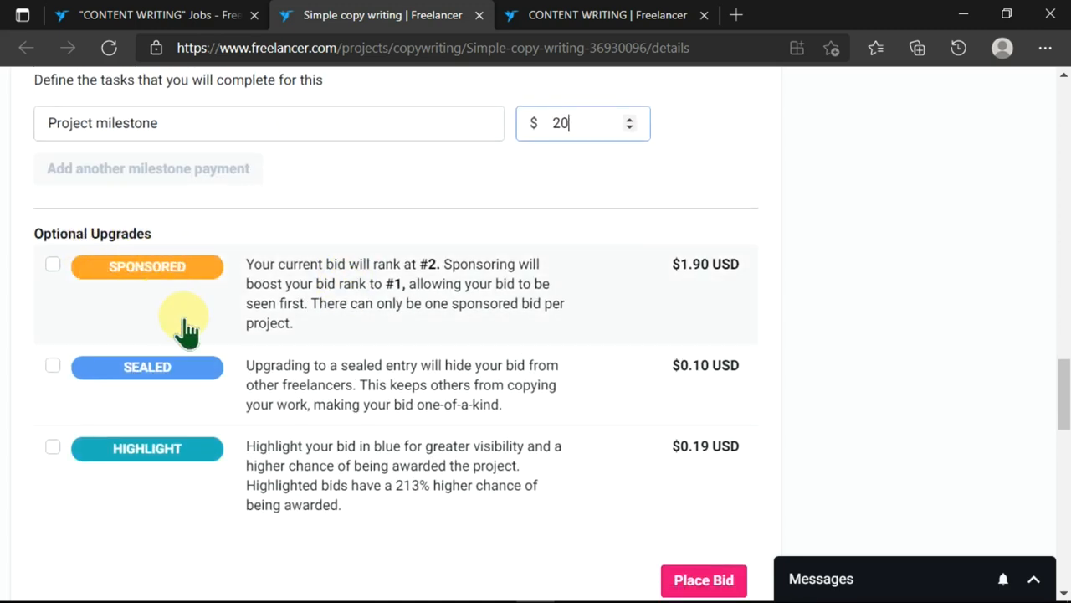
{"action": "scroll", "scroll_direction": "down", "scroll_amount": 3}
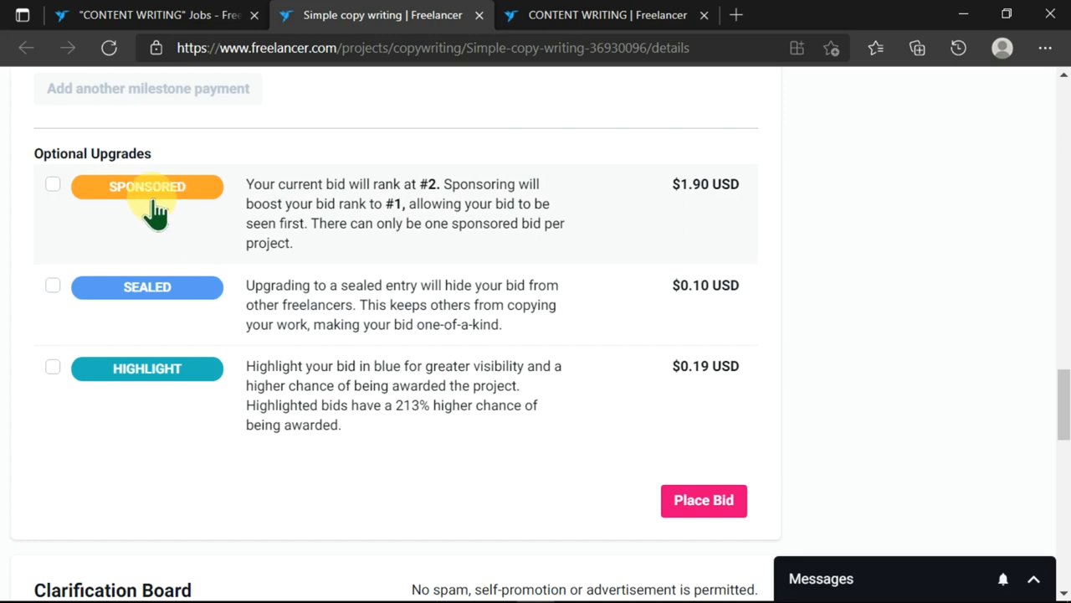
{"action": "mouse_move", "coordinate": [334, 243]}
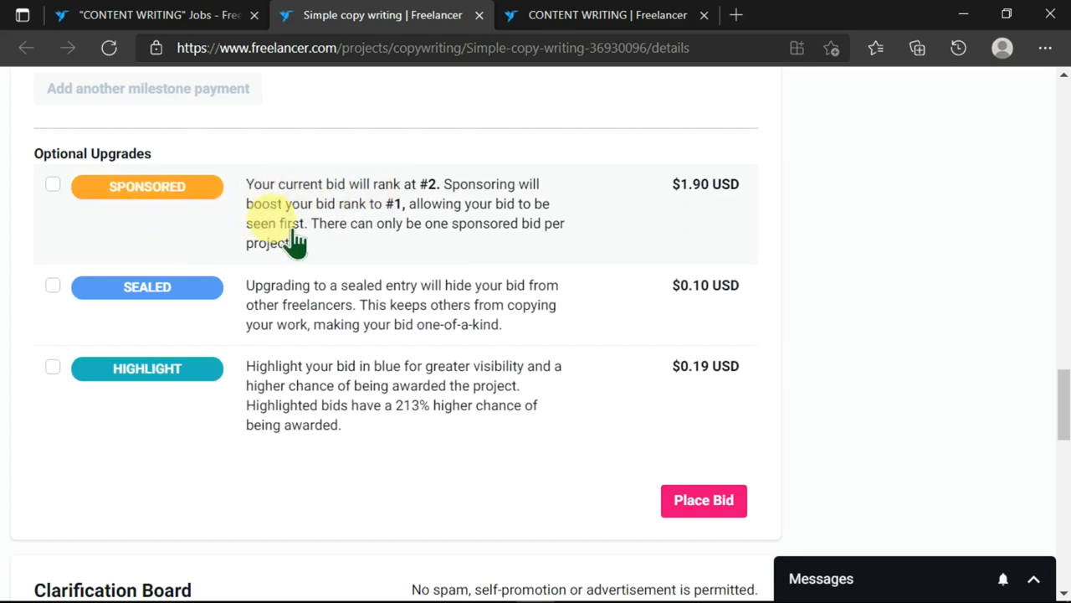
{"action": "mouse_move", "coordinate": [321, 221]}
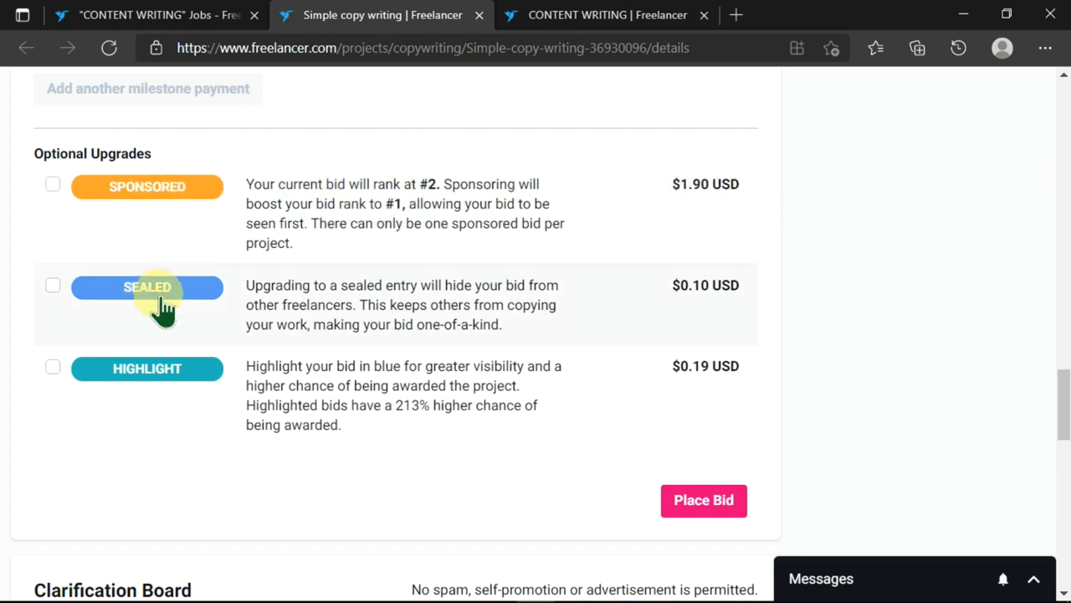
{"action": "scroll", "scroll_direction": "down", "scroll_amount": 3}
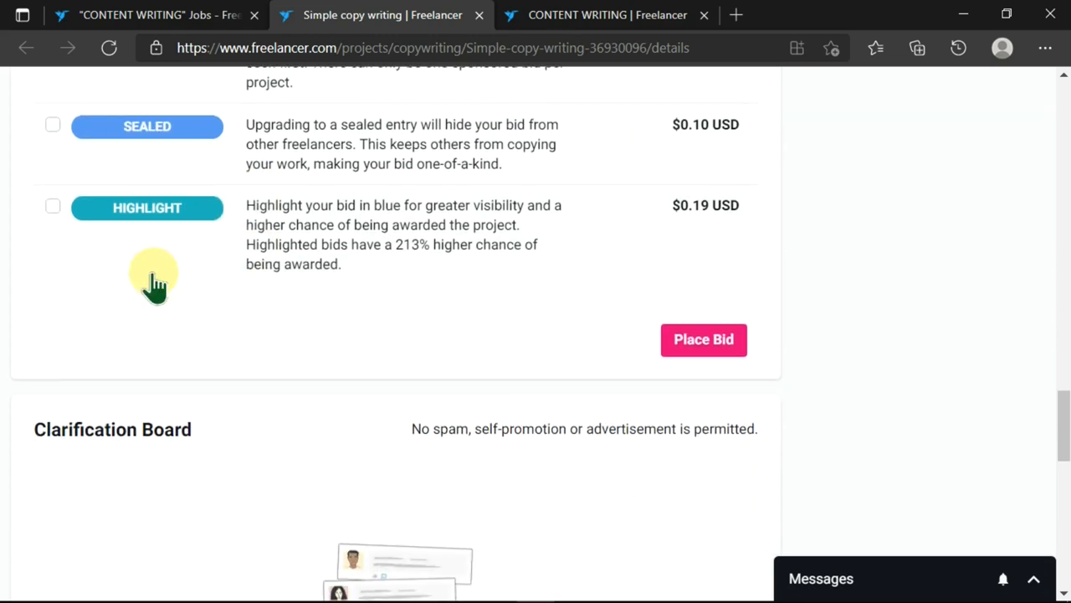
{"action": "scroll", "scroll_direction": "down", "scroll_amount": 3}
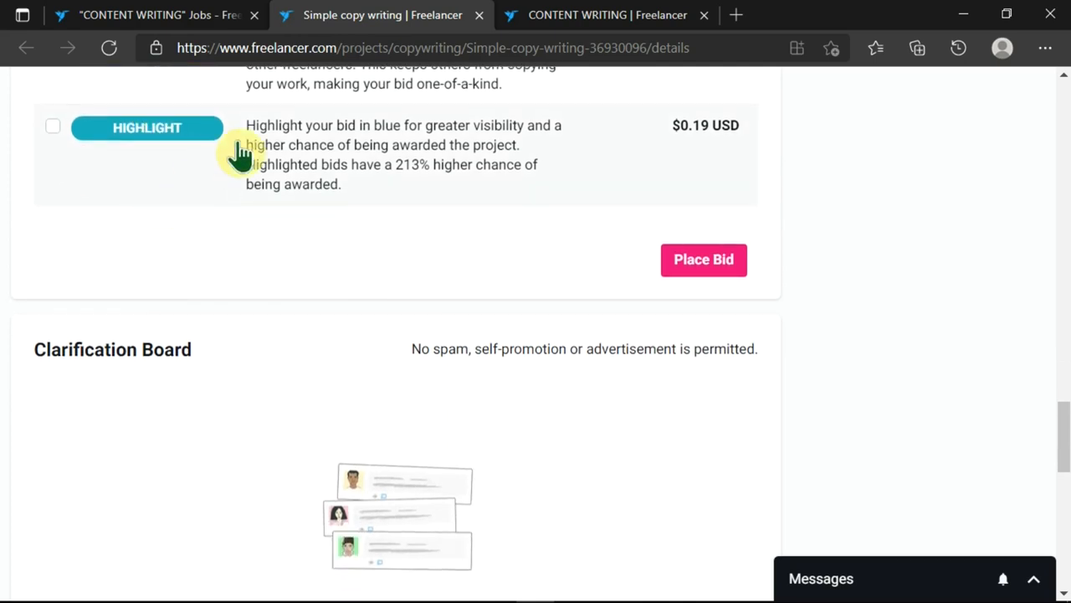
{"action": "scroll", "scroll_direction": "down", "scroll_amount": 3}
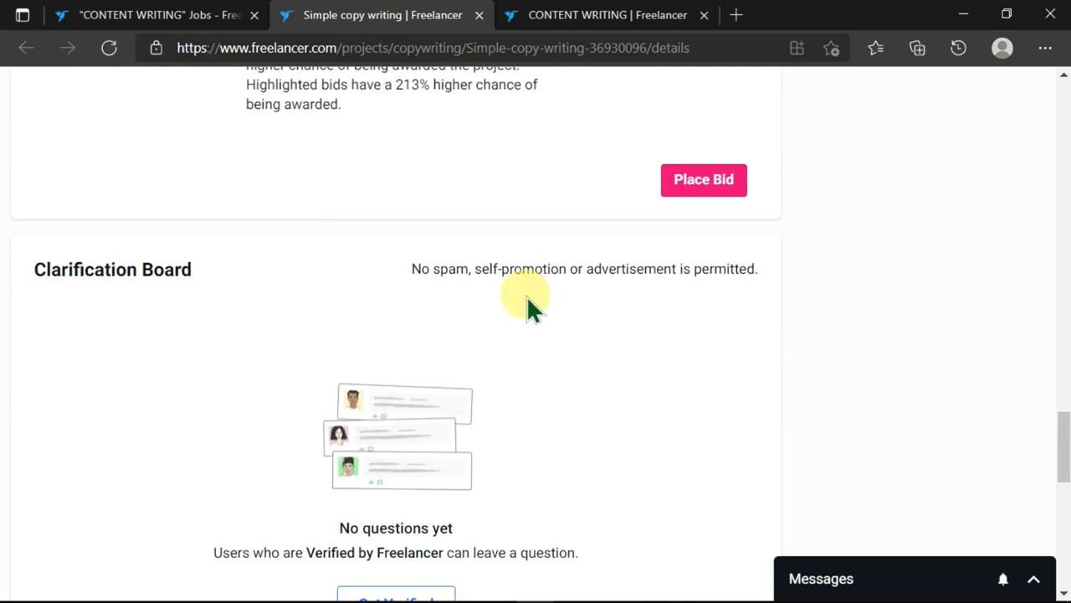
{"action": "scroll", "scroll_direction": "down", "scroll_amount": 3}
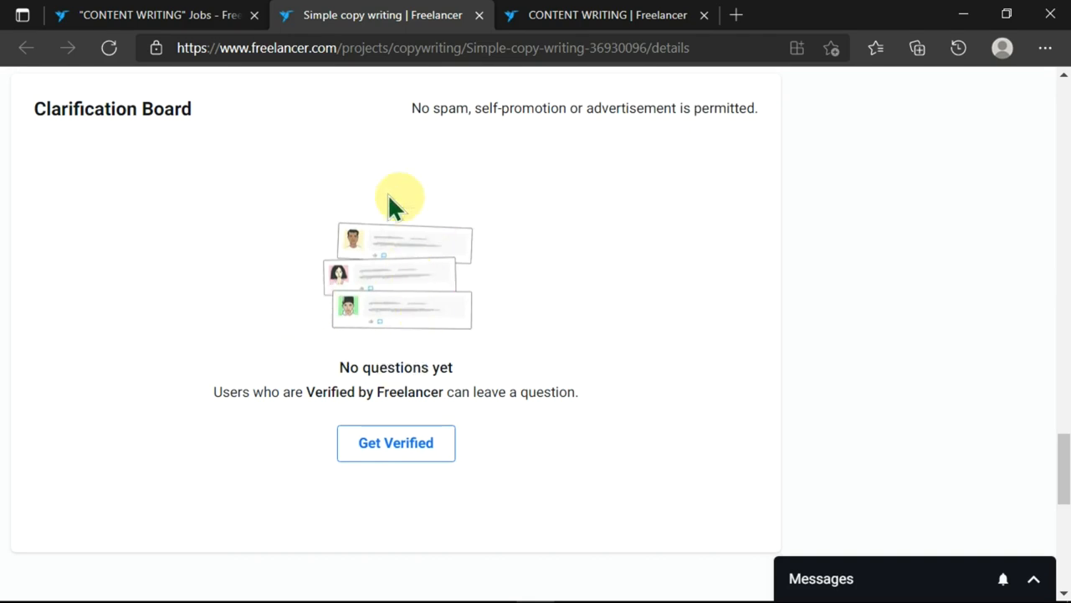
{"action": "scroll", "scroll_direction": "up", "scroll_amount": 3}
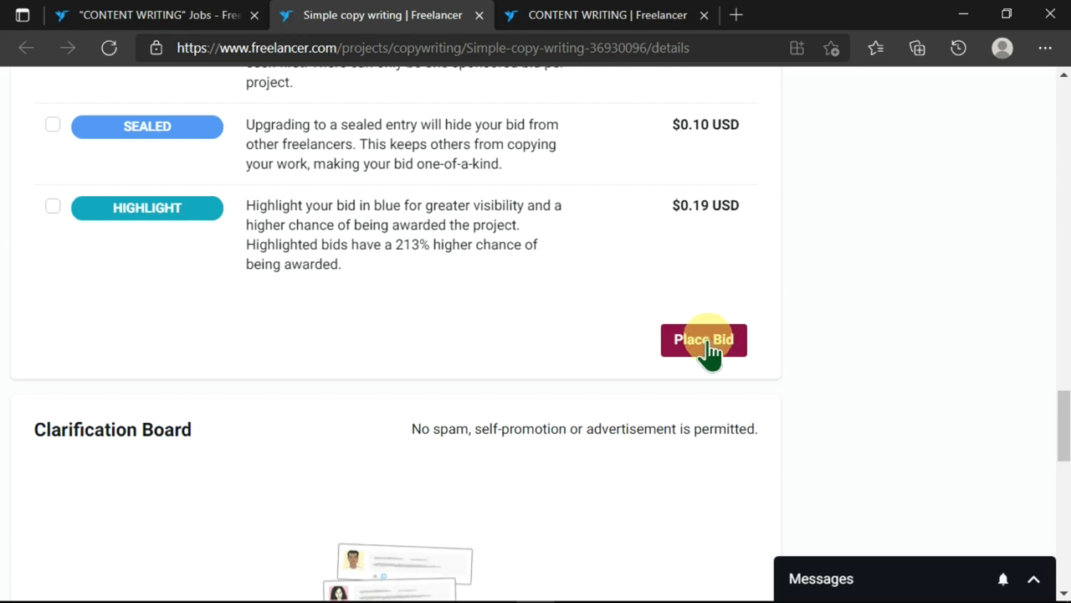
- Place the bid on Simple copy writing and review the submitted proposal on the Proposals page
{"action": "left_click", "coordinate": [704, 338]}
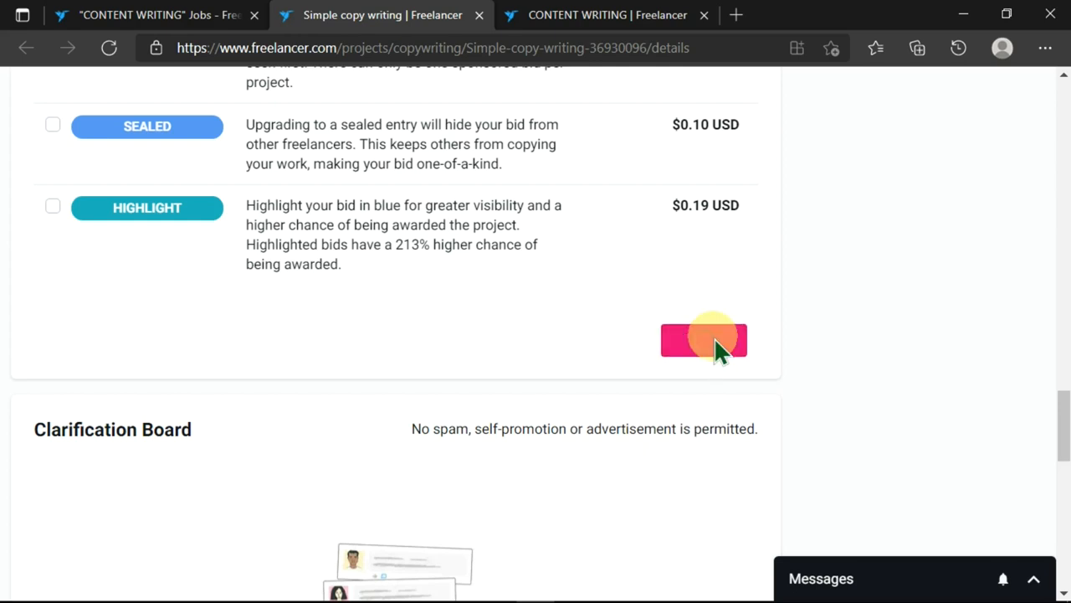
{"action": "left_click", "coordinate": [703, 340]}
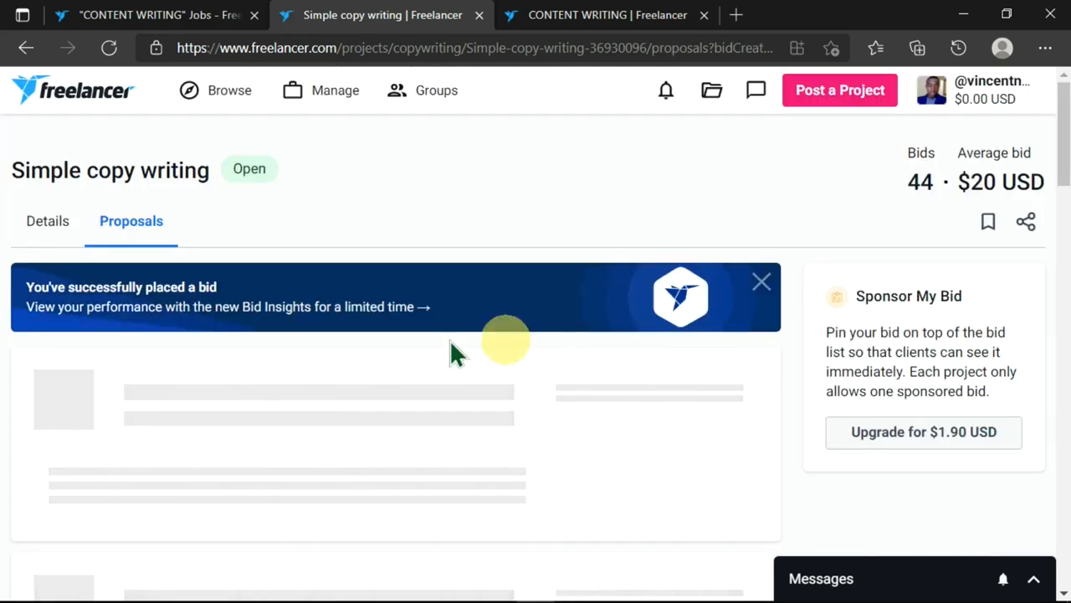
{"action": "mouse_move", "coordinate": [120, 315]}
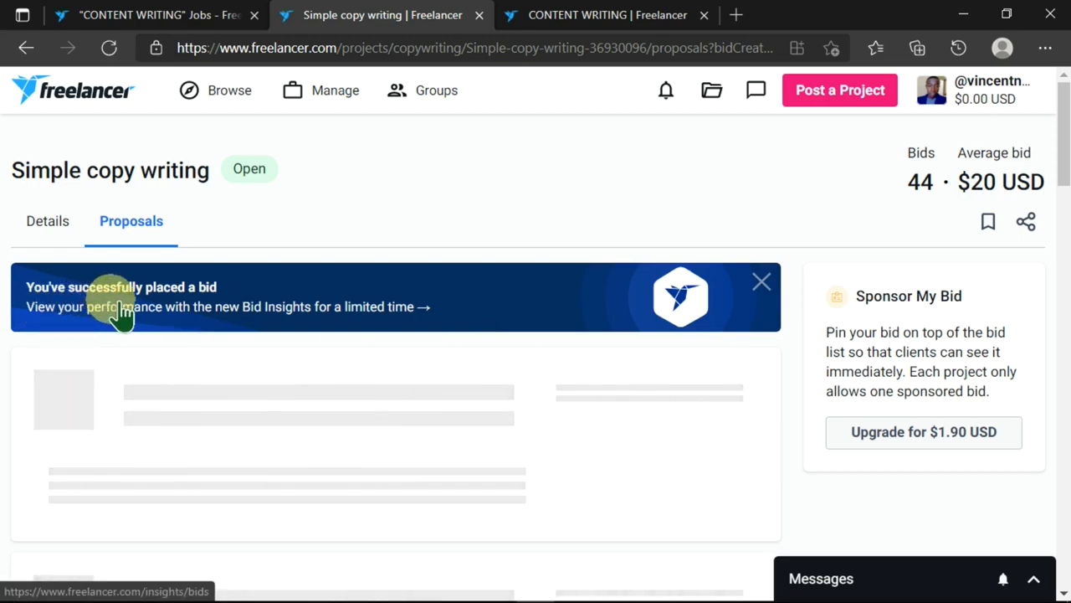
{"action": "scroll", "scroll_direction": "down", "scroll_amount": 3}
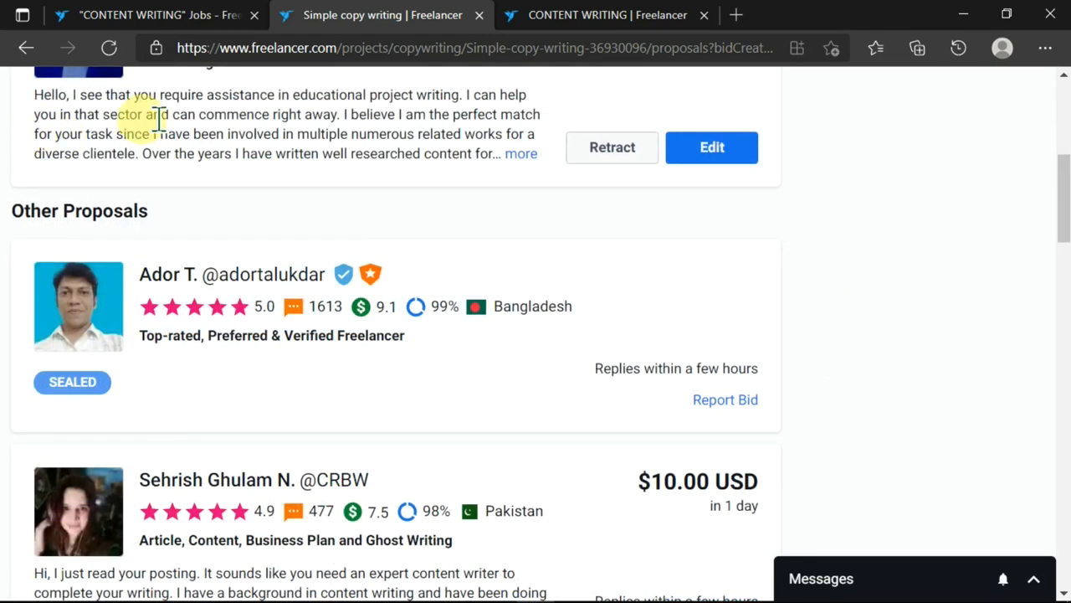
{"action": "mouse_move", "coordinate": [221, 181]}
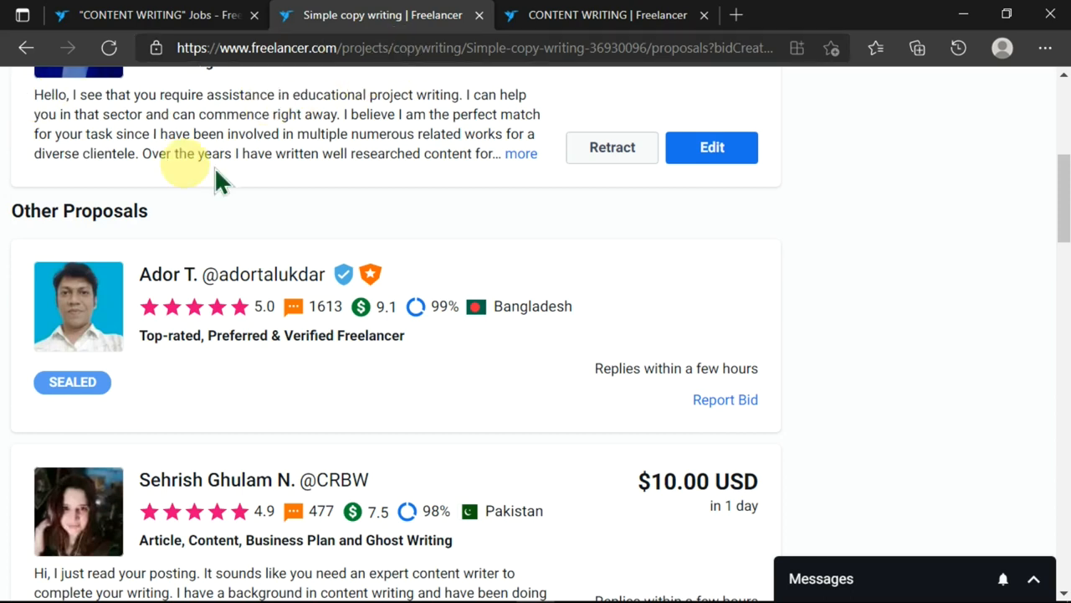
{"action": "mouse_move", "coordinate": [382, 103]}
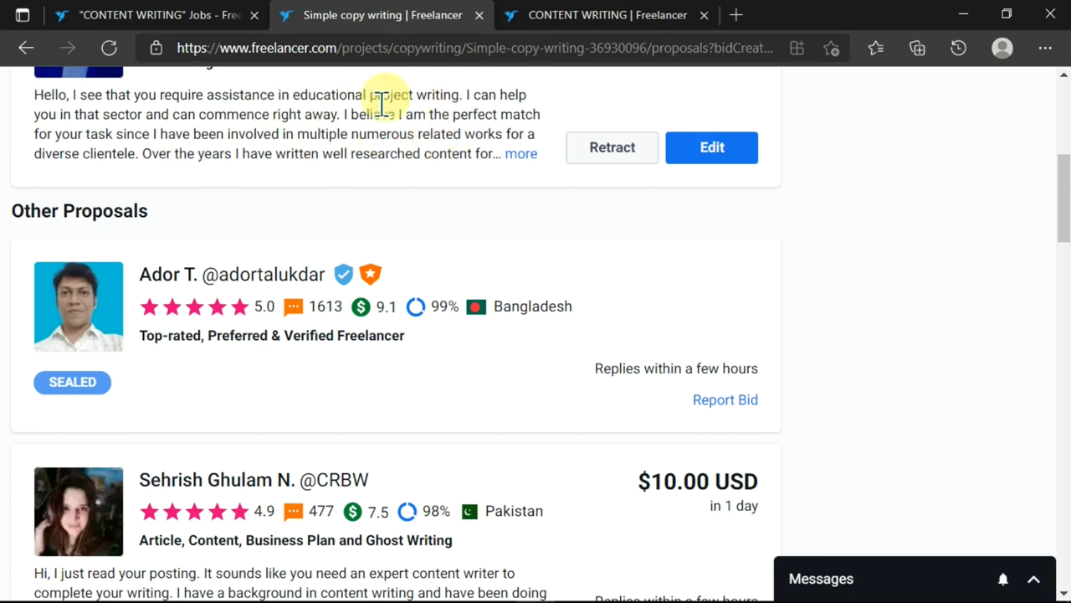
{"action": "mouse_move", "coordinate": [479, 159]}
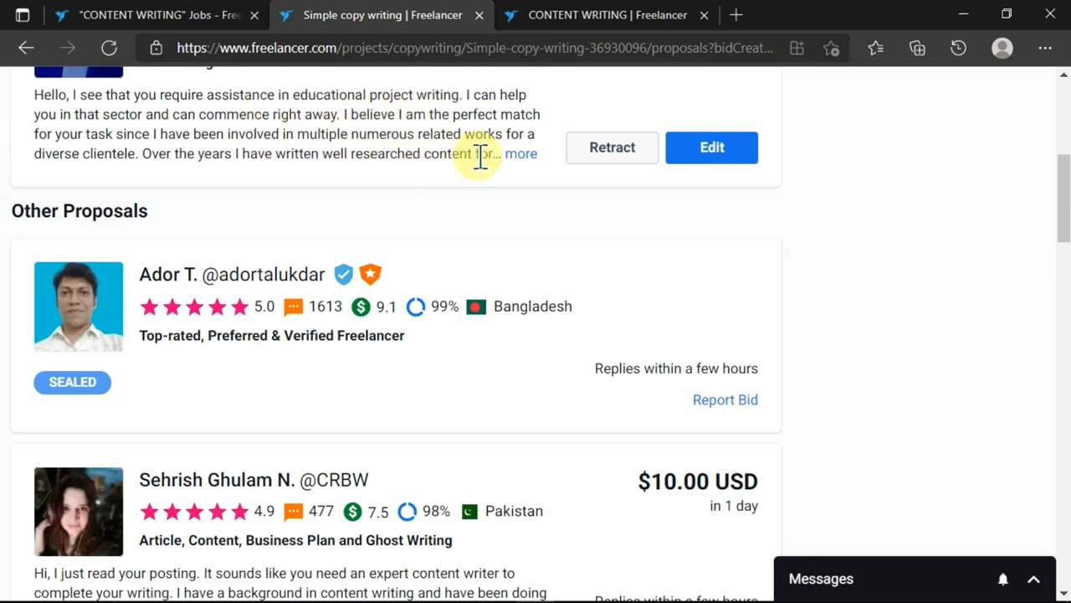
{"action": "mouse_move", "coordinate": [669, 168]}
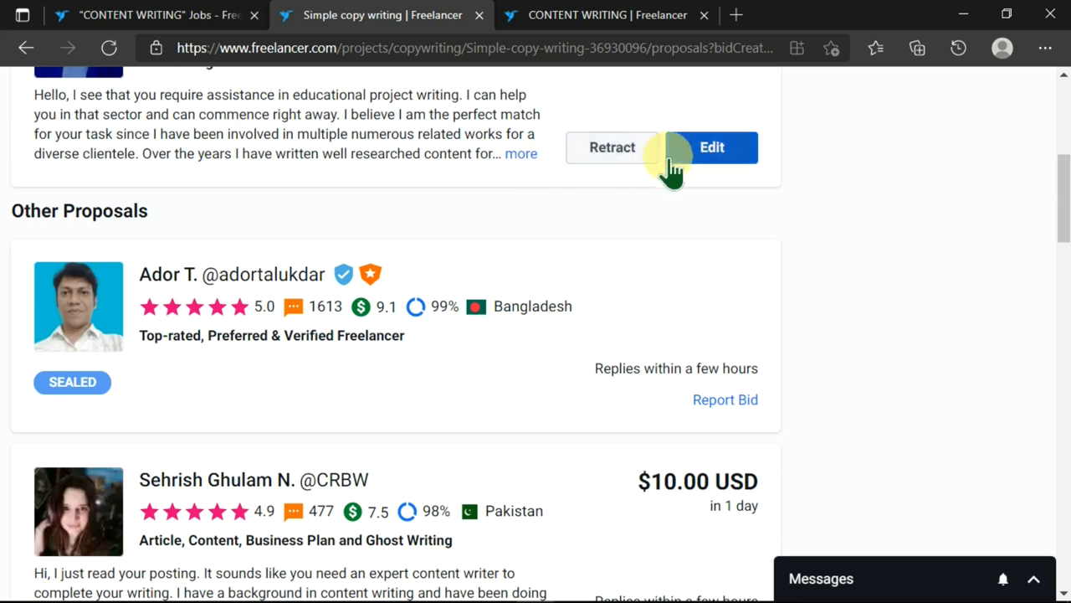
{"action": "mouse_move", "coordinate": [712, 147]}
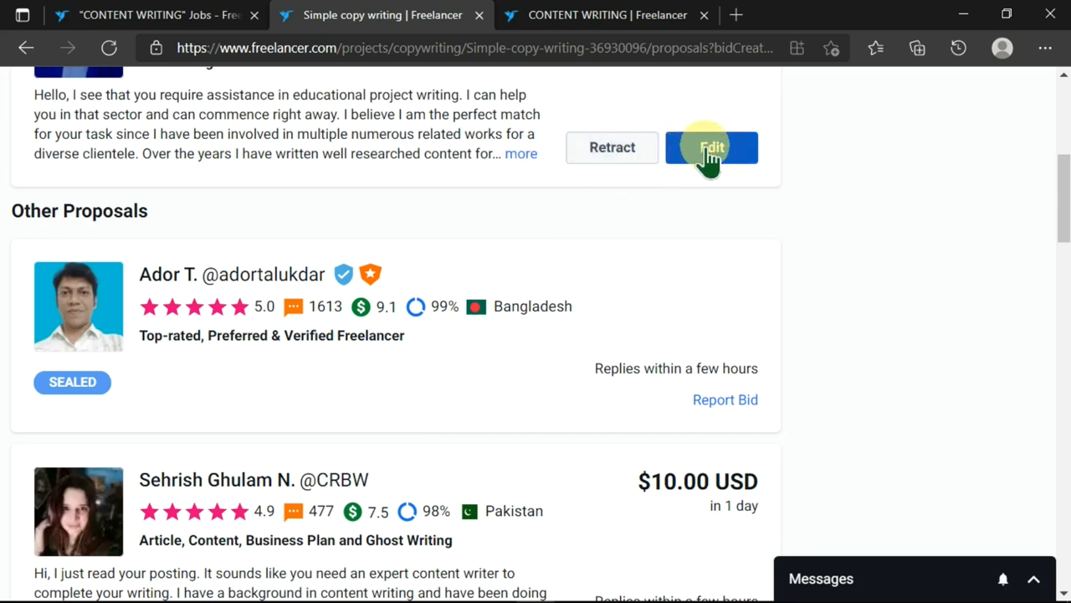
{"action": "mouse_move", "coordinate": [690, 181]}
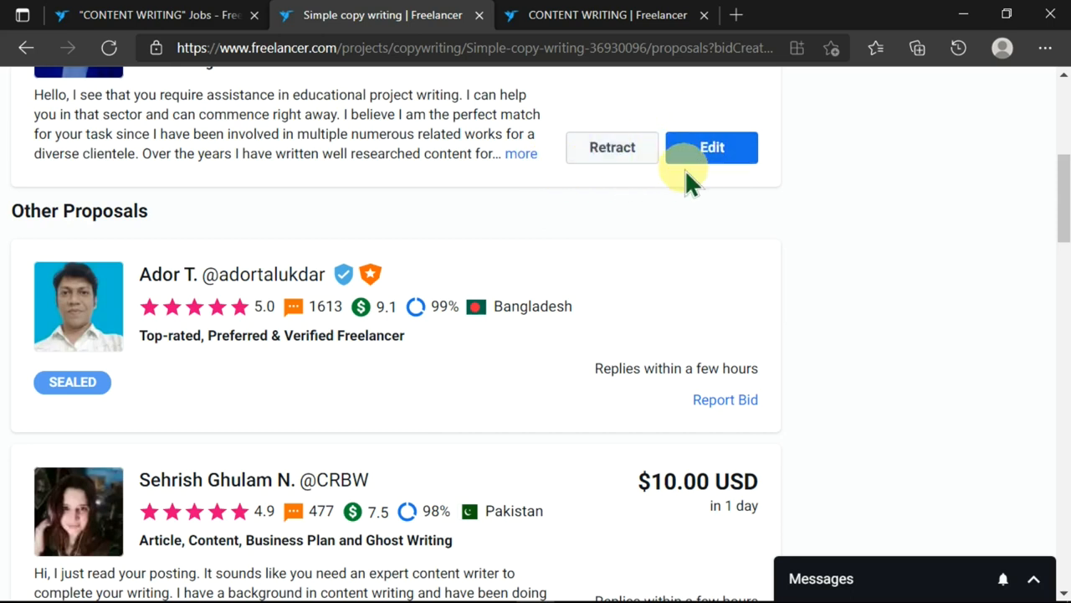
{"action": "mouse_move", "coordinate": [613, 147]}
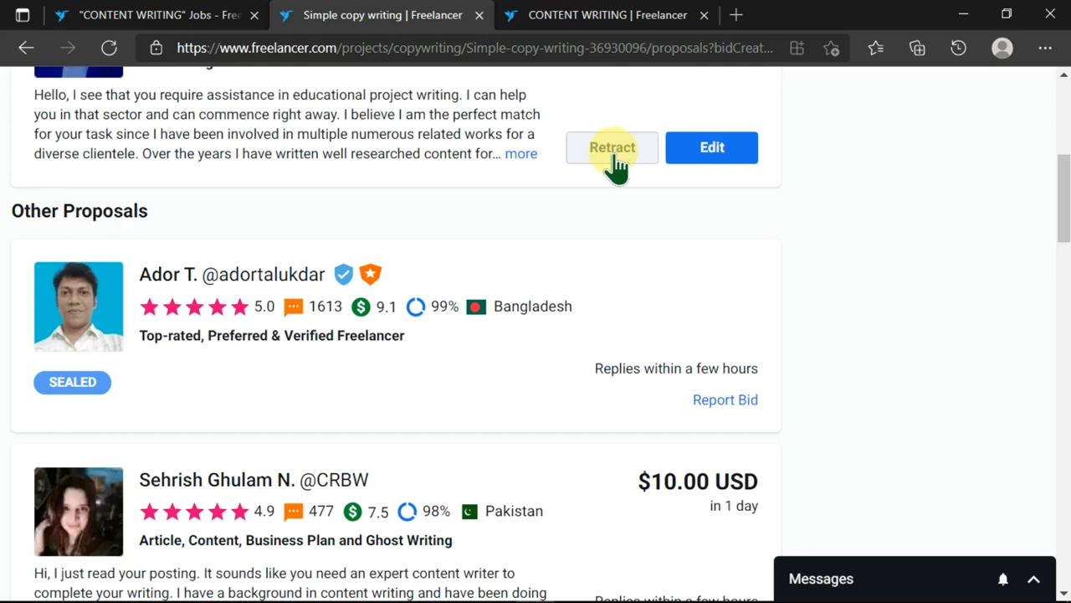
- Return to the CONTENT WRITING jobs tab and show the empty Recent Messages panel
{"action": "left_click", "coordinate": [154, 16]}
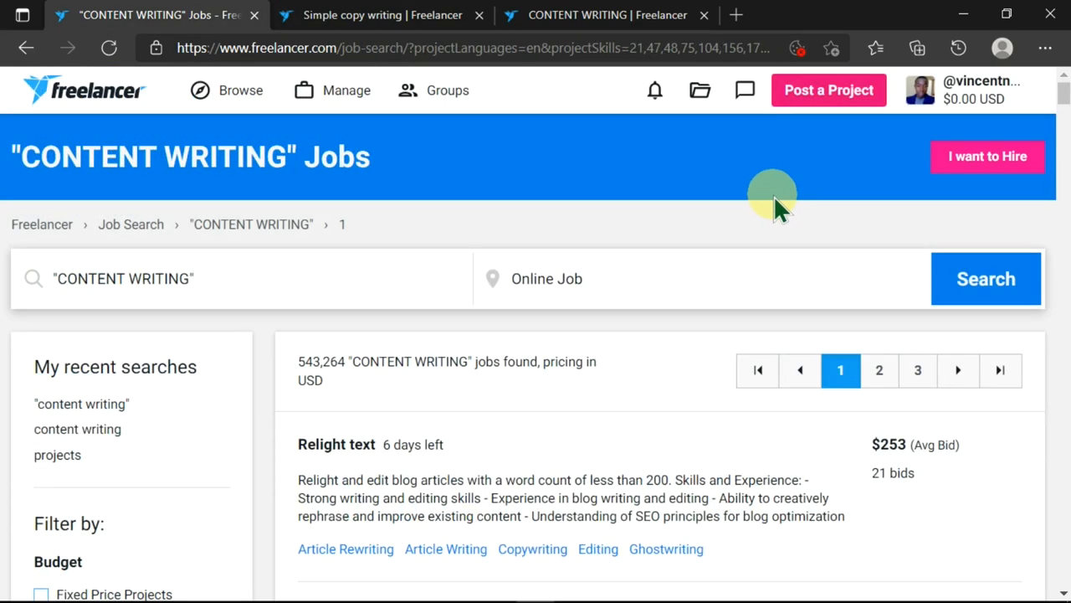
{"action": "mouse_move", "coordinate": [699, 90]}
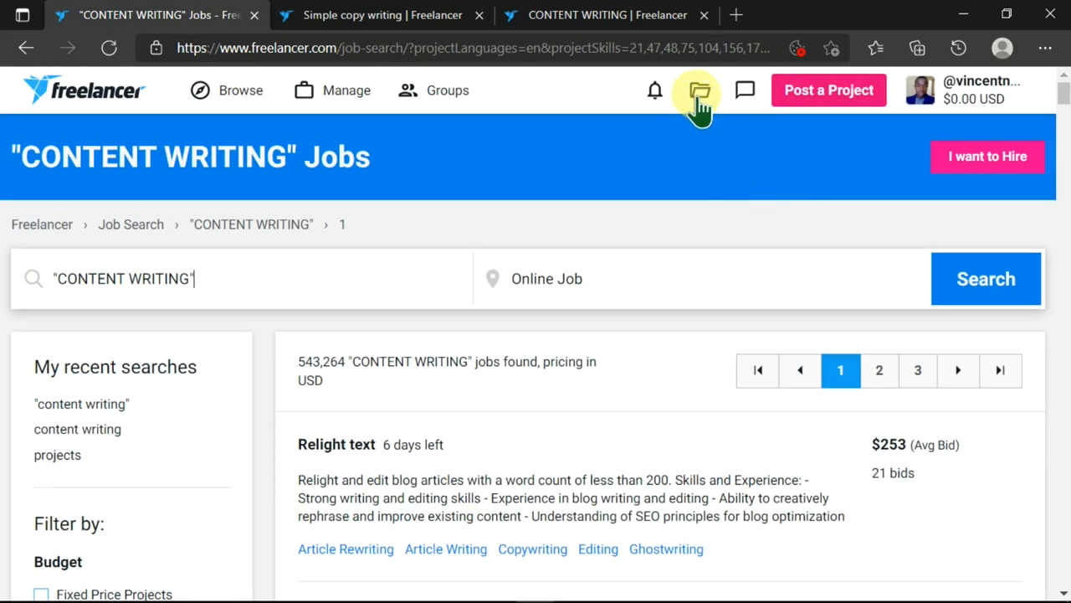
{"action": "left_click", "coordinate": [743, 91]}
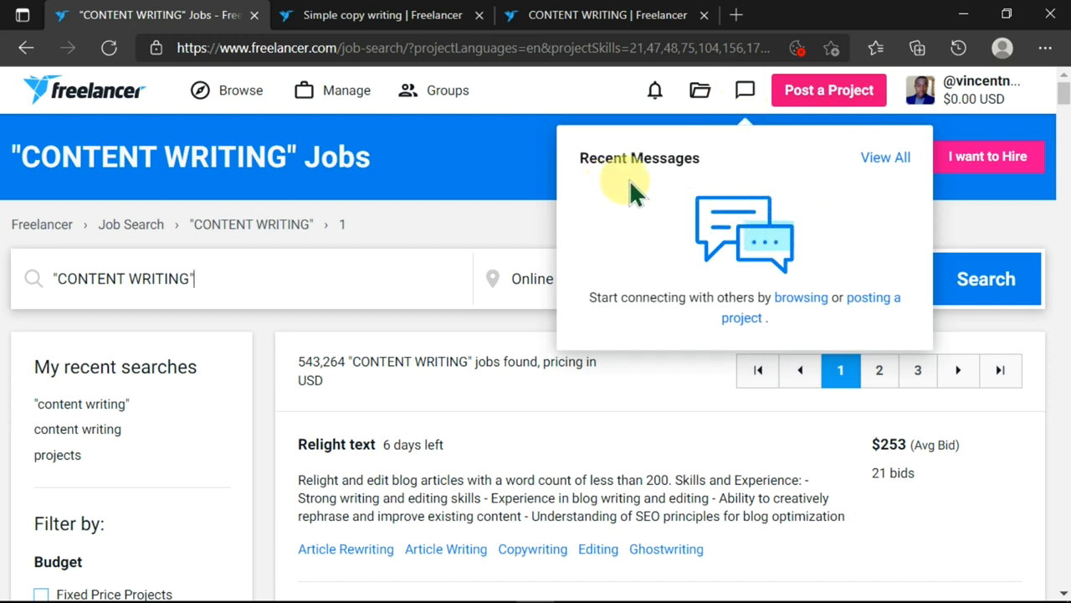
{"action": "left_click", "coordinate": [744, 91]}
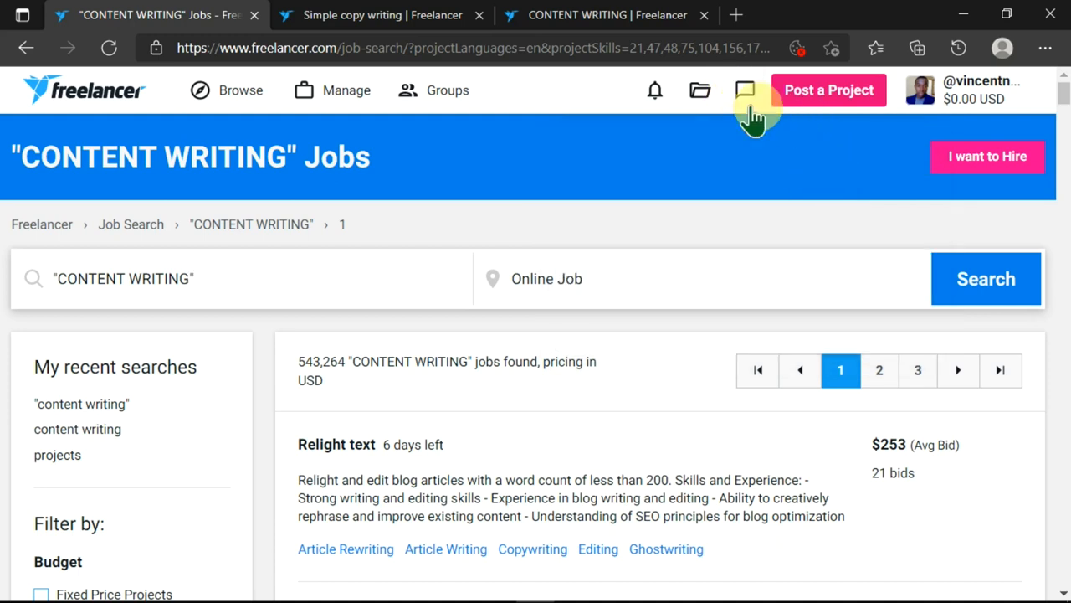
{"action": "left_click", "coordinate": [743, 90]}
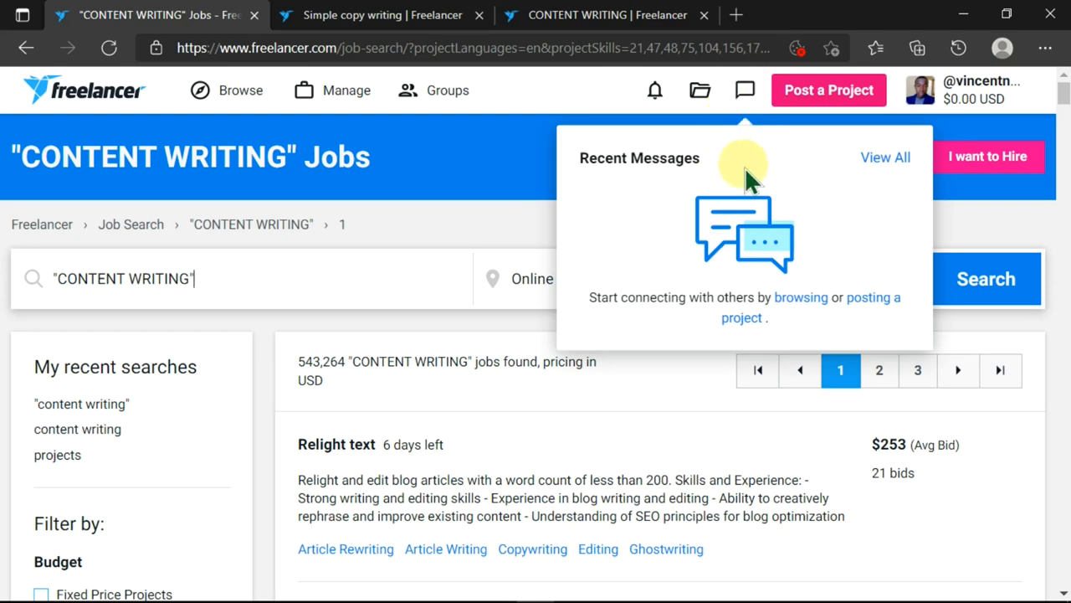